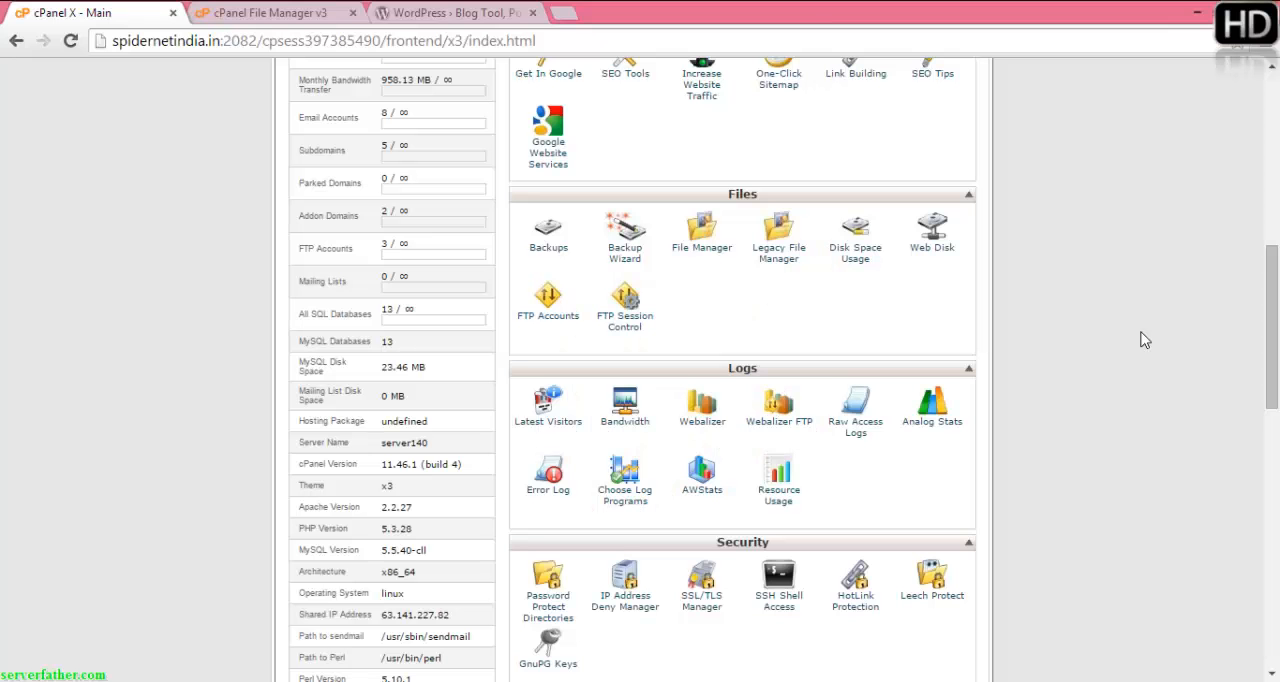
Open cPanel's File Manager on the public_html directory from the Files section
scroll(up, 3)
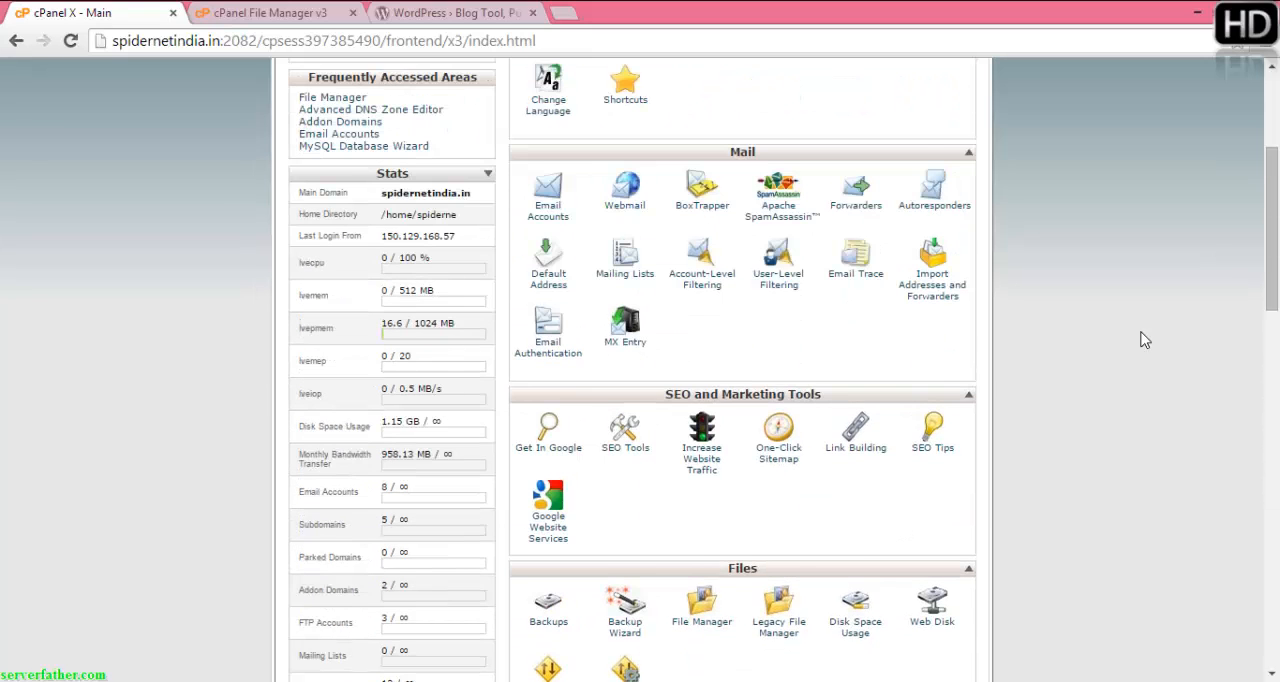
scroll(up, 3)
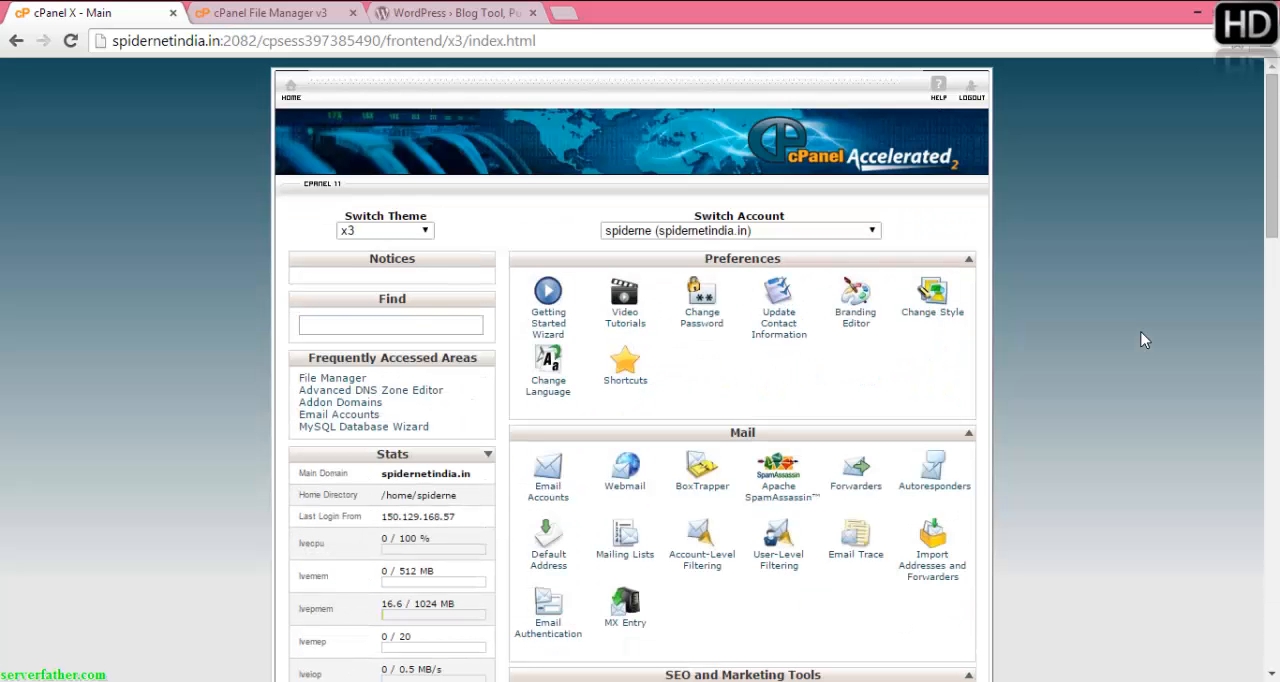
scroll(down, 3)
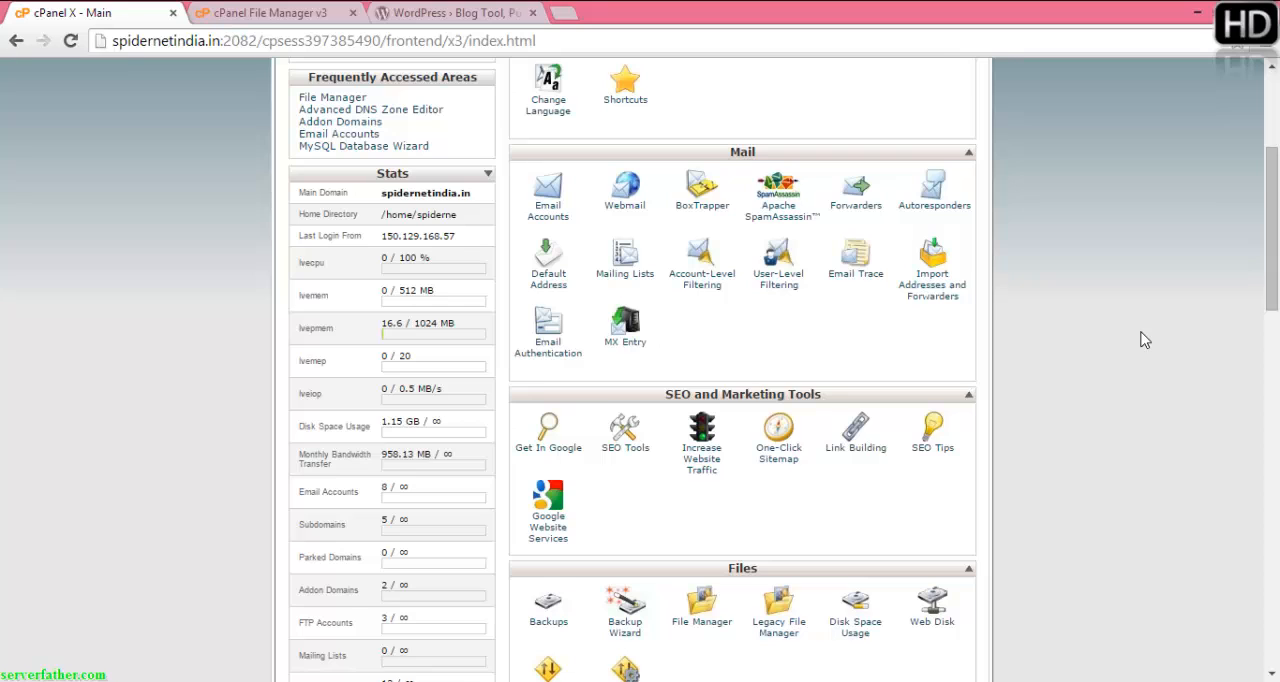
scroll(down, 3)
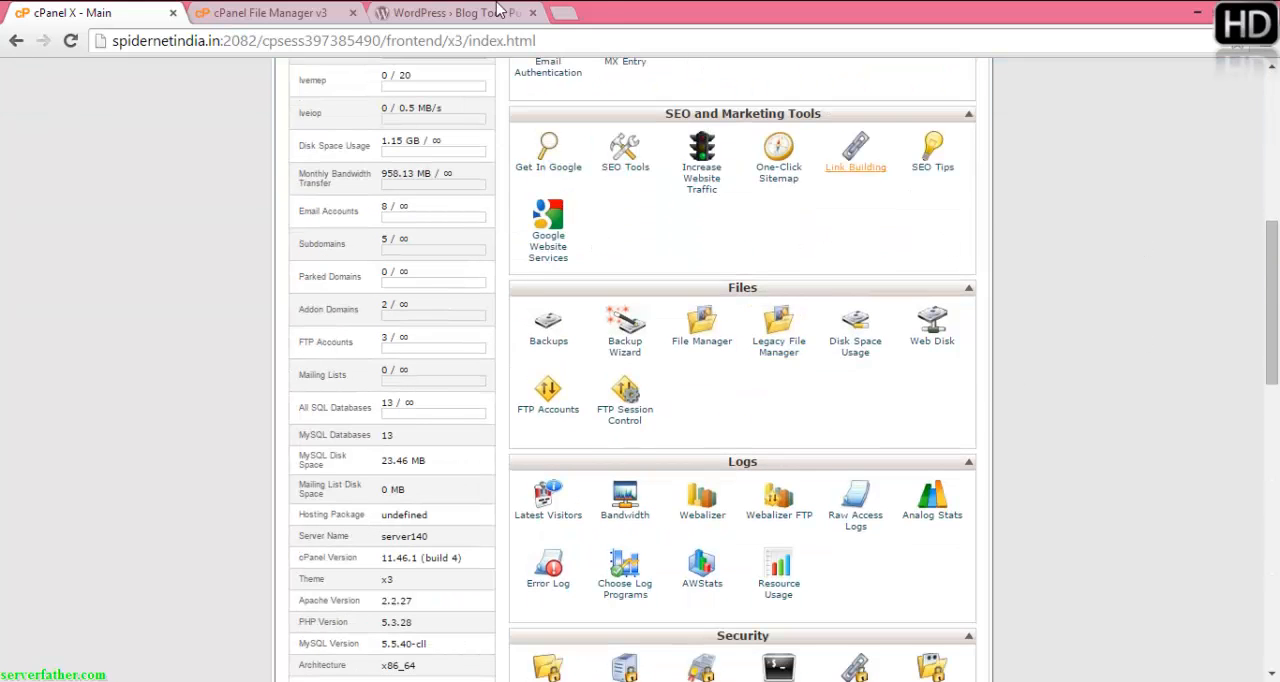
click(455, 13)
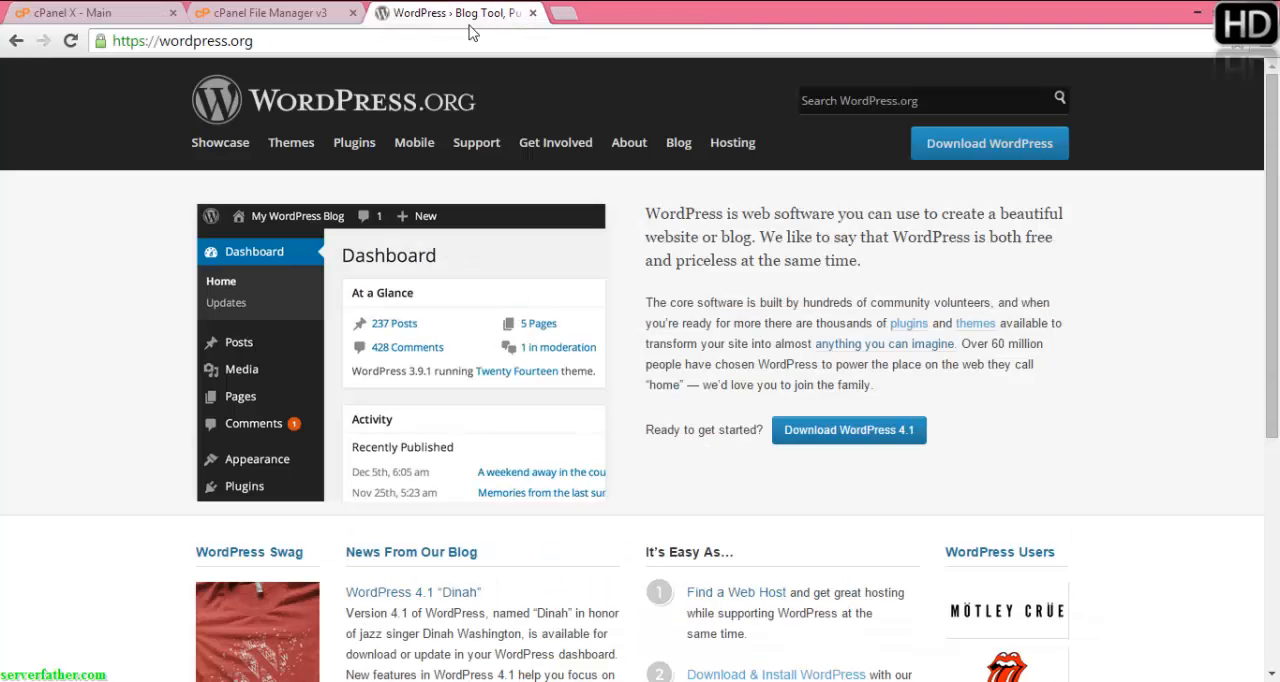
click(185, 41)
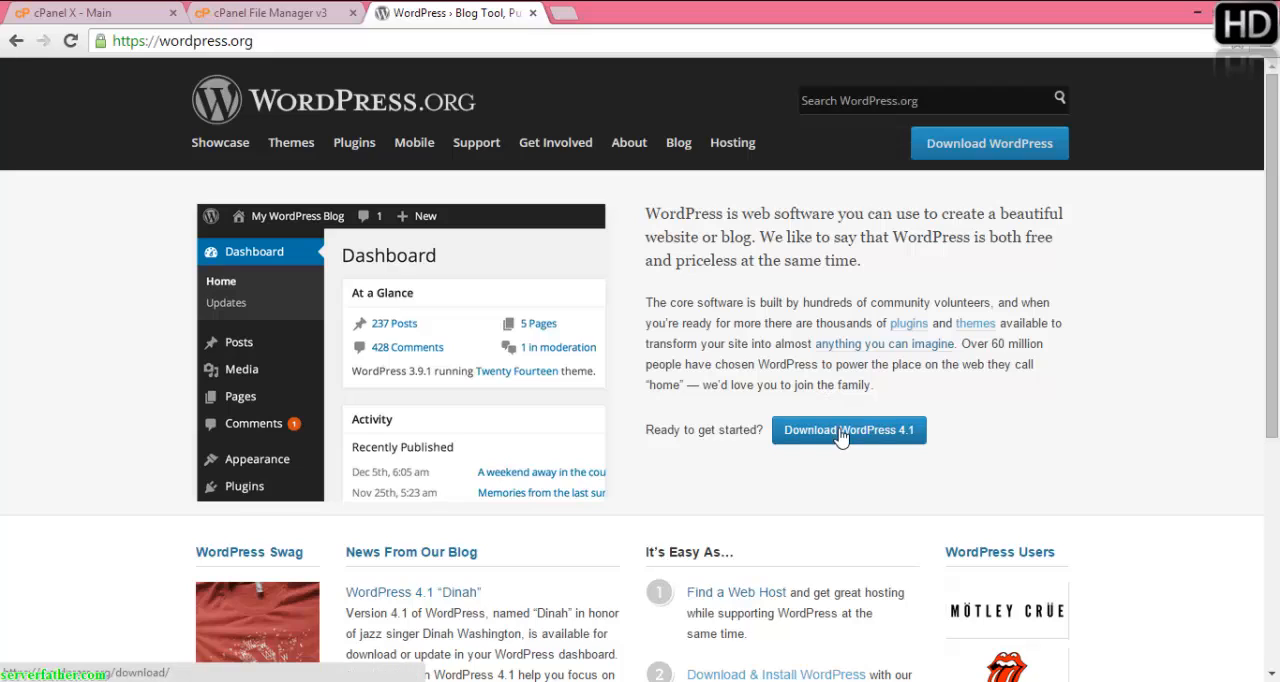
mouse_move(842, 442)
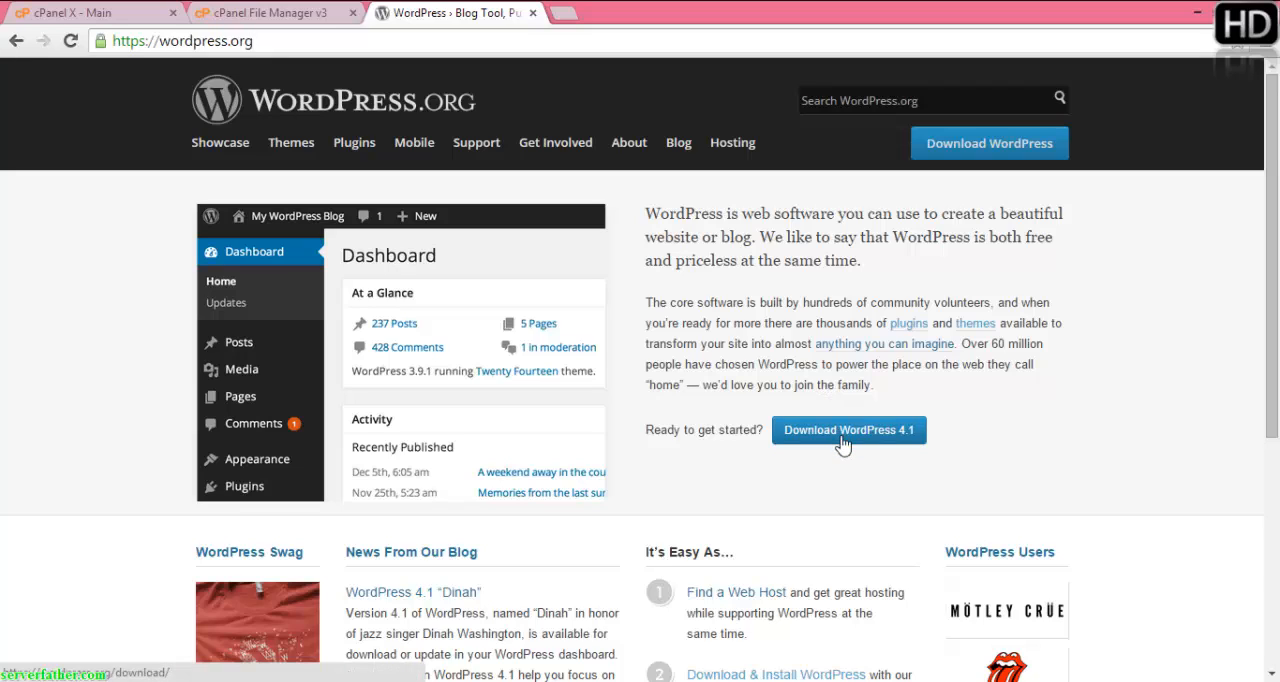
mouse_move(848, 438)
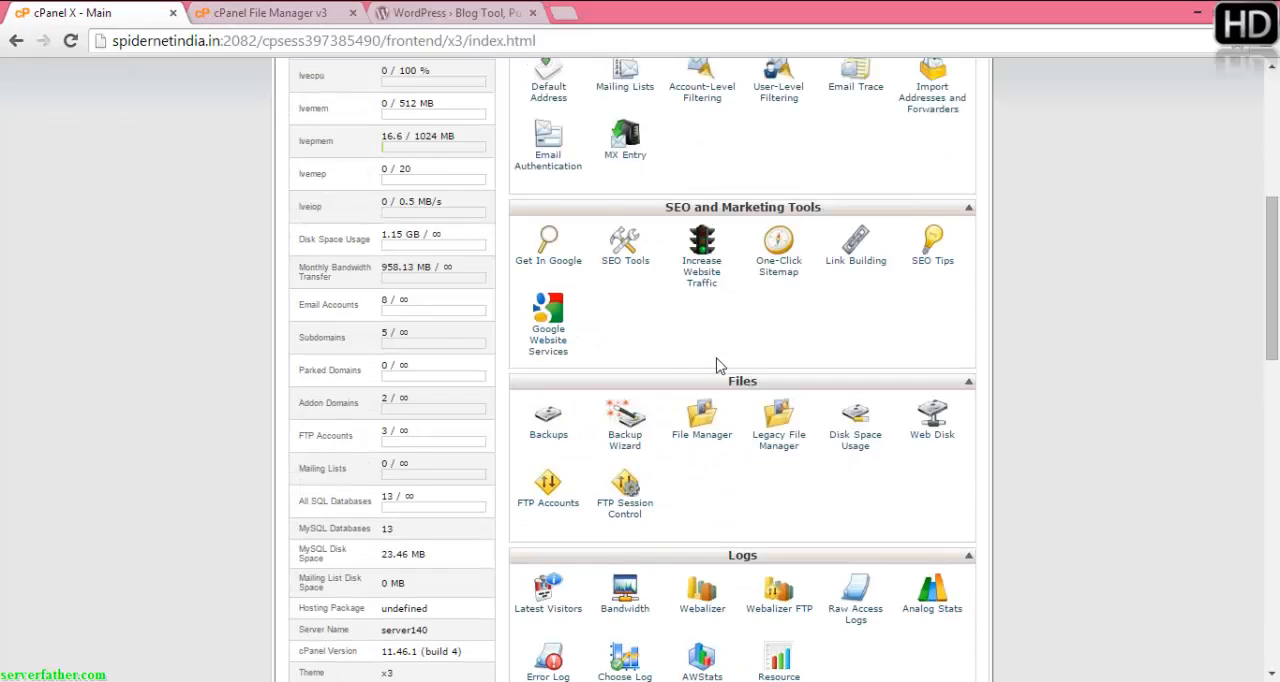
scroll(up, 3)
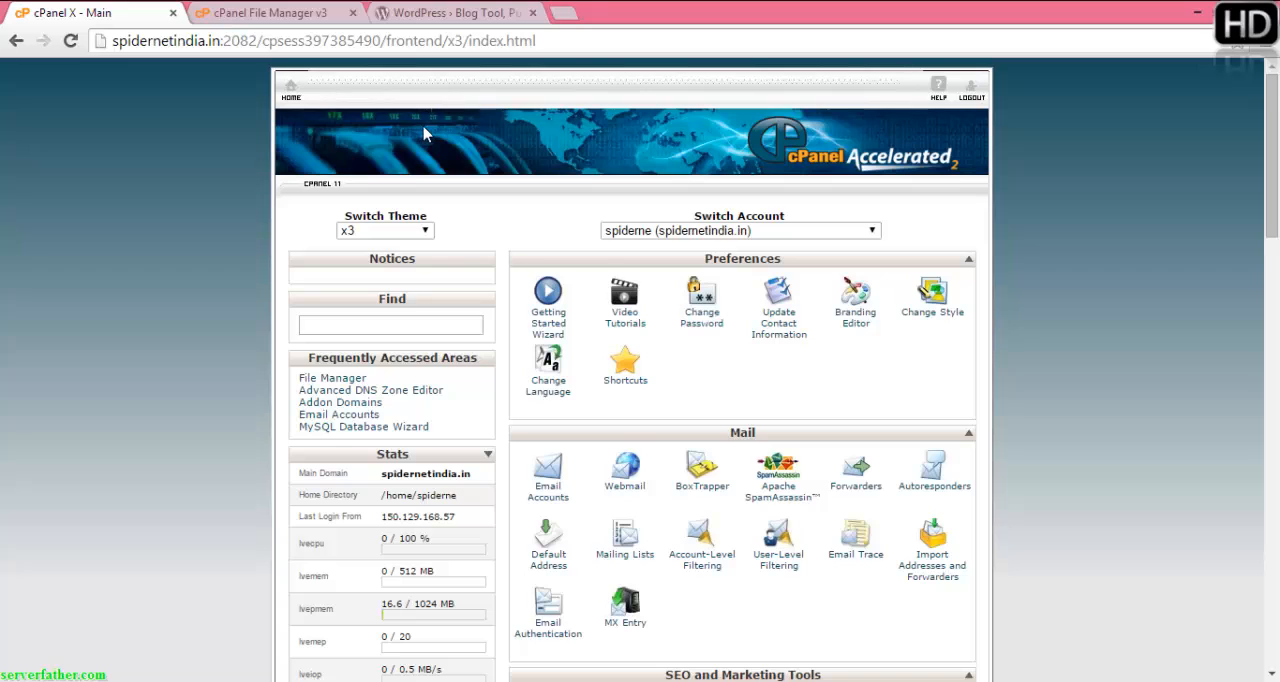
scroll(down, 3)
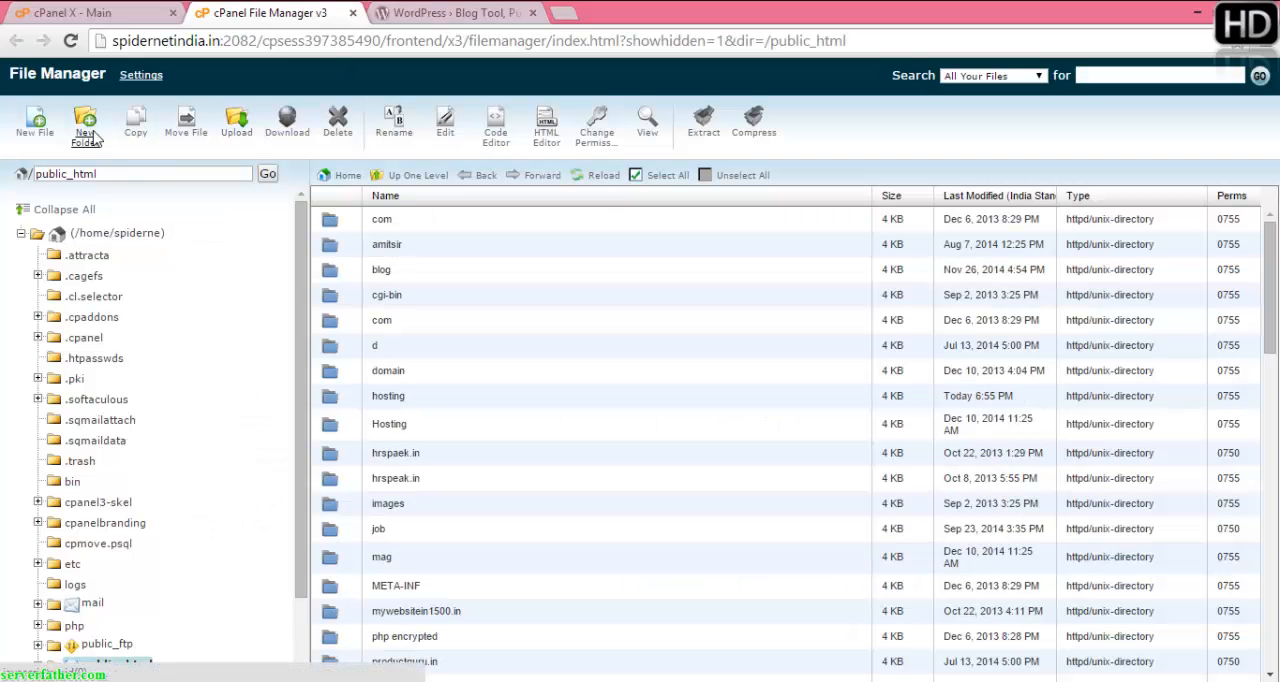
Create a new folder named test123 inside public_html
click(85, 125)
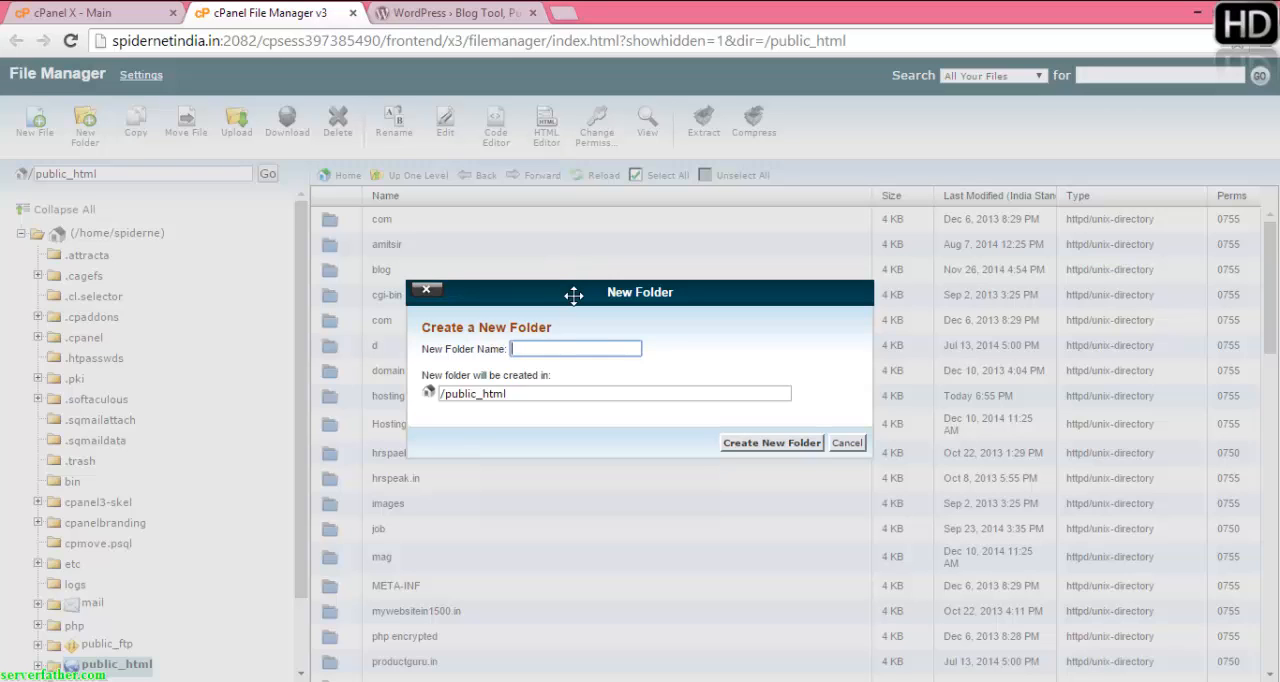
text(tes)
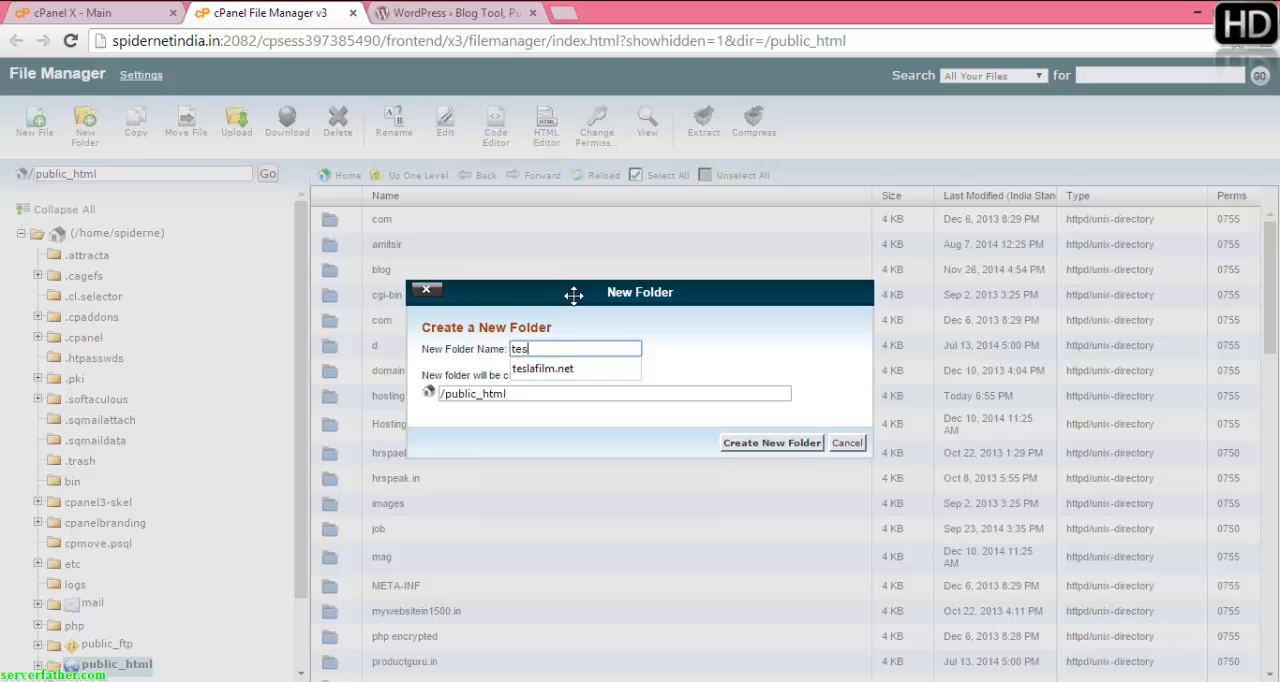
text(t123)
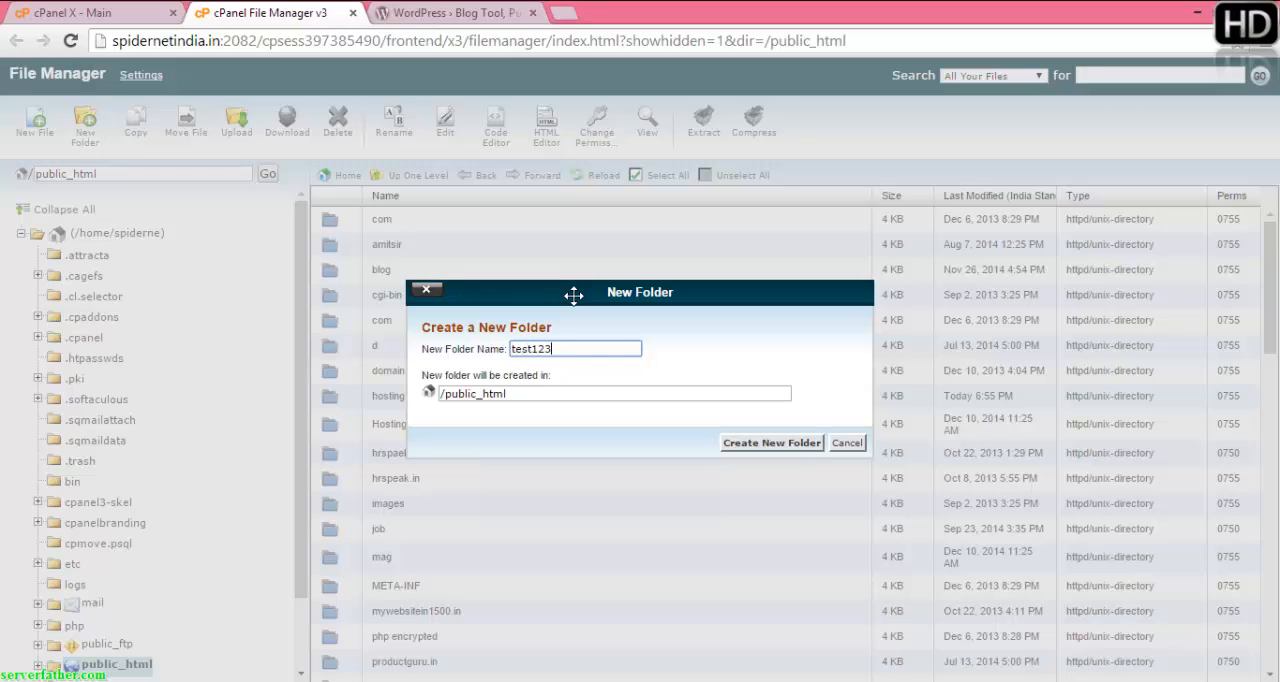
click(771, 442)
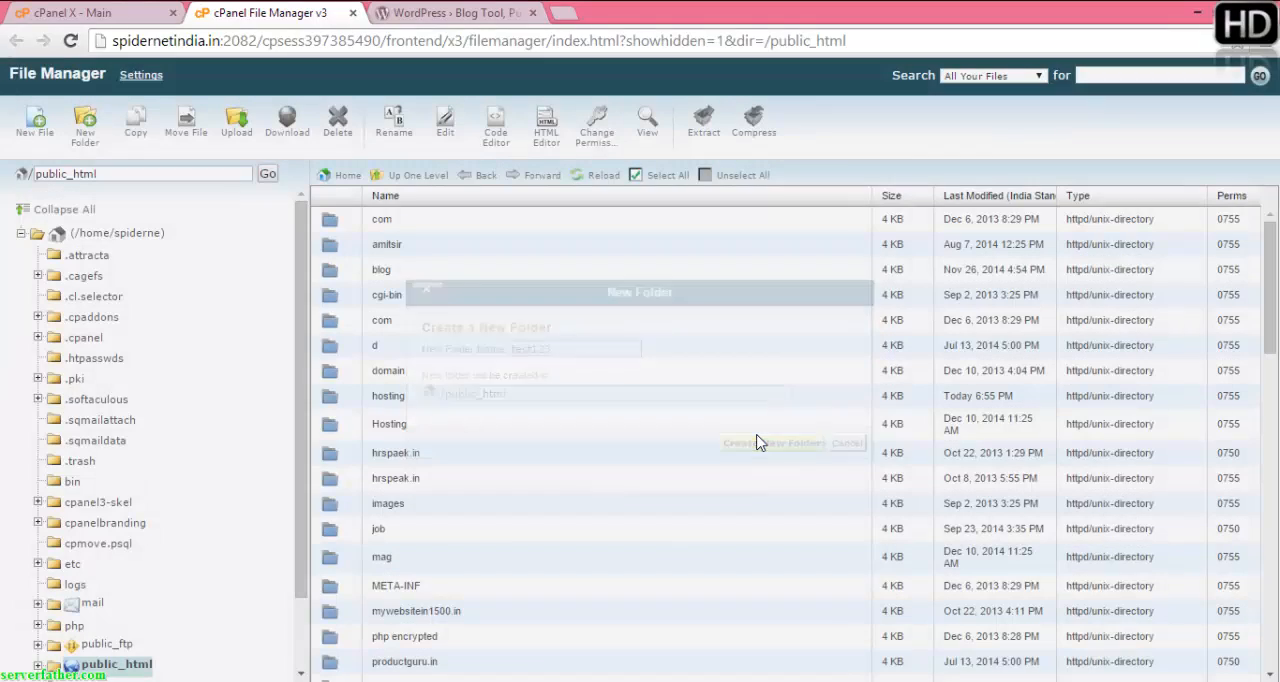
click(847, 443)
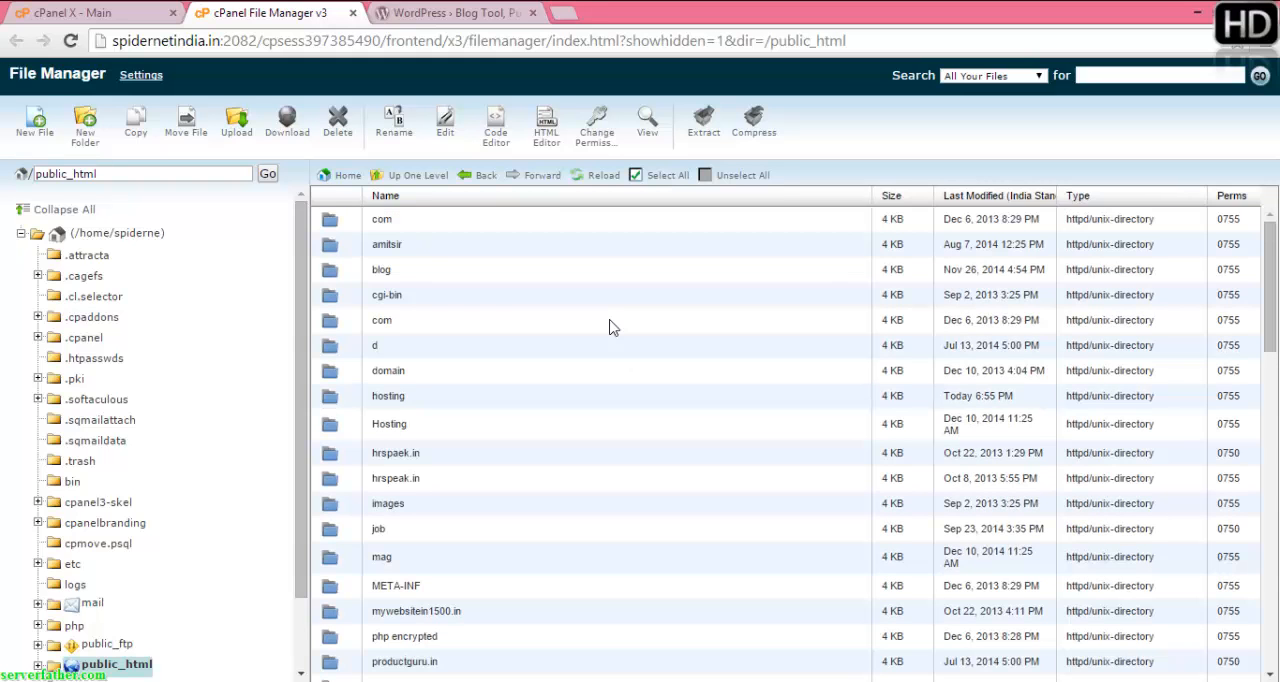
Find test123 in the public_html listing and open the empty folder
scroll(down, 3)
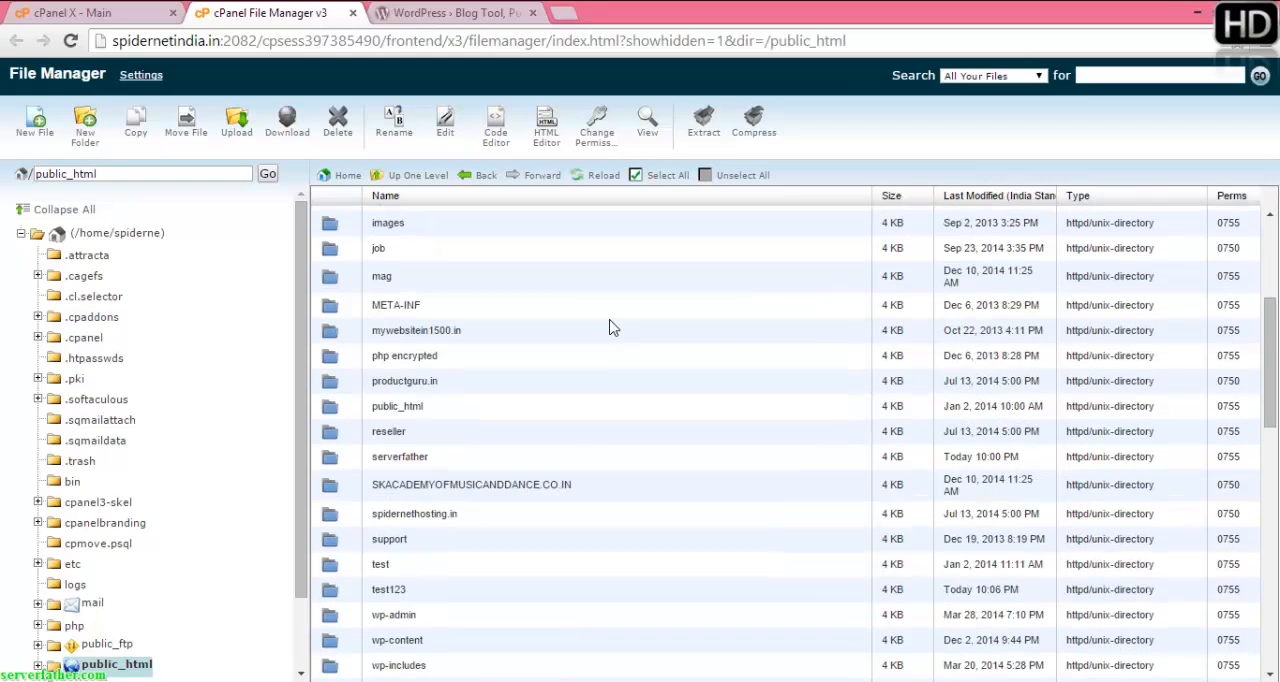
scroll(down, 3)
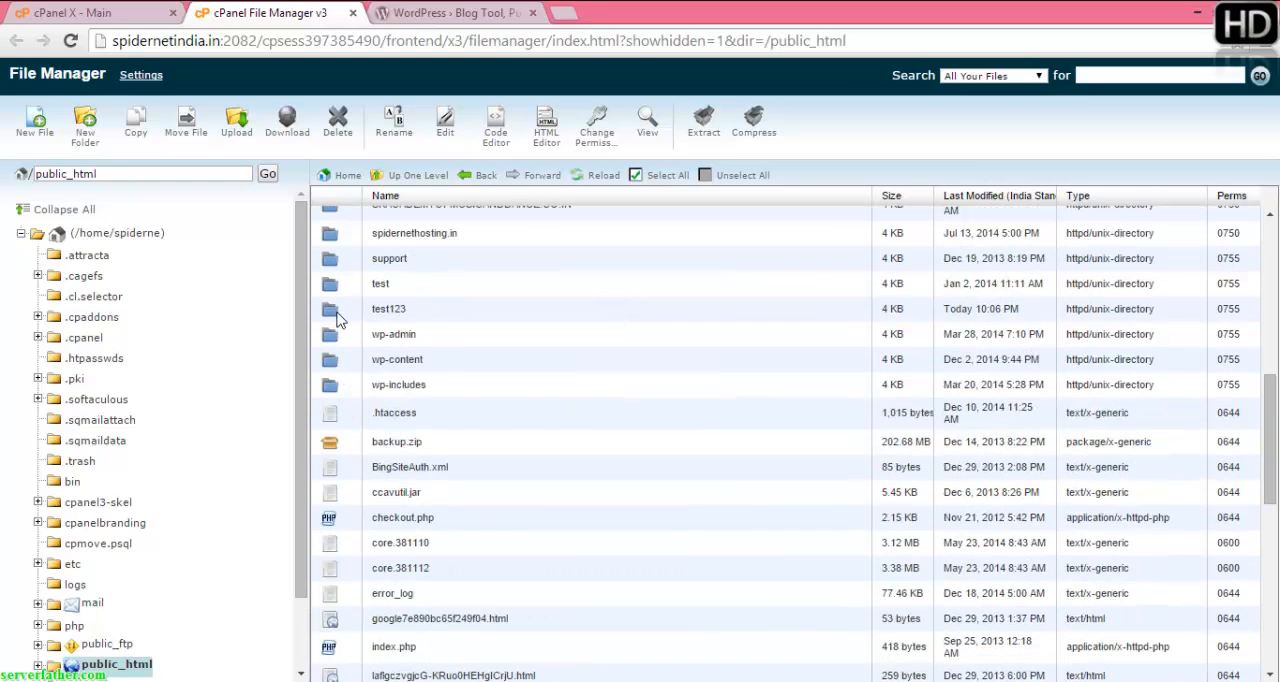
double_click(389, 308)
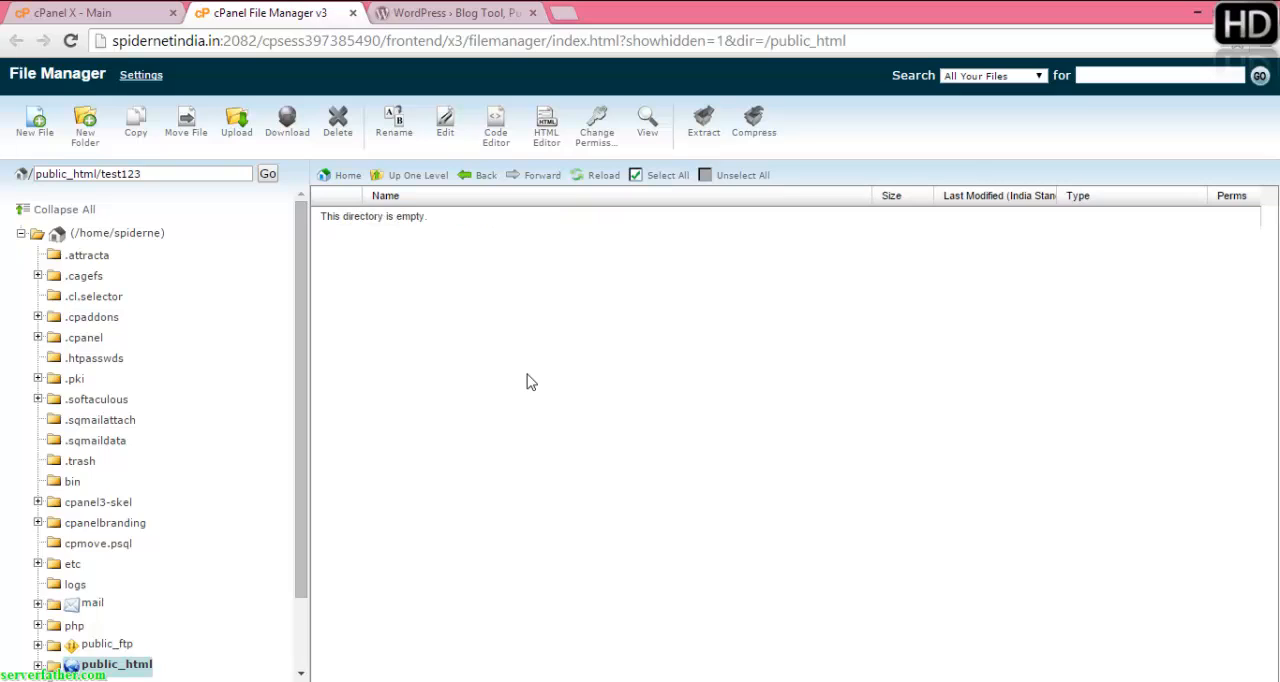
mouse_move(516, 371)
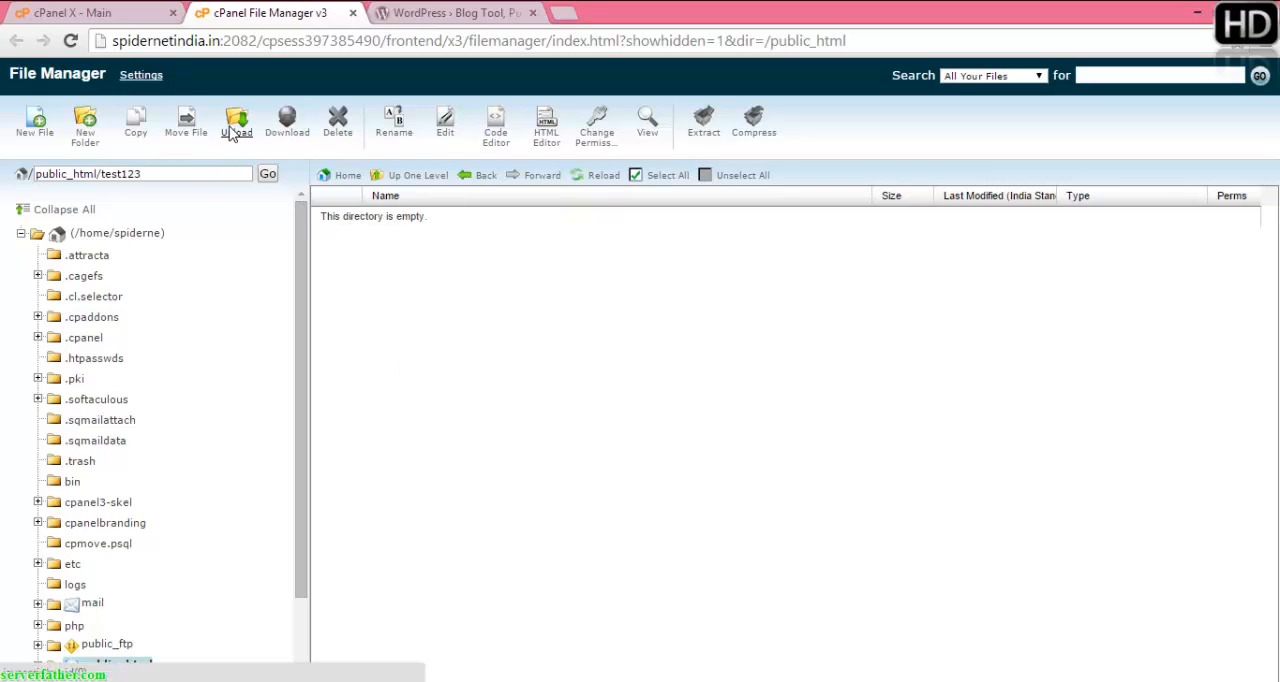
Pick wordpress-4.1.zip from the Desktop to upload into test123
click(236, 120)
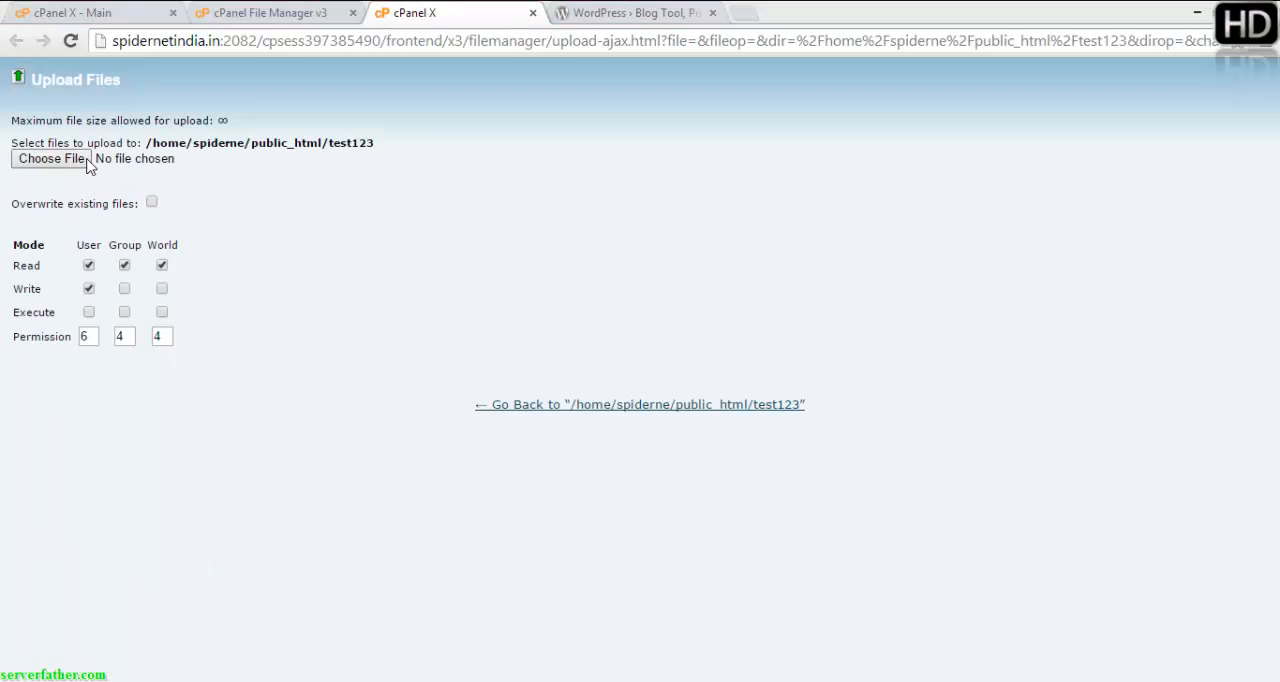
click(50, 158)
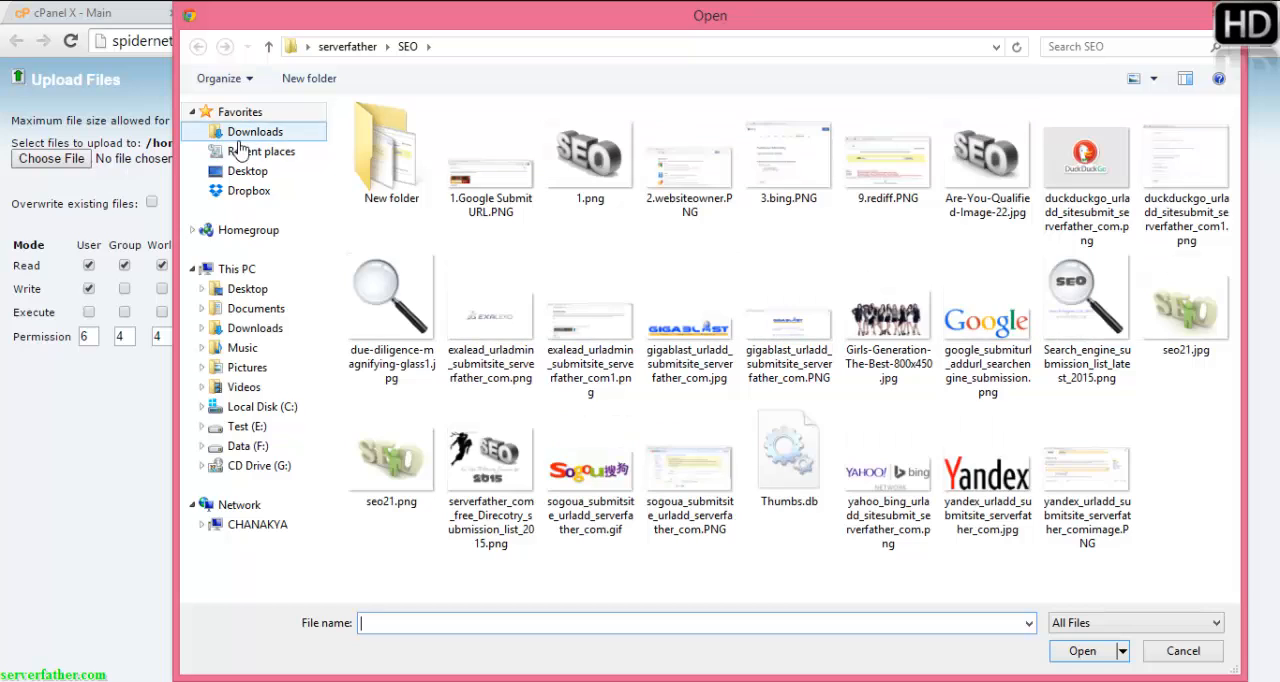
click(247, 170)
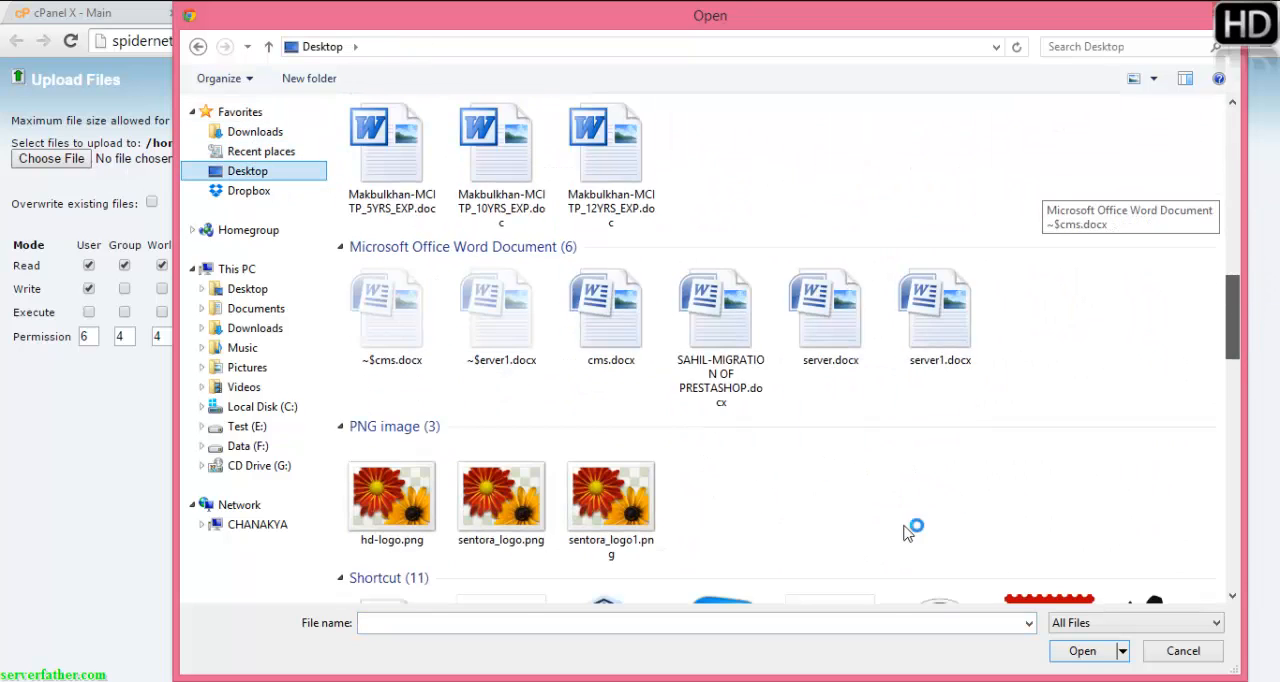
scroll(down, 3)
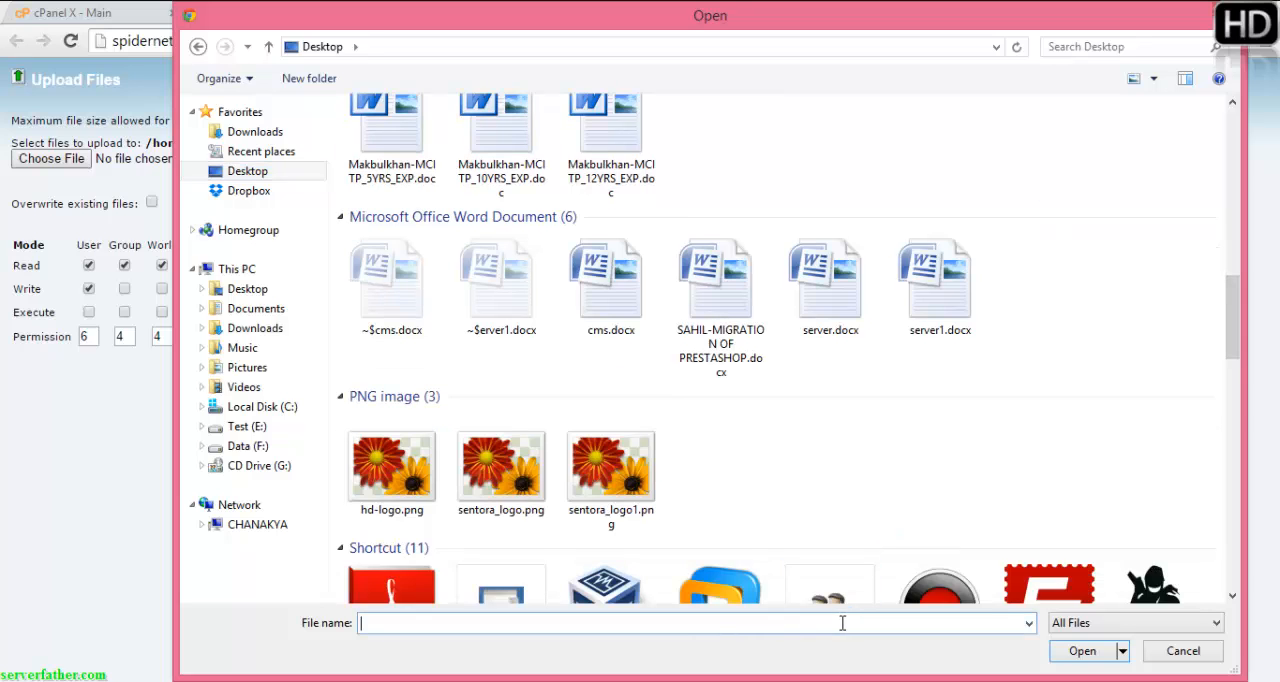
text(wordpress-4.1.zip)
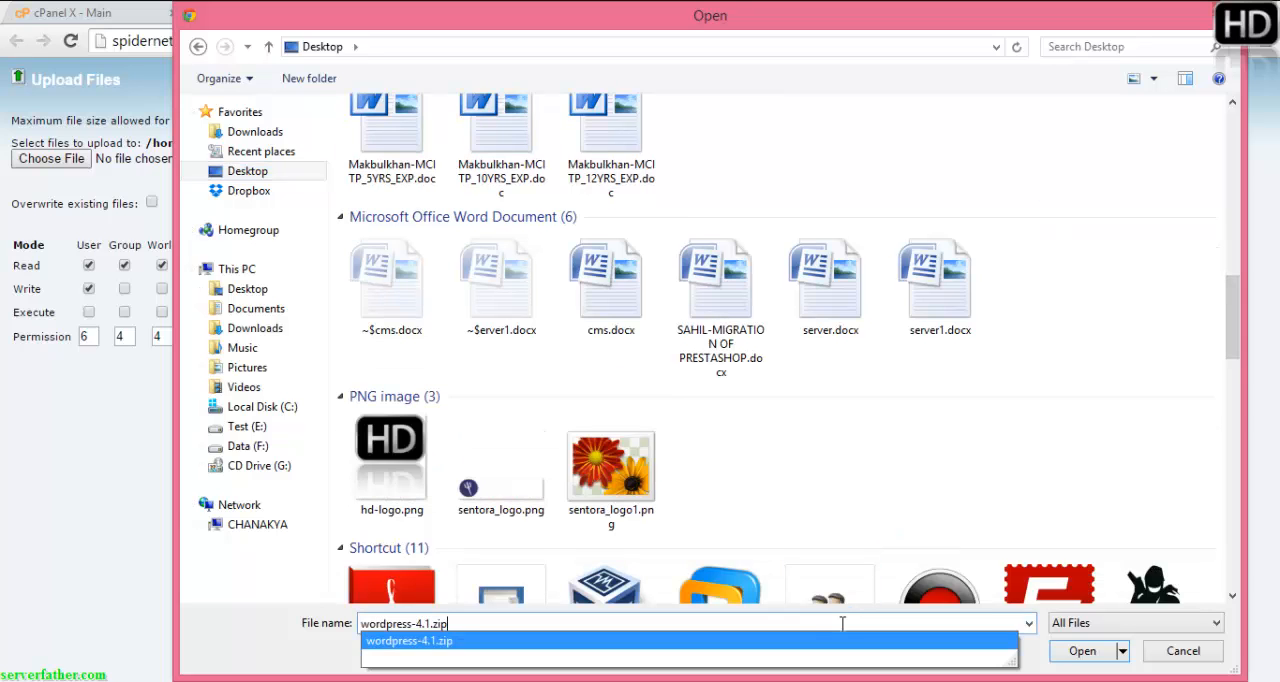
click(1081, 650)
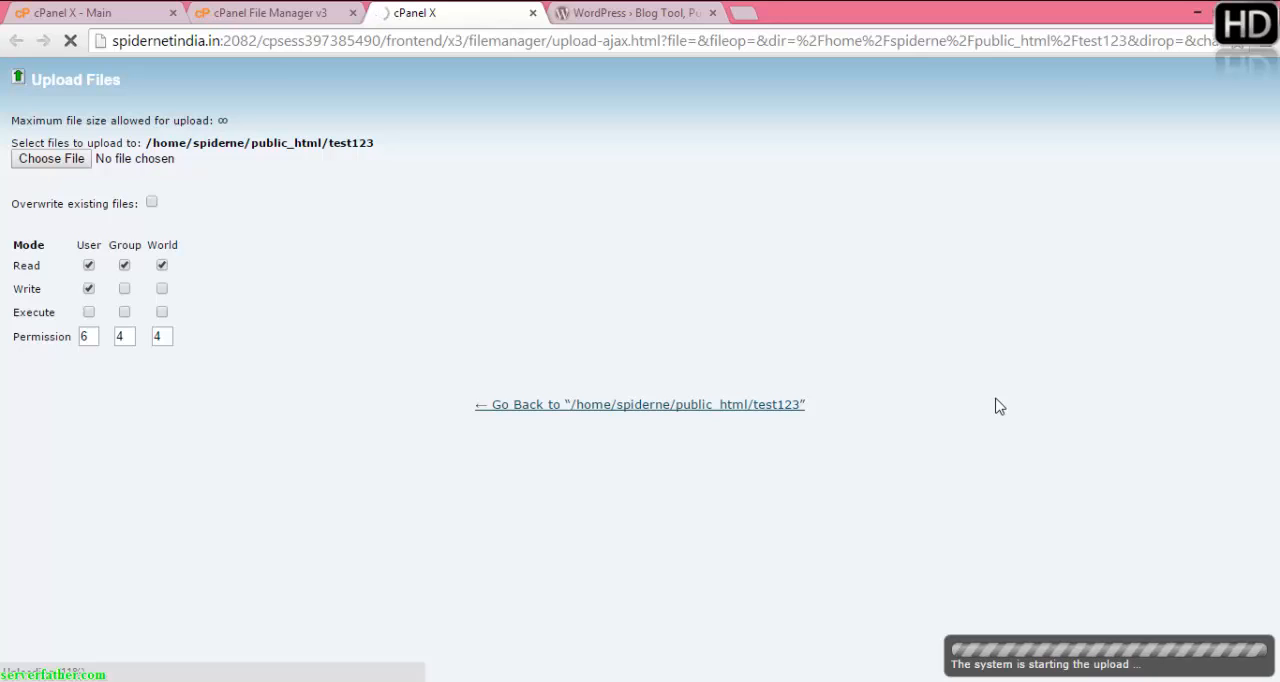
mouse_move(446, 48)
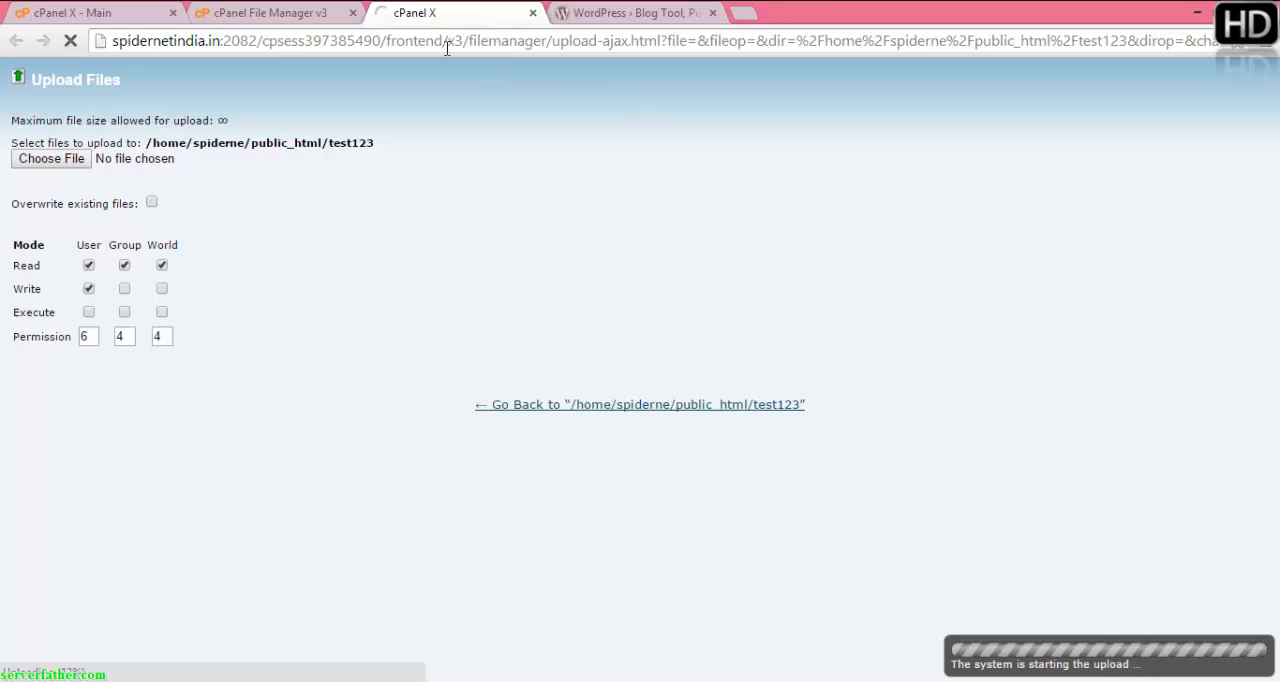
mouse_move(270, 12)
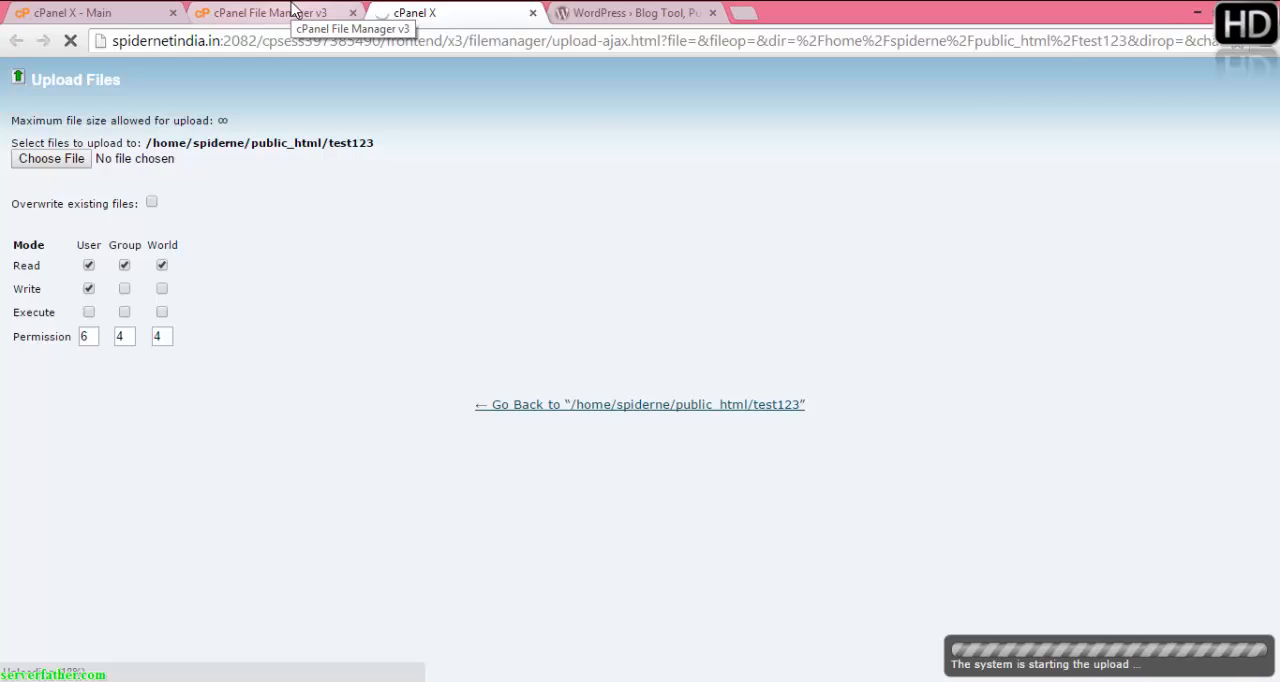
Reload the test123 listing after the 6.41 MB wordpress-4.1.zip upload completes
click(270, 12)
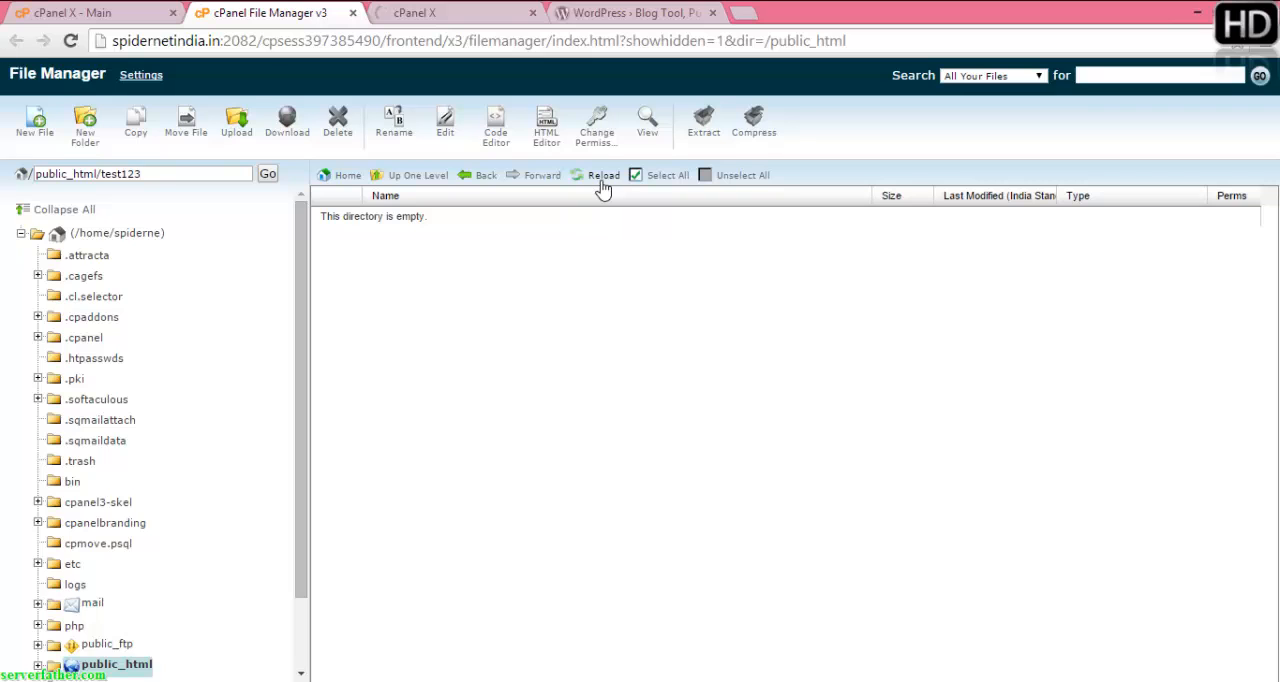
click(235, 120)
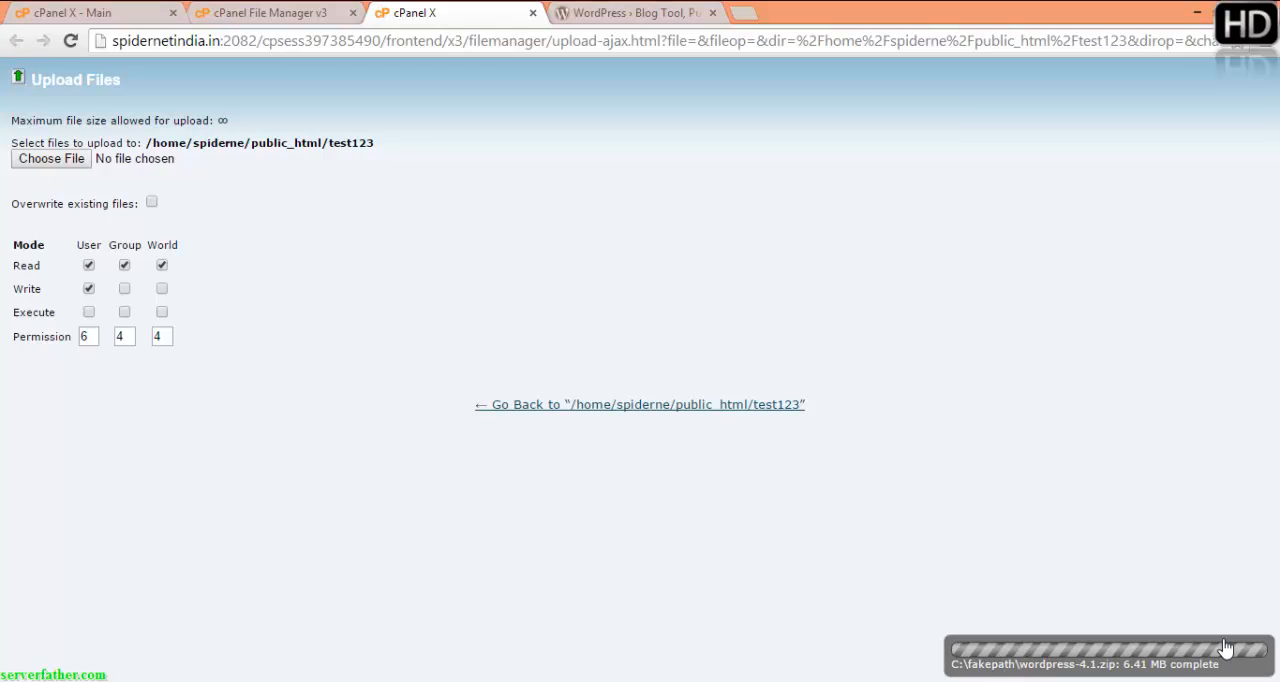
click(265, 12)
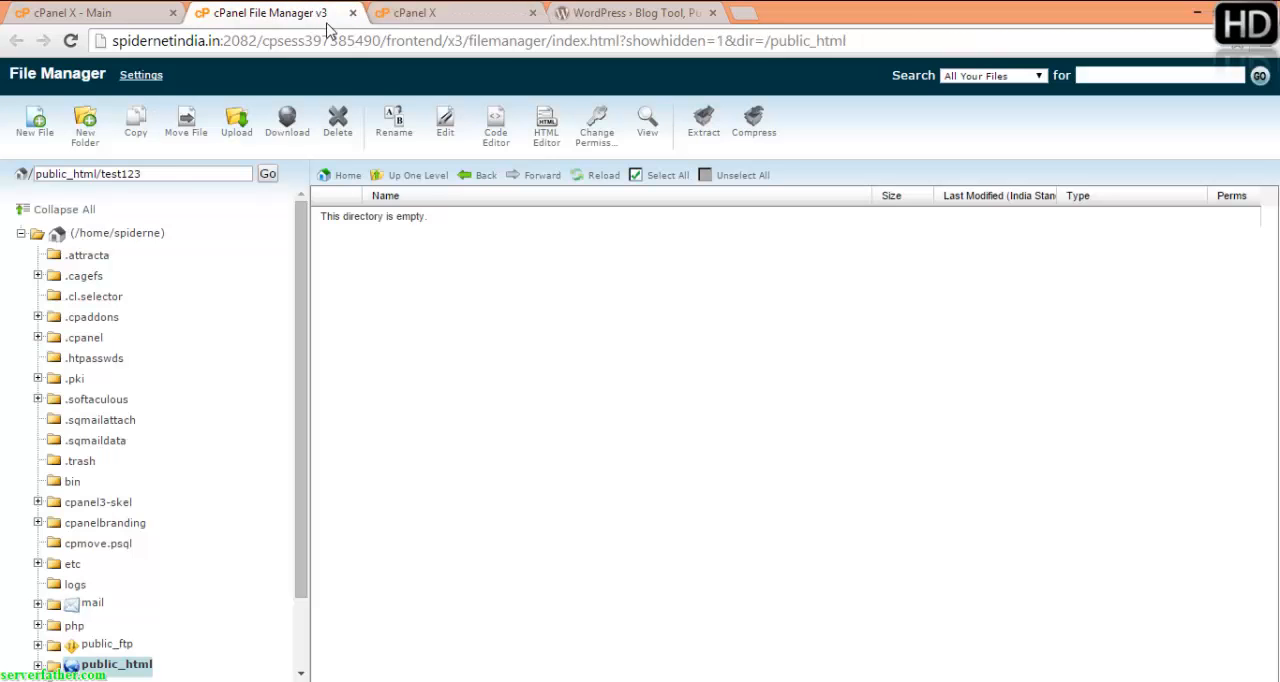
click(603, 175)
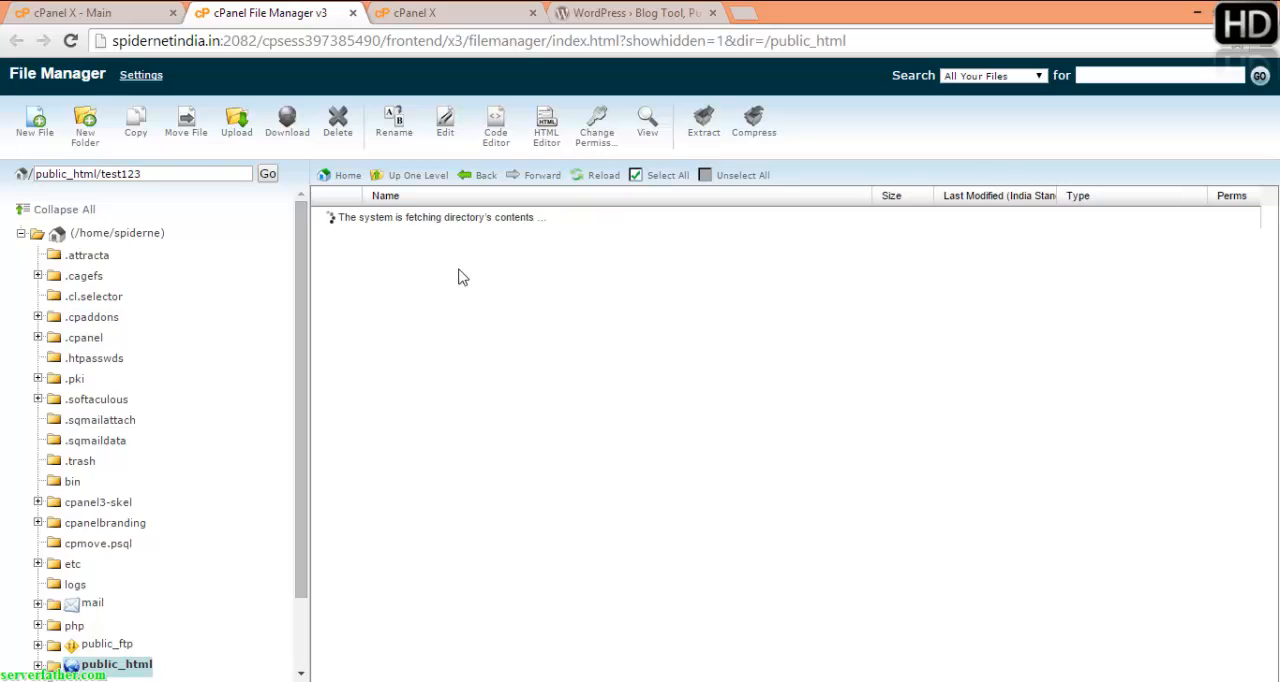
mouse_move(622, 214)
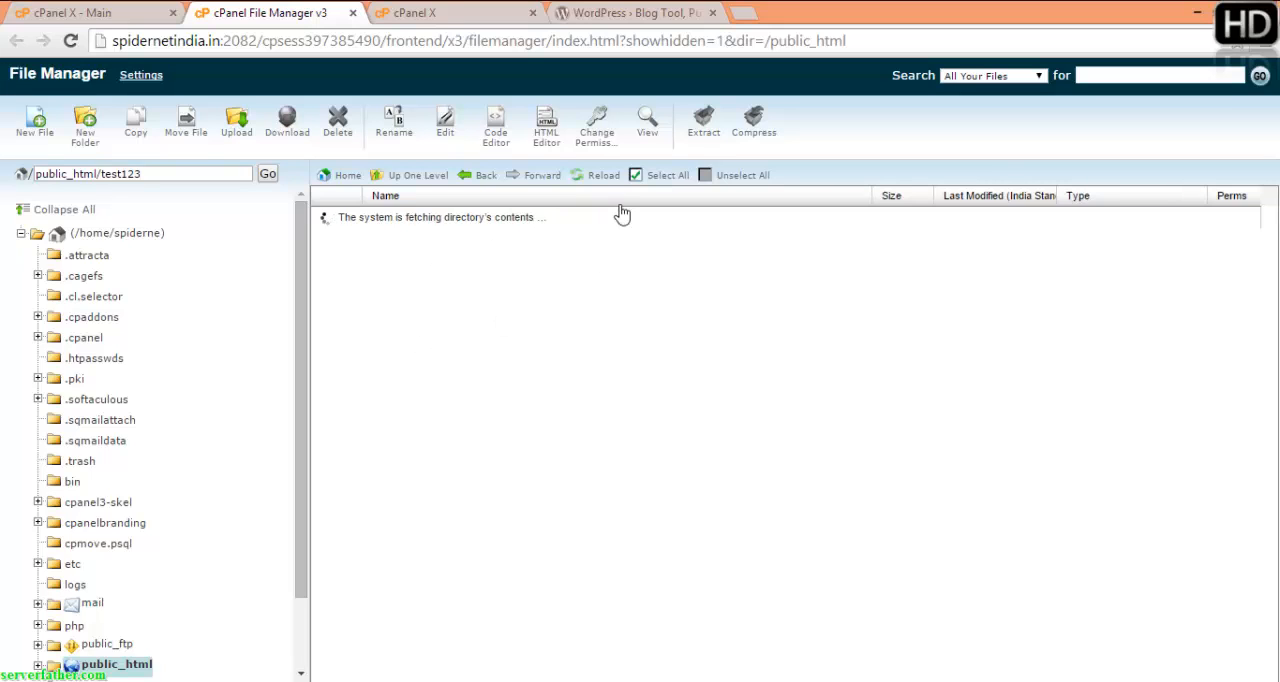
mouse_move(448, 297)
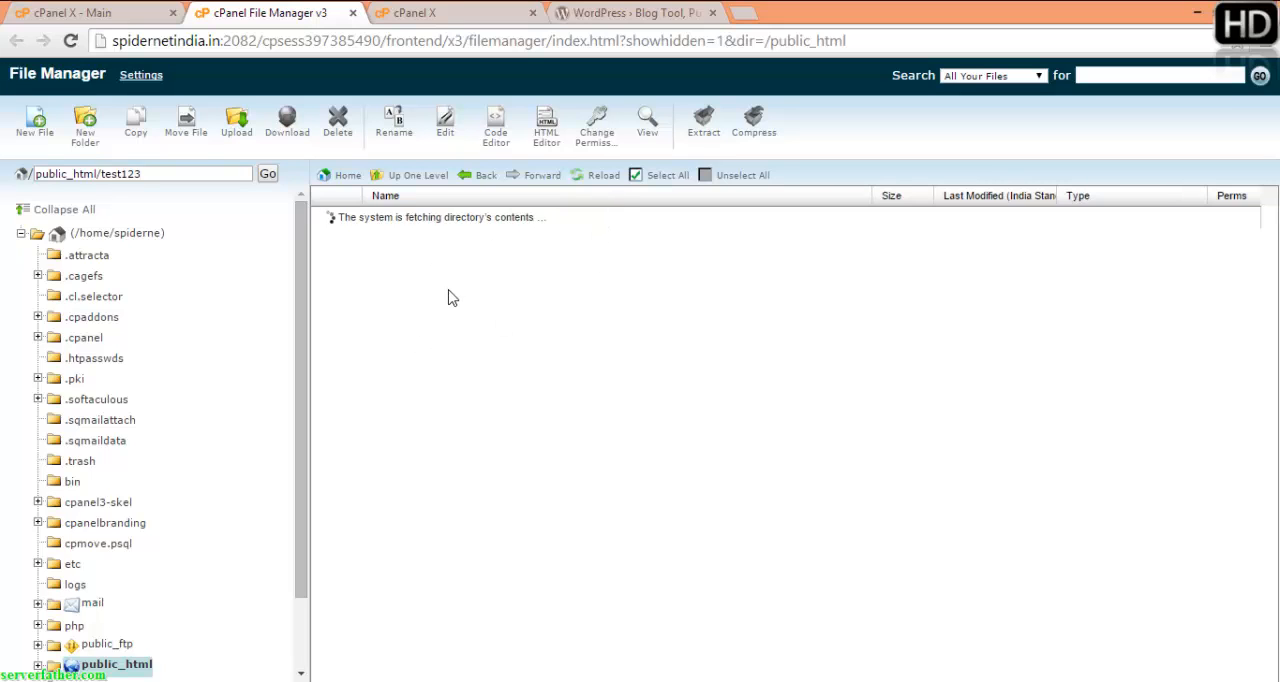
mouse_move(528, 334)
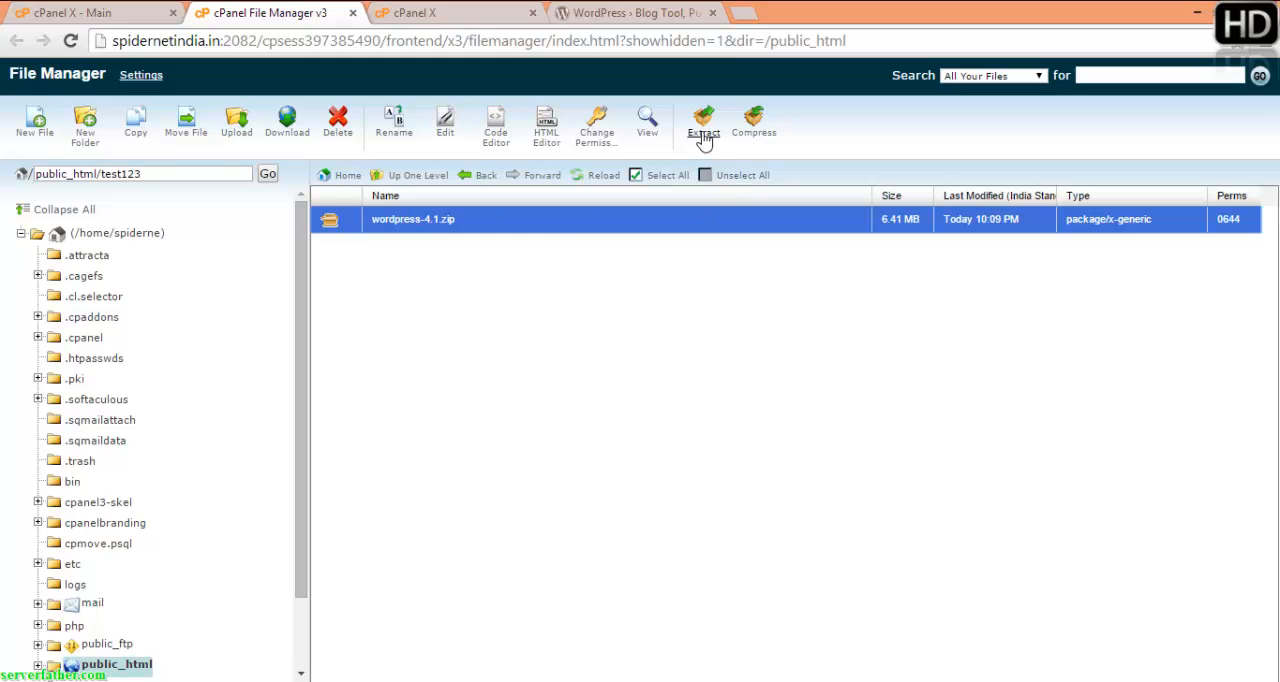
Extract wordpress-4.1.zip into /public_html/test123 and close the results
click(703, 123)
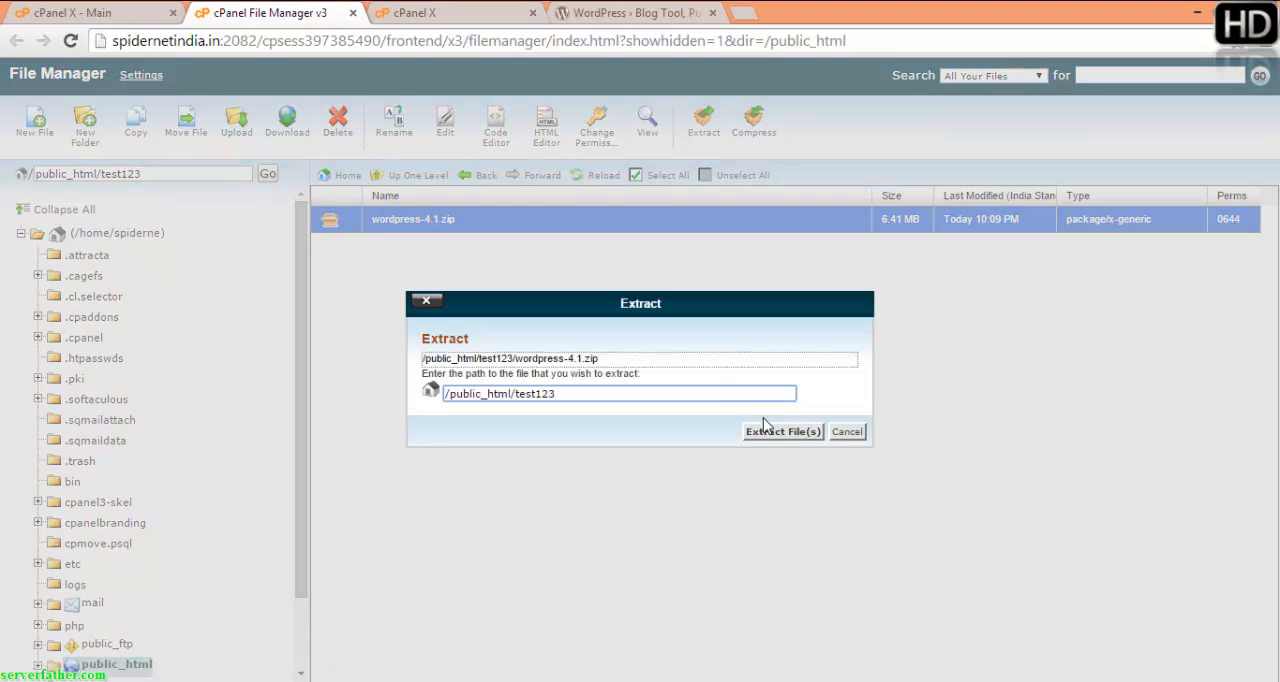
mouse_move(537, 393)
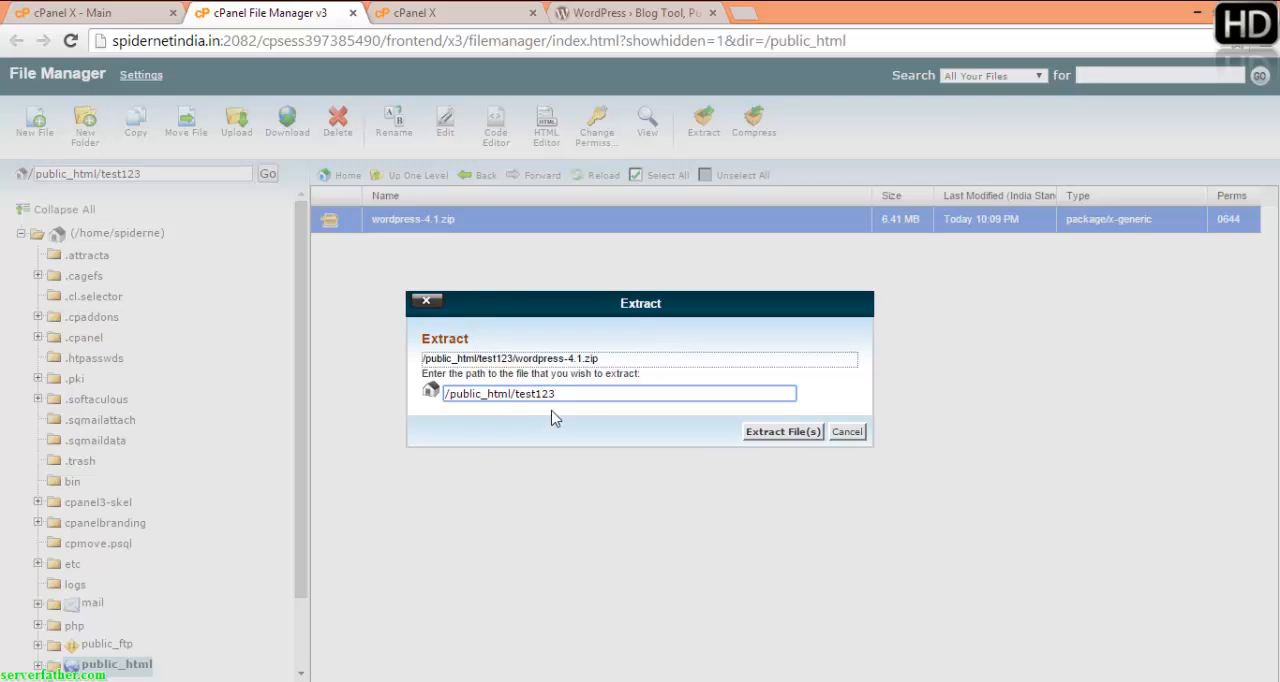
click(783, 431)
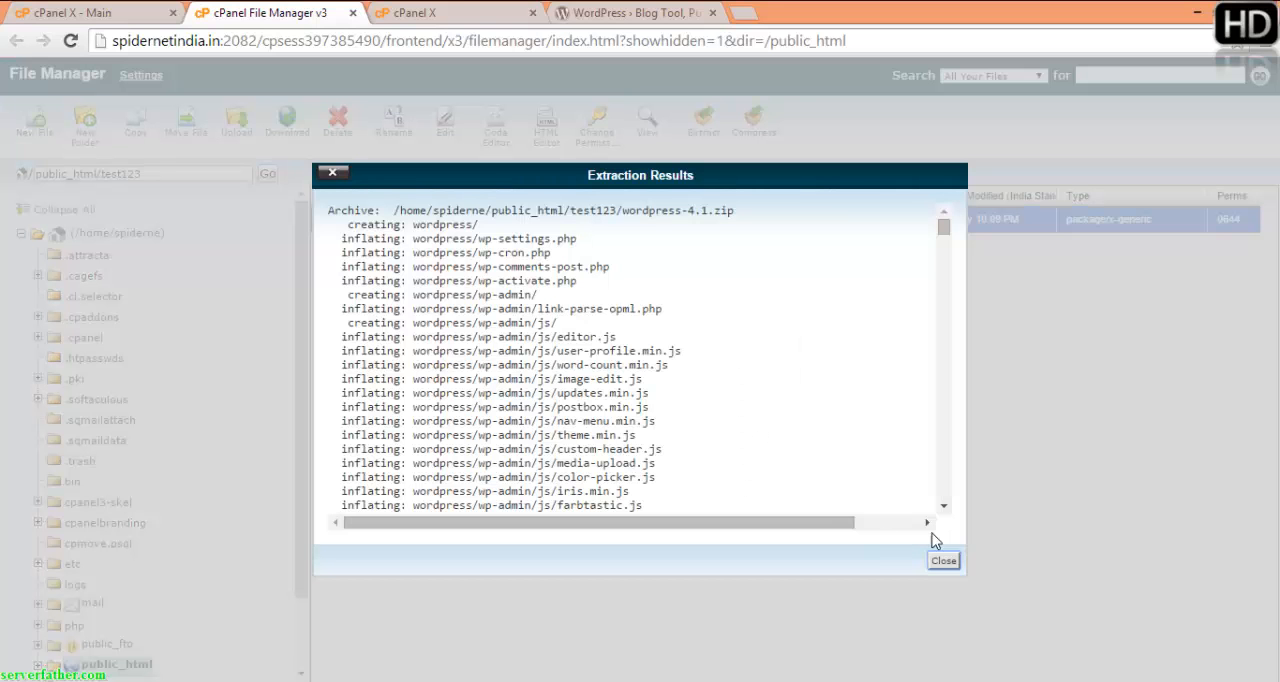
click(943, 560)
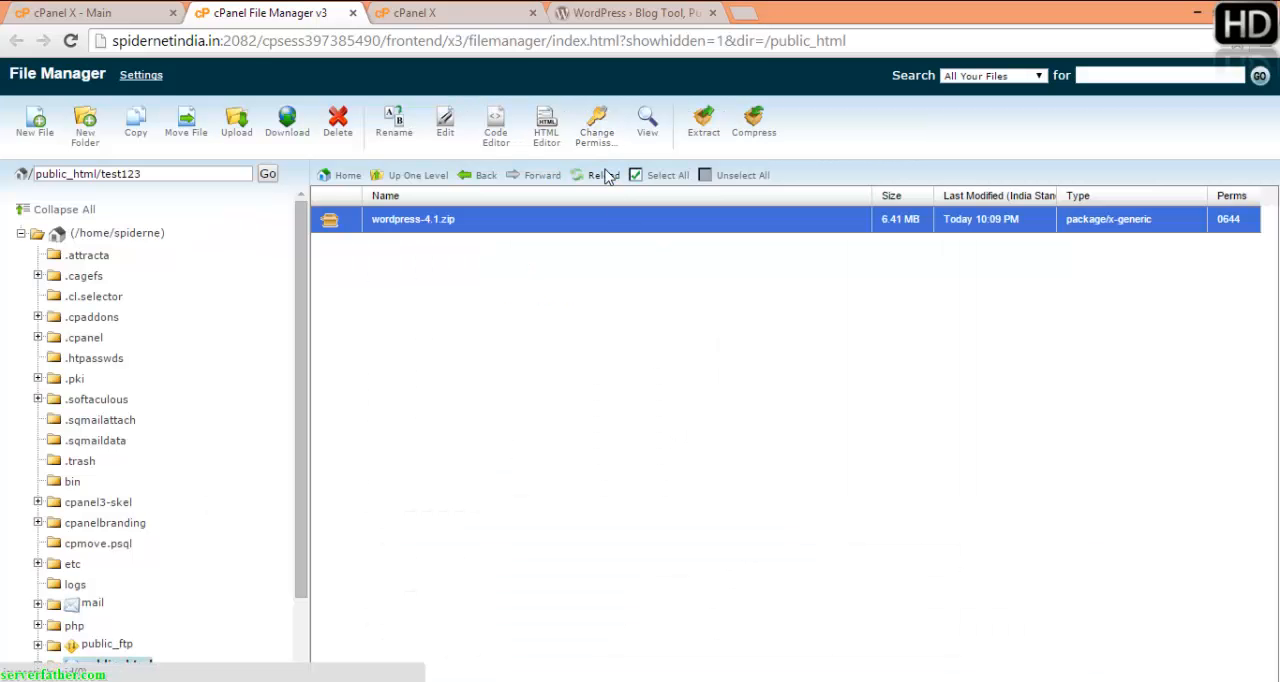
Reload the listing and open the extracted wordpress folder
click(603, 175)
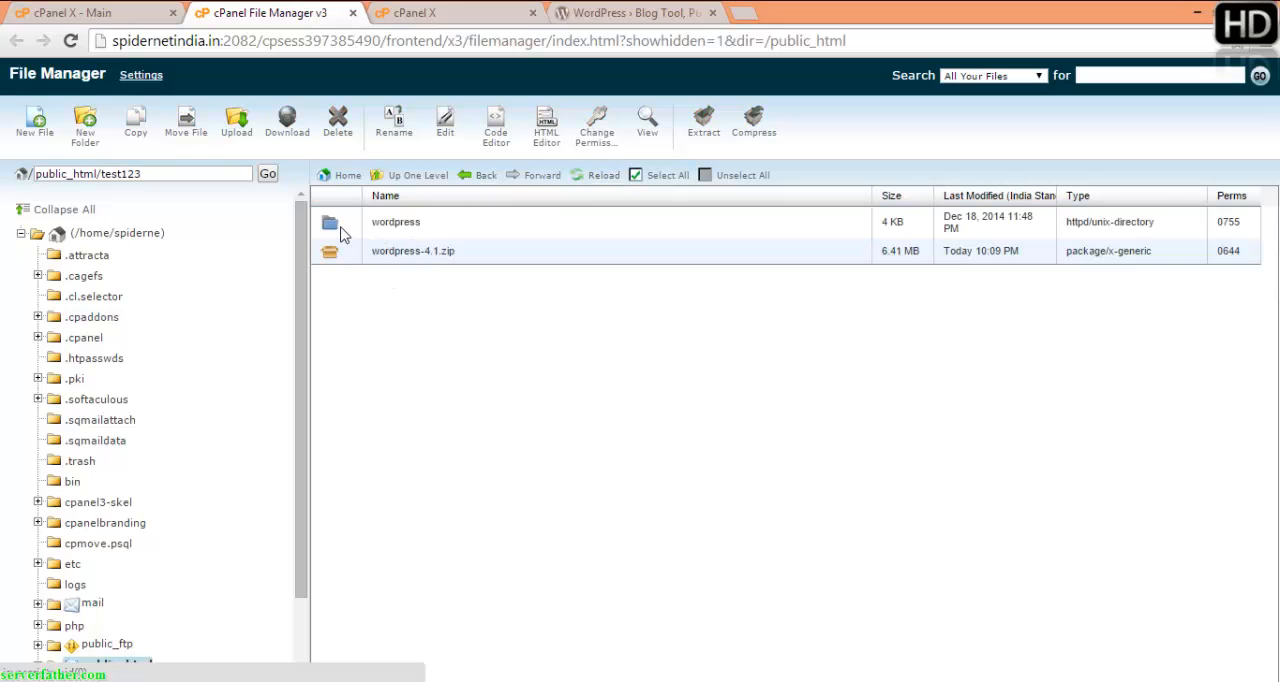
click(396, 221)
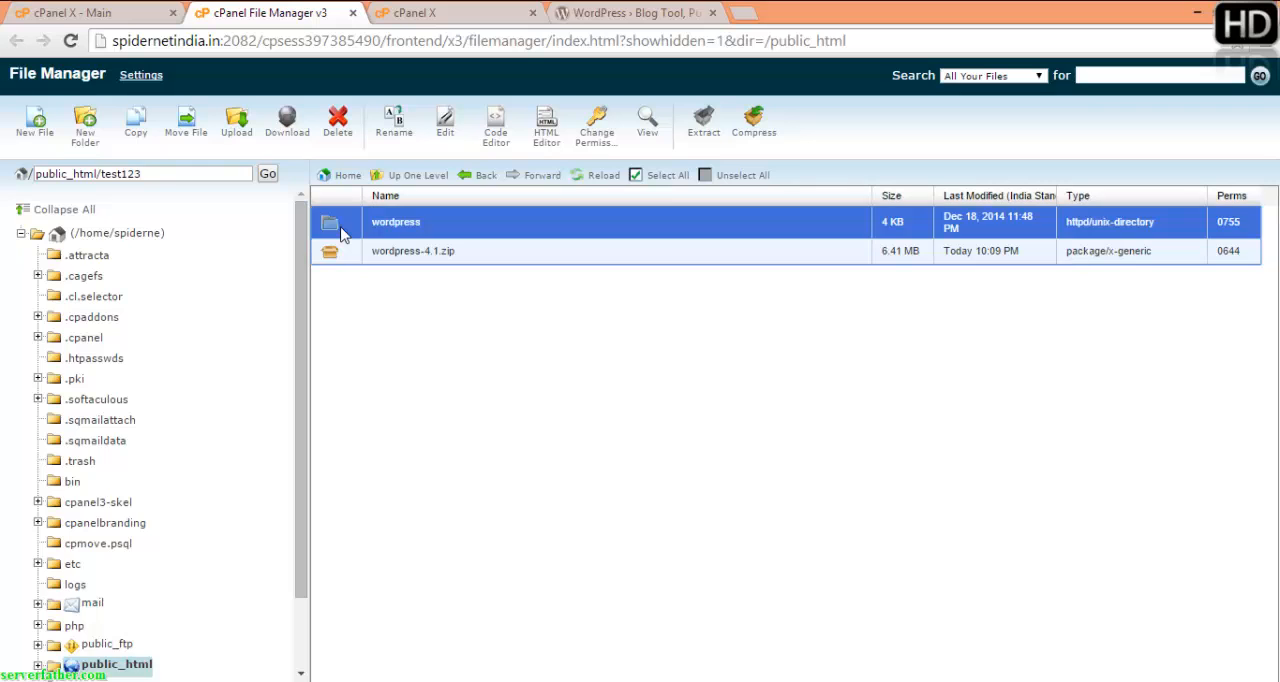
double_click(396, 221)
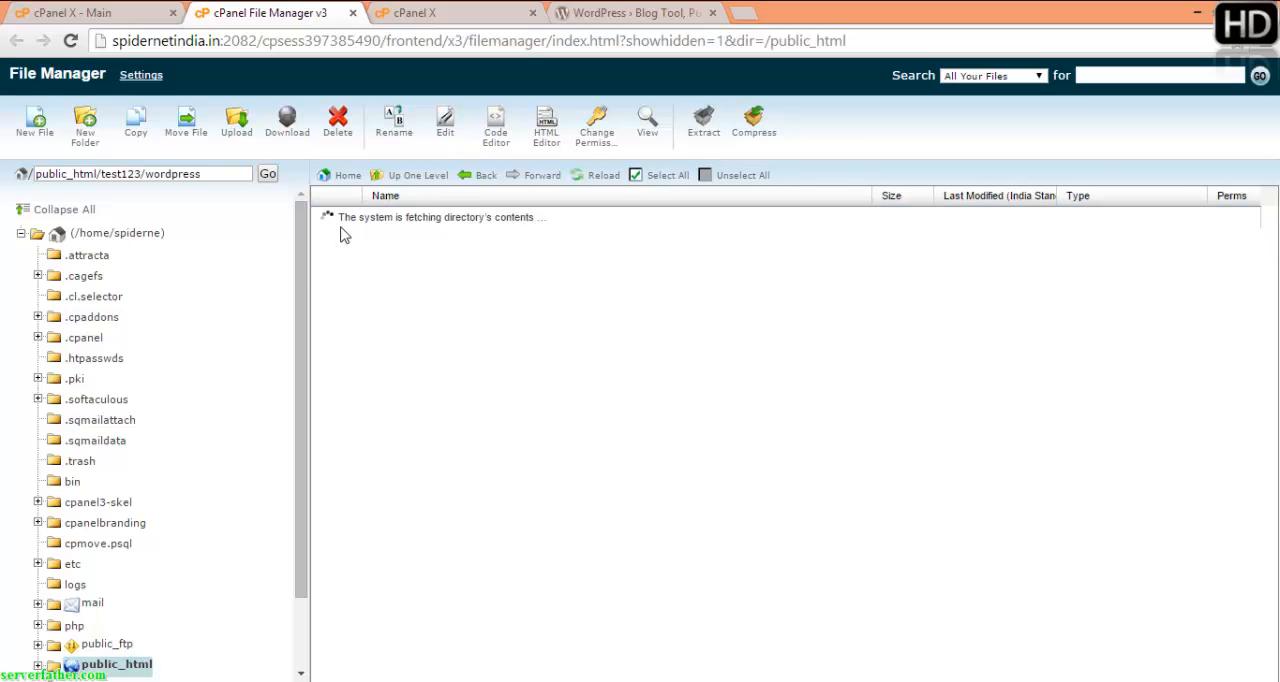
mouse_move(580, 396)
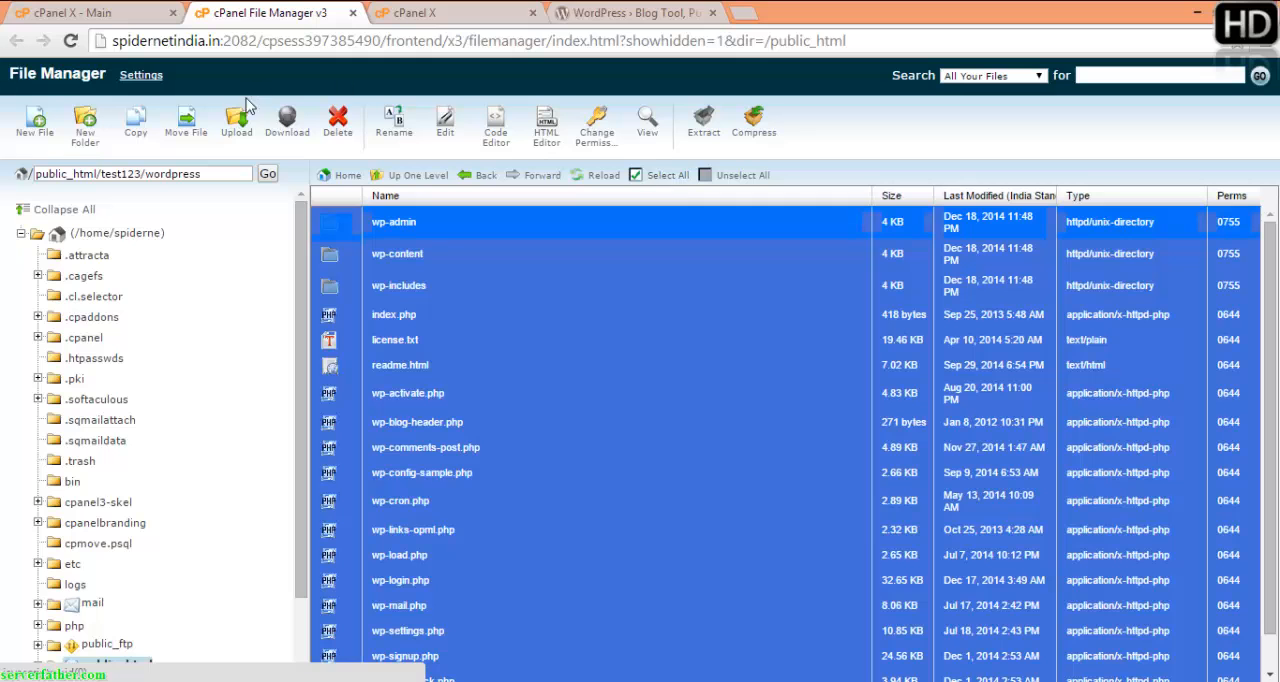
Move all WordPress files to /public_html/test123/ and return to test123
click(184, 123)
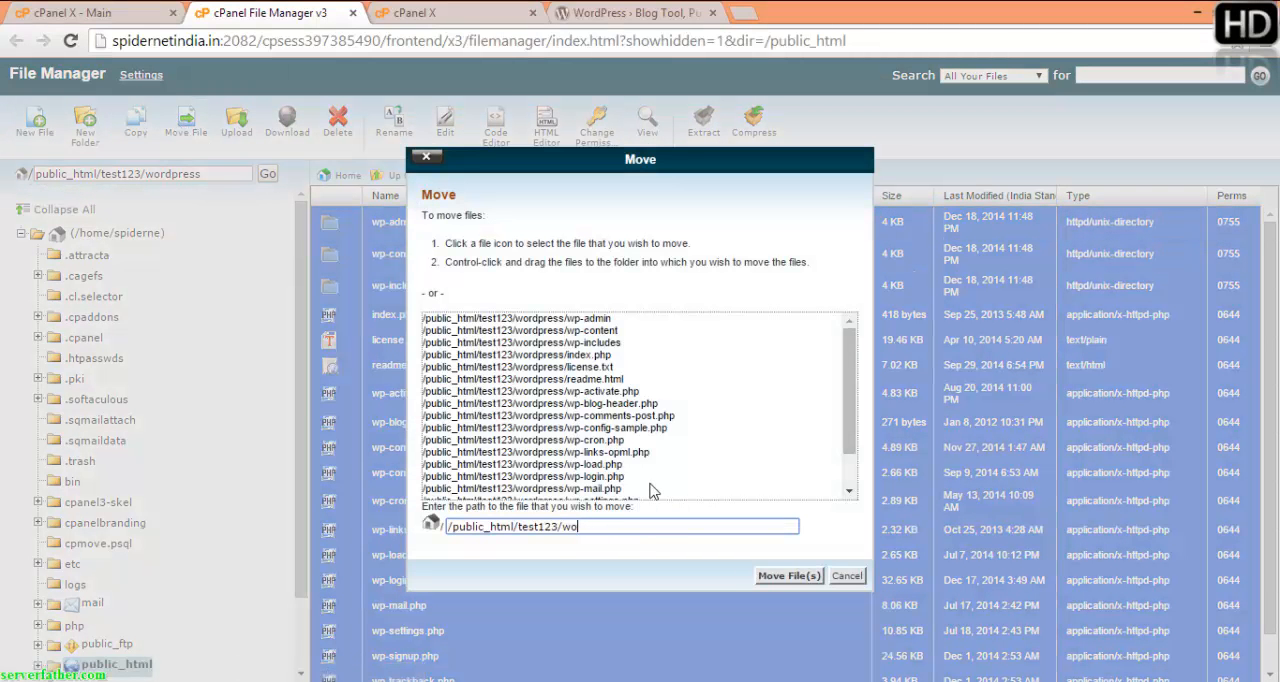
key(Backspace)
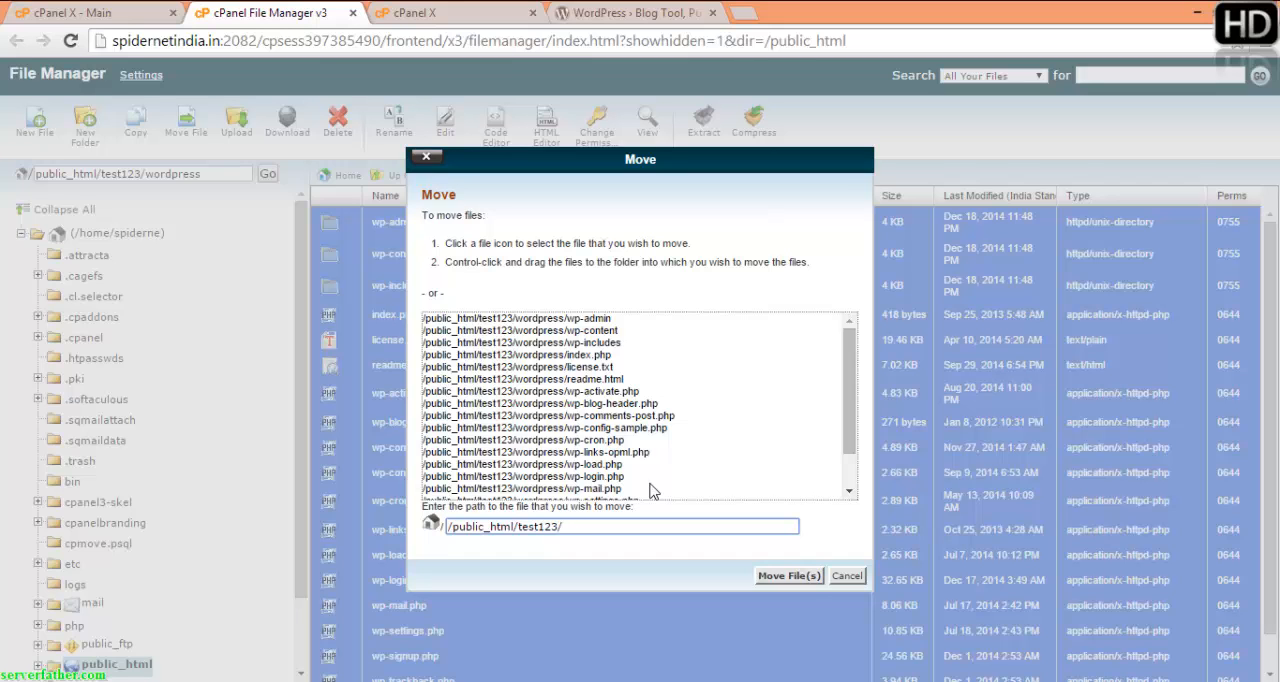
click(846, 575)
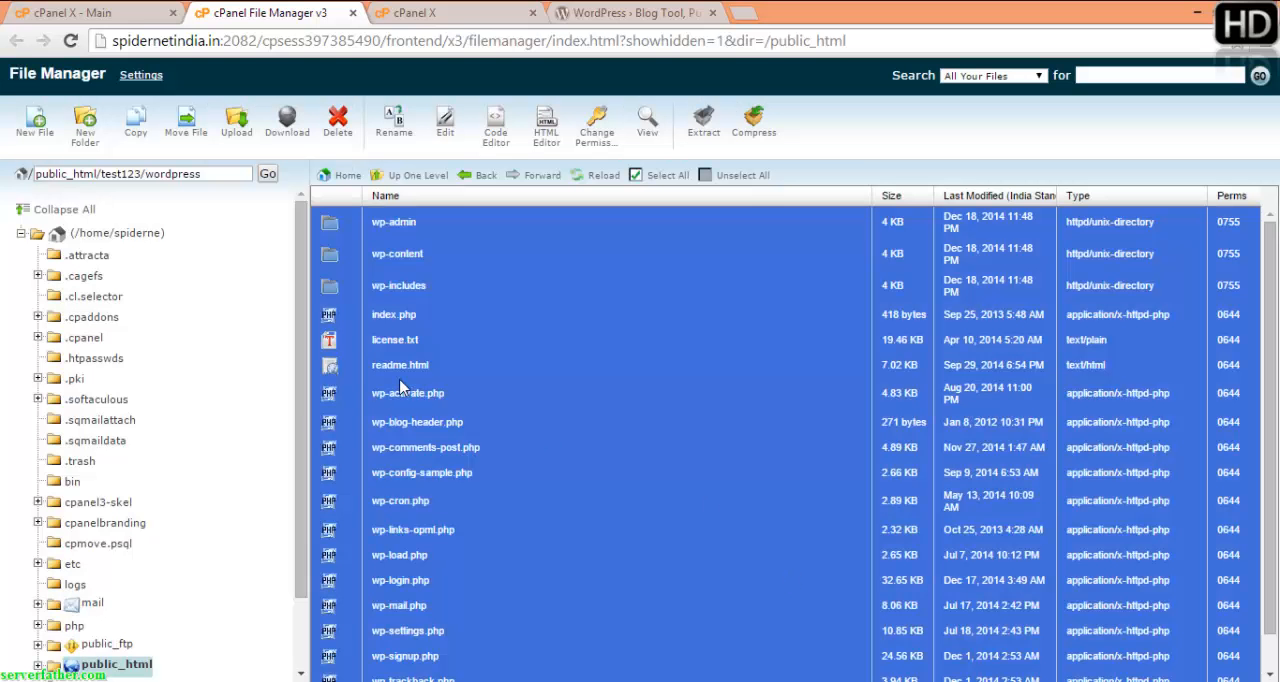
mouse_move(437, 344)
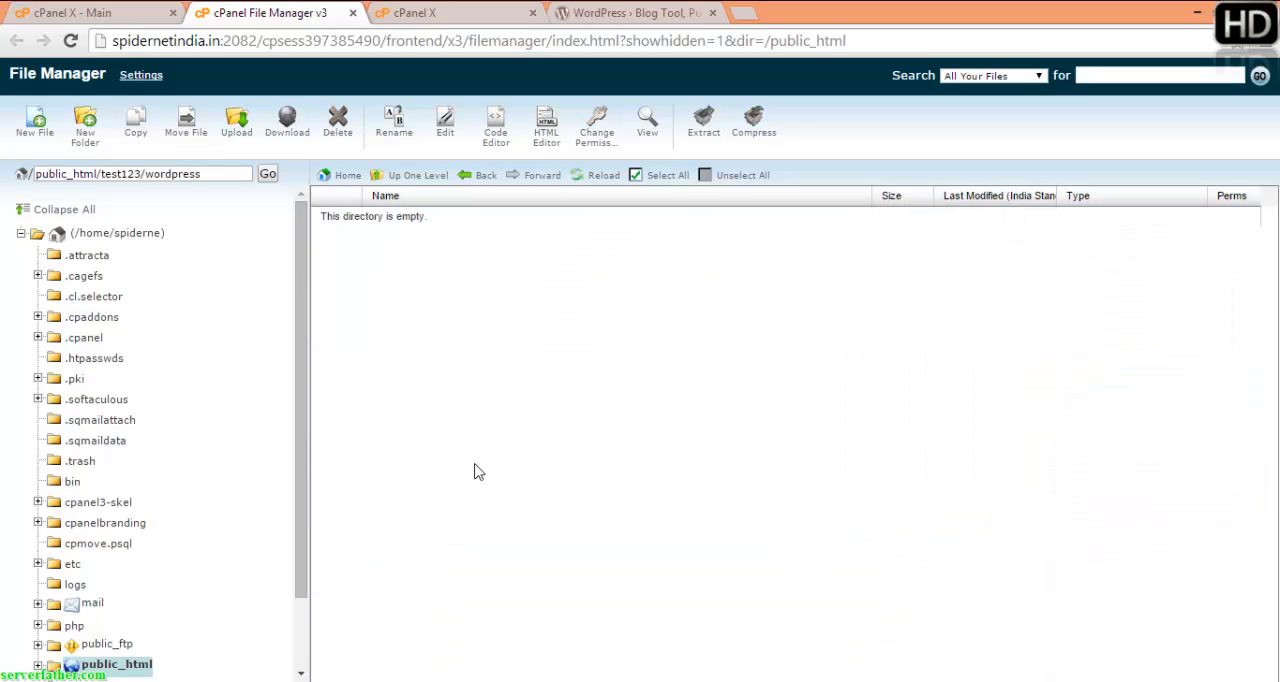
click(418, 175)
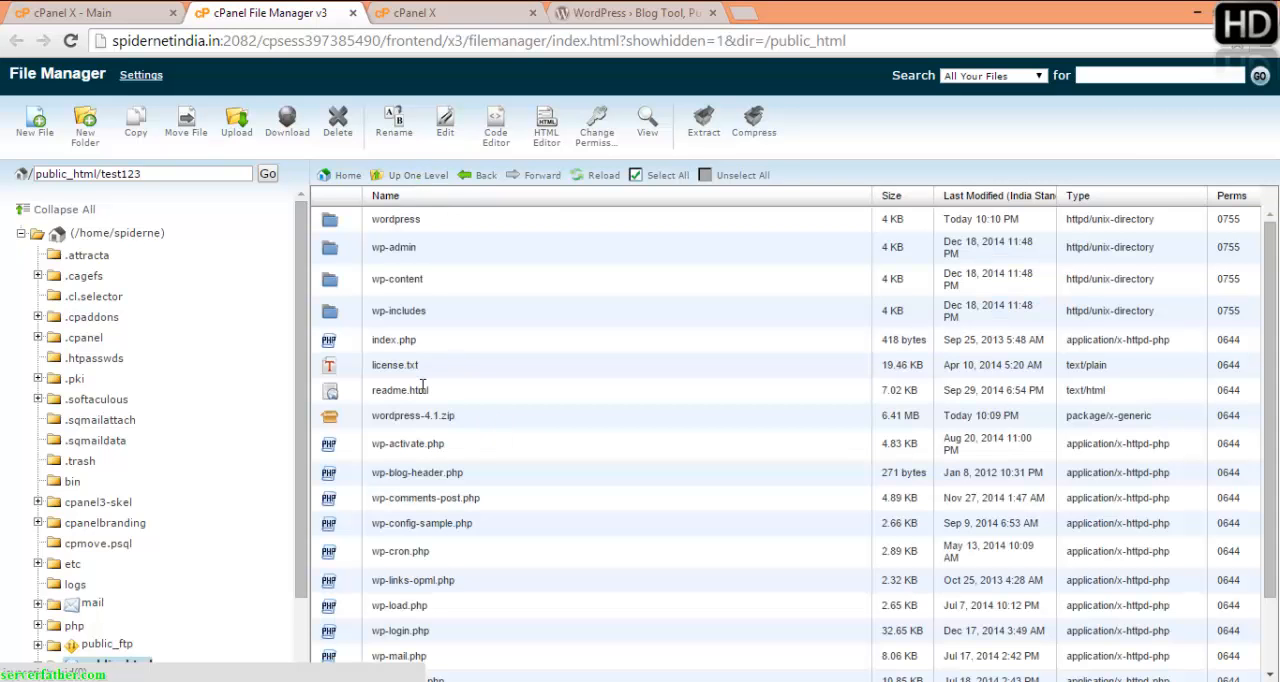
scroll(down, 3)
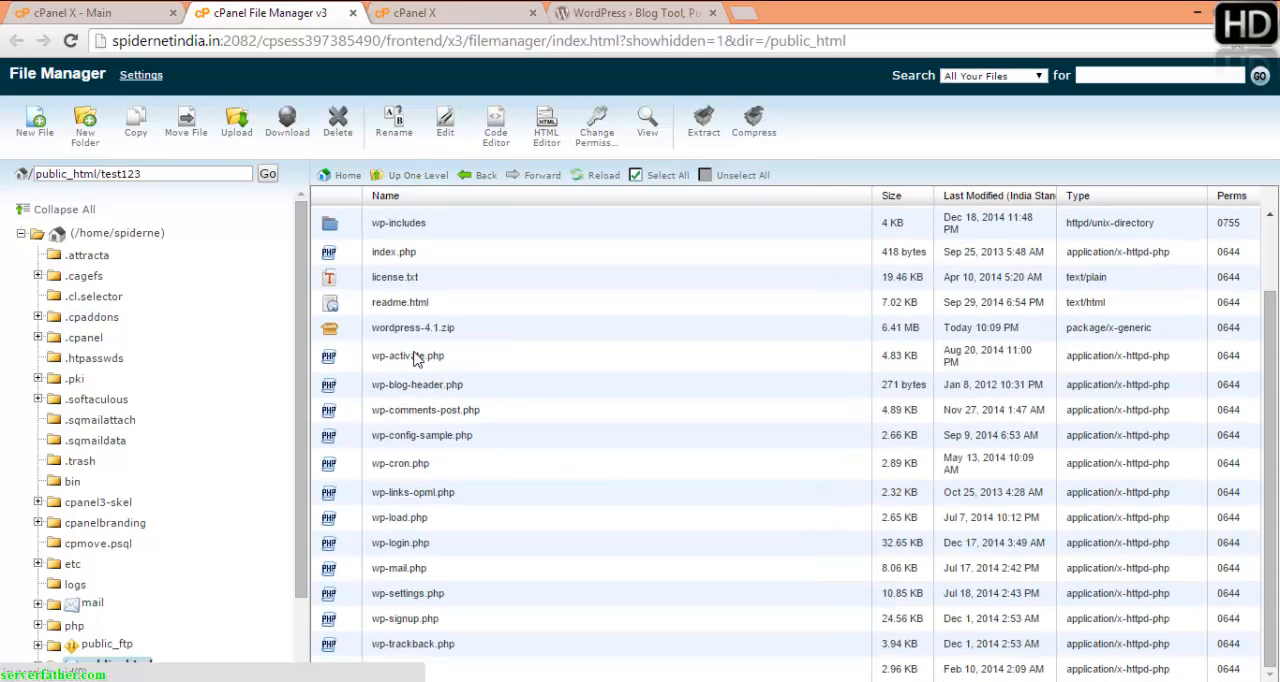
scroll(up, 3)
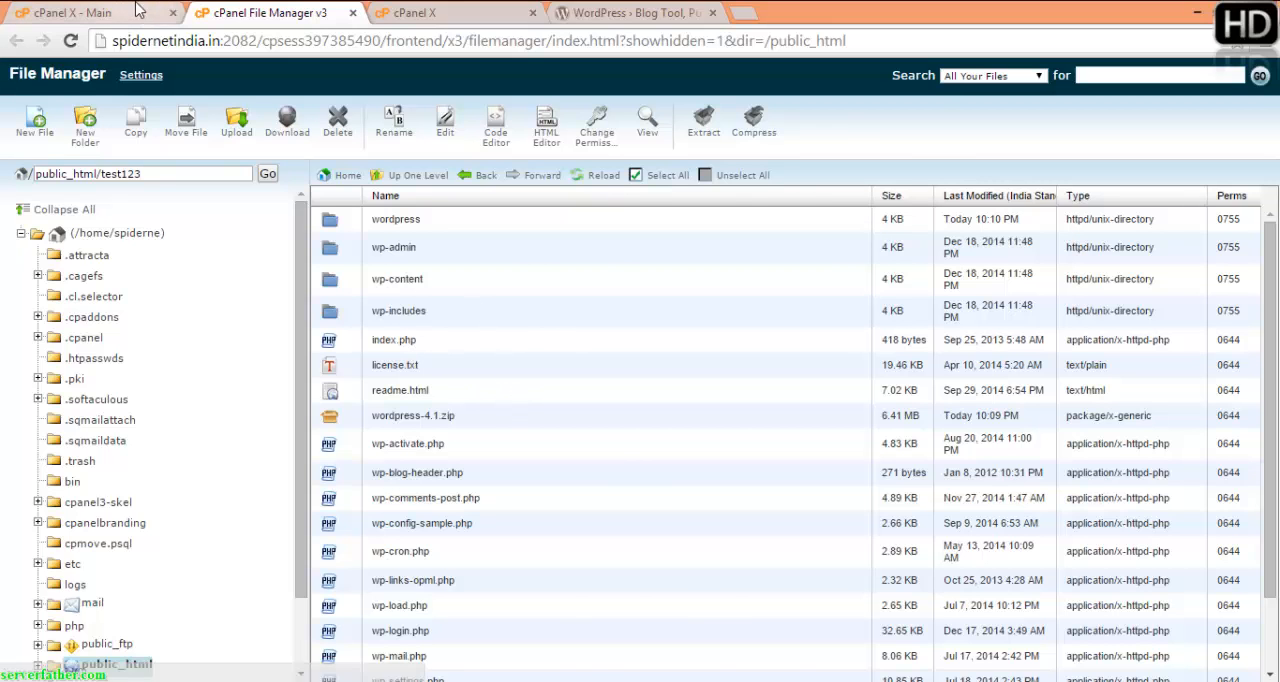
In the MySQL Database Wizard, submit test123 as the new database name
click(70, 12)
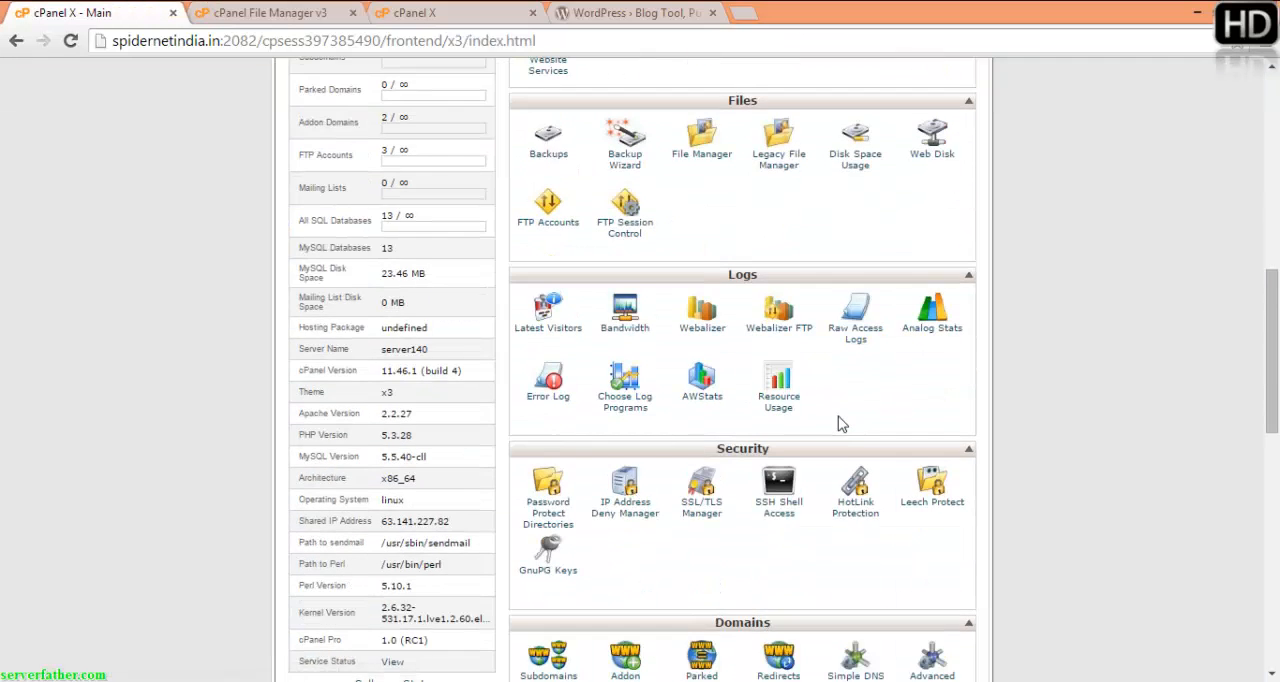
scroll(down, 3)
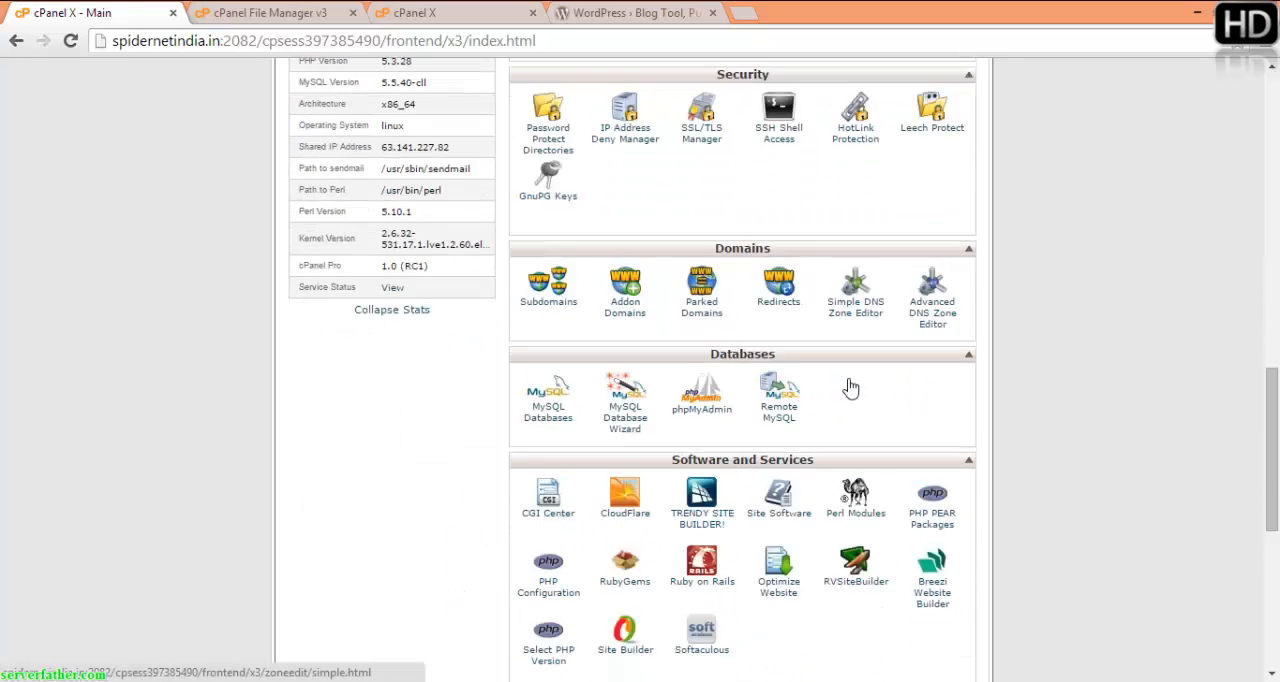
scroll(down, 3)
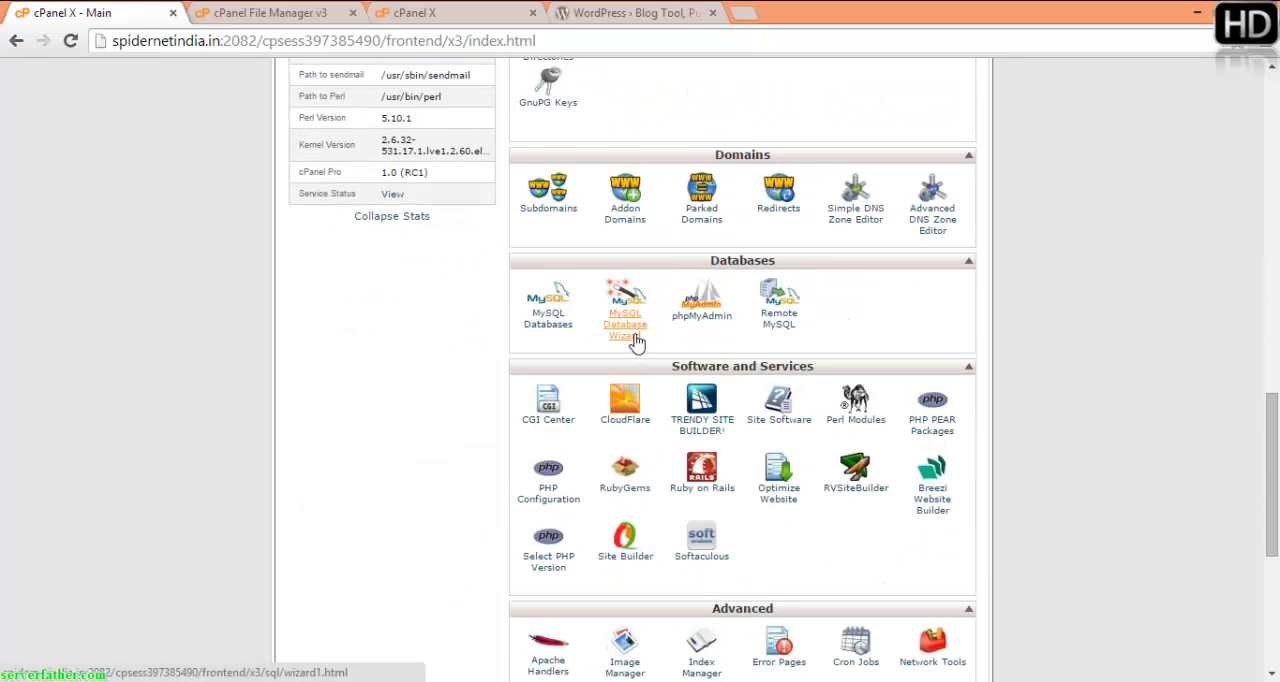
click(625, 318)
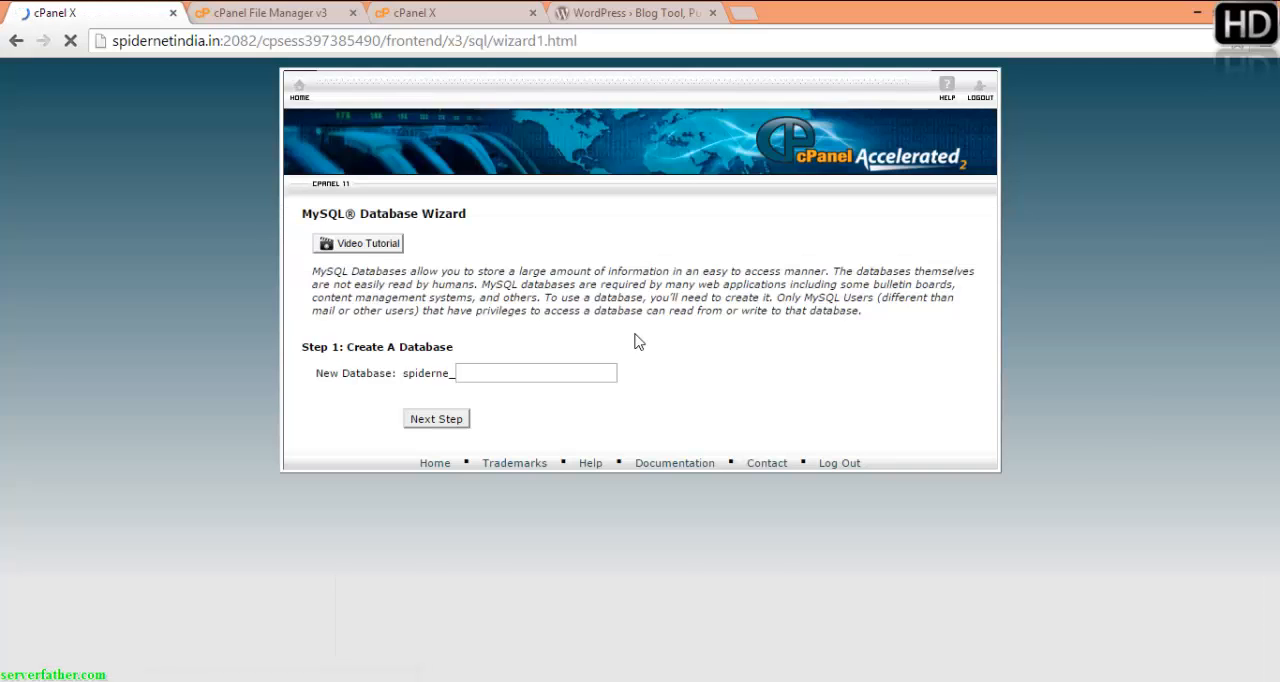
click(535, 373)
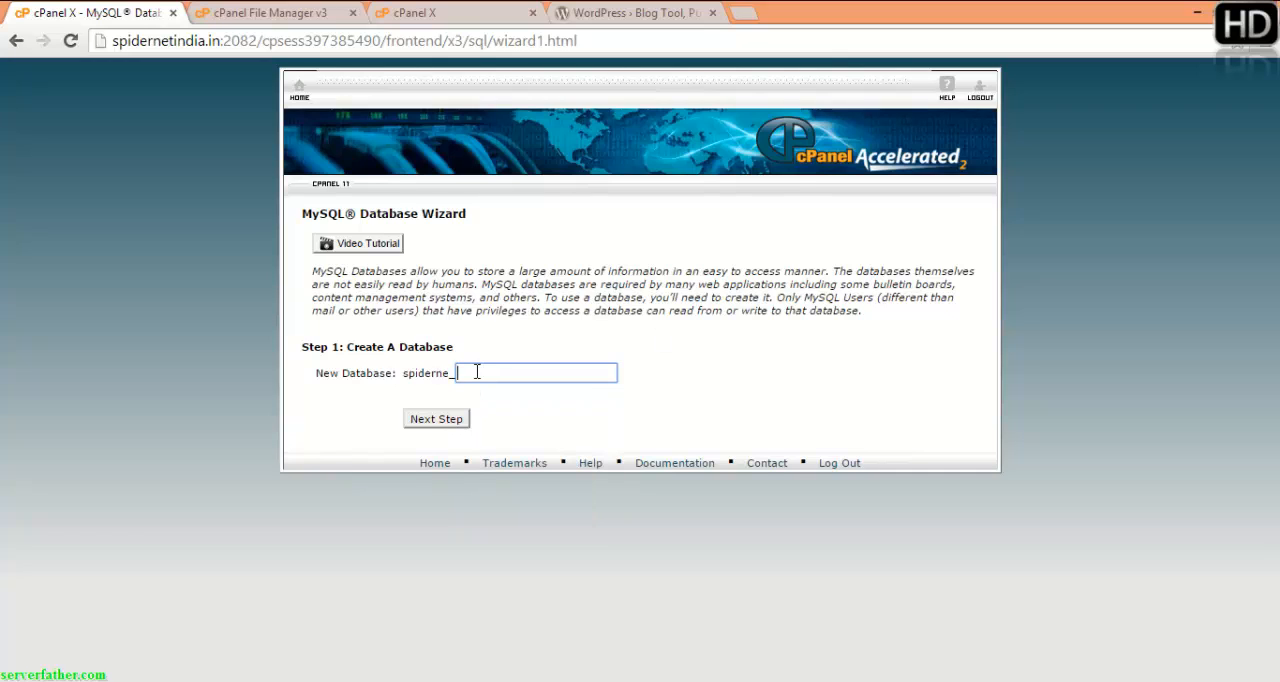
text(tets)
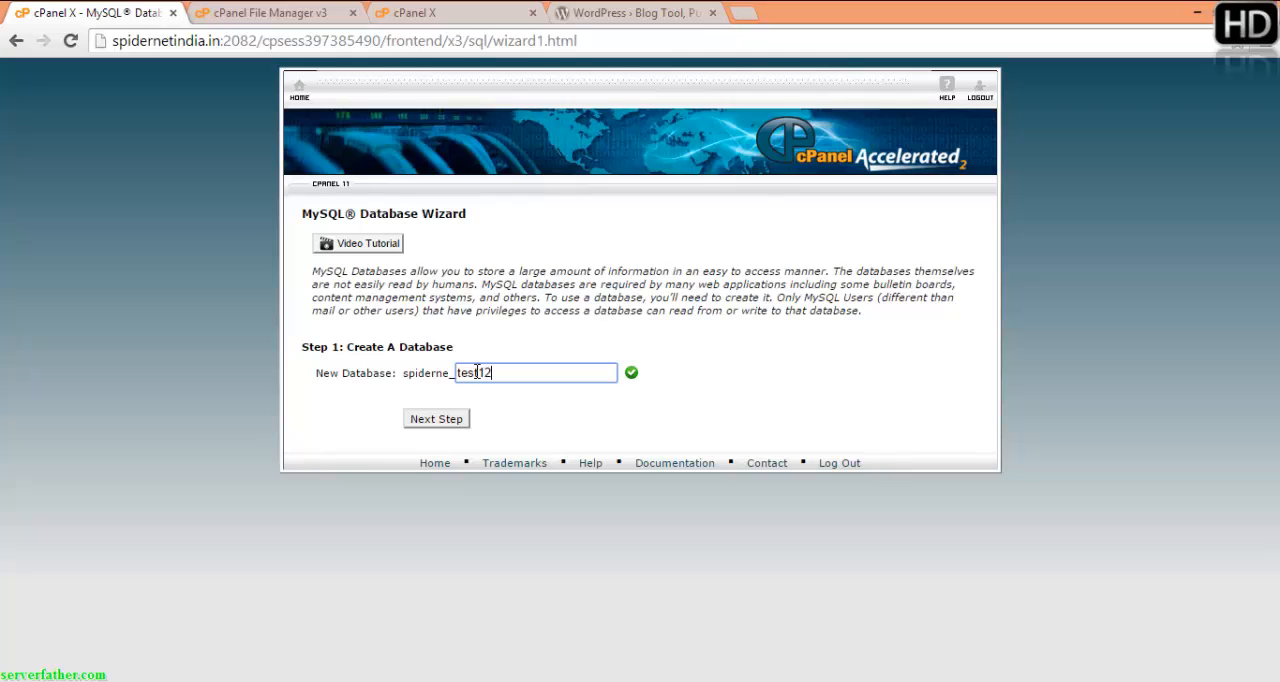
text(3)
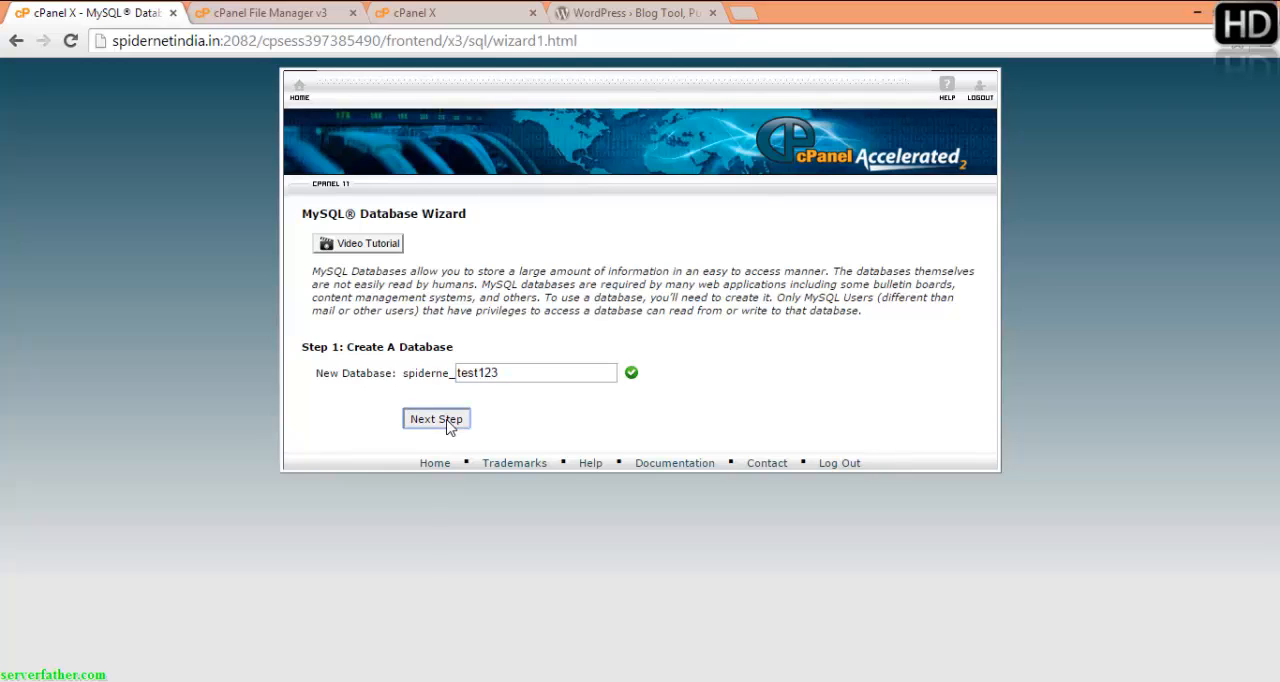
click(436, 418)
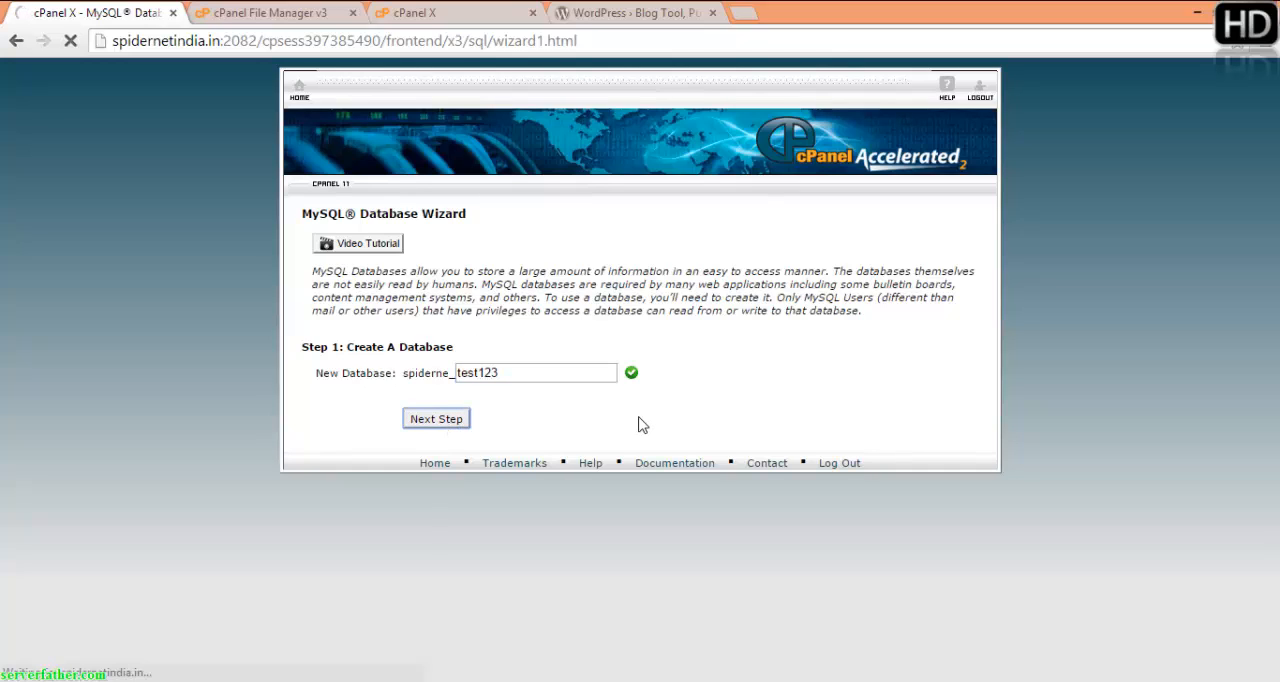
click(436, 418)
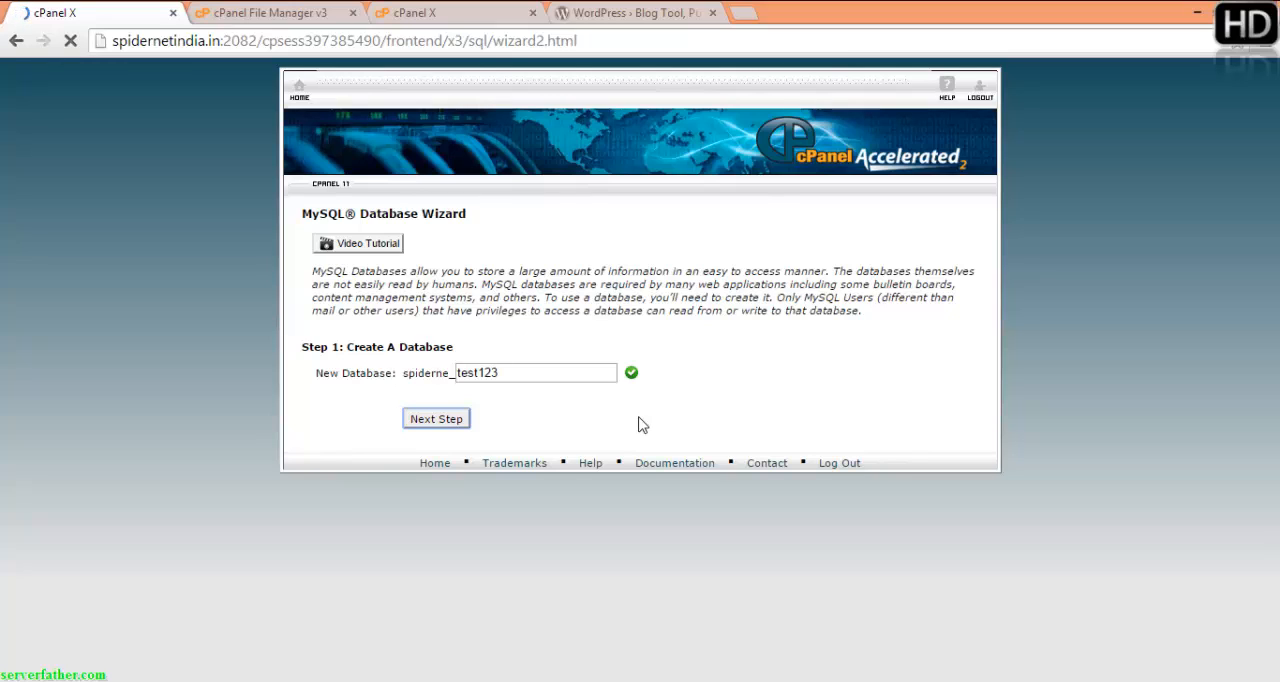
Create database user test123 (spiderne_test123) with a confirmed password
click(436, 418)
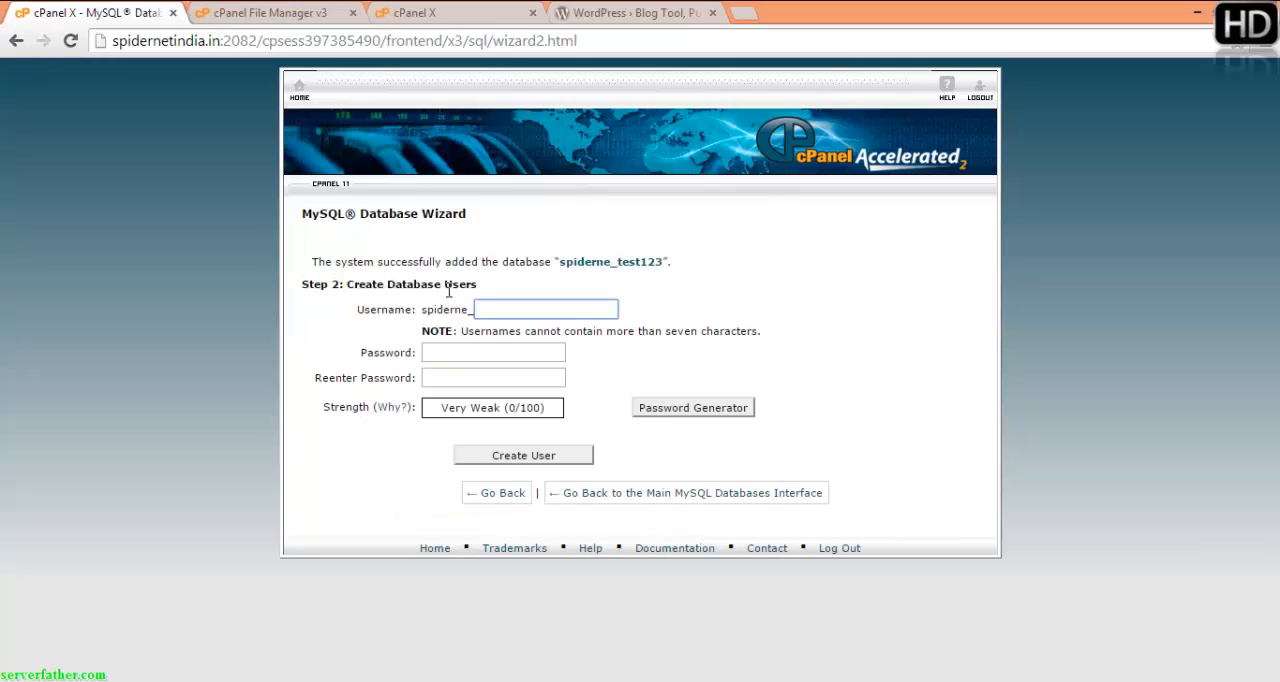
text(test123)
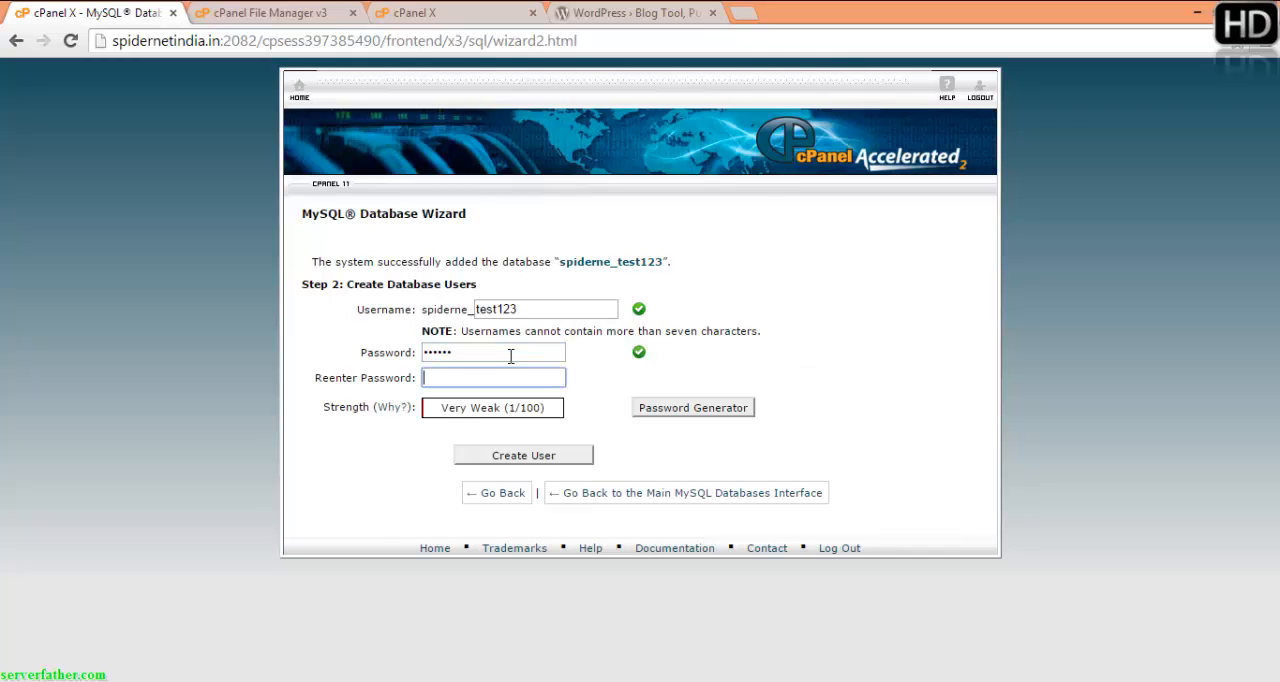
text(••••••)
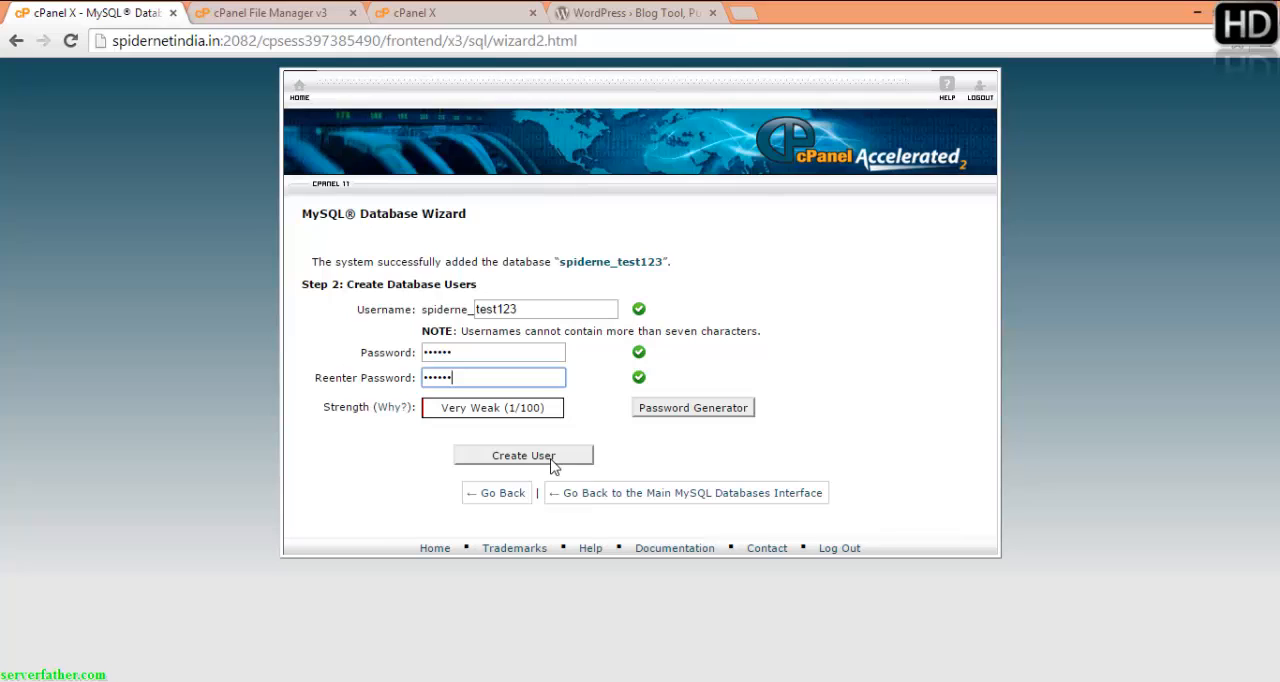
click(522, 455)
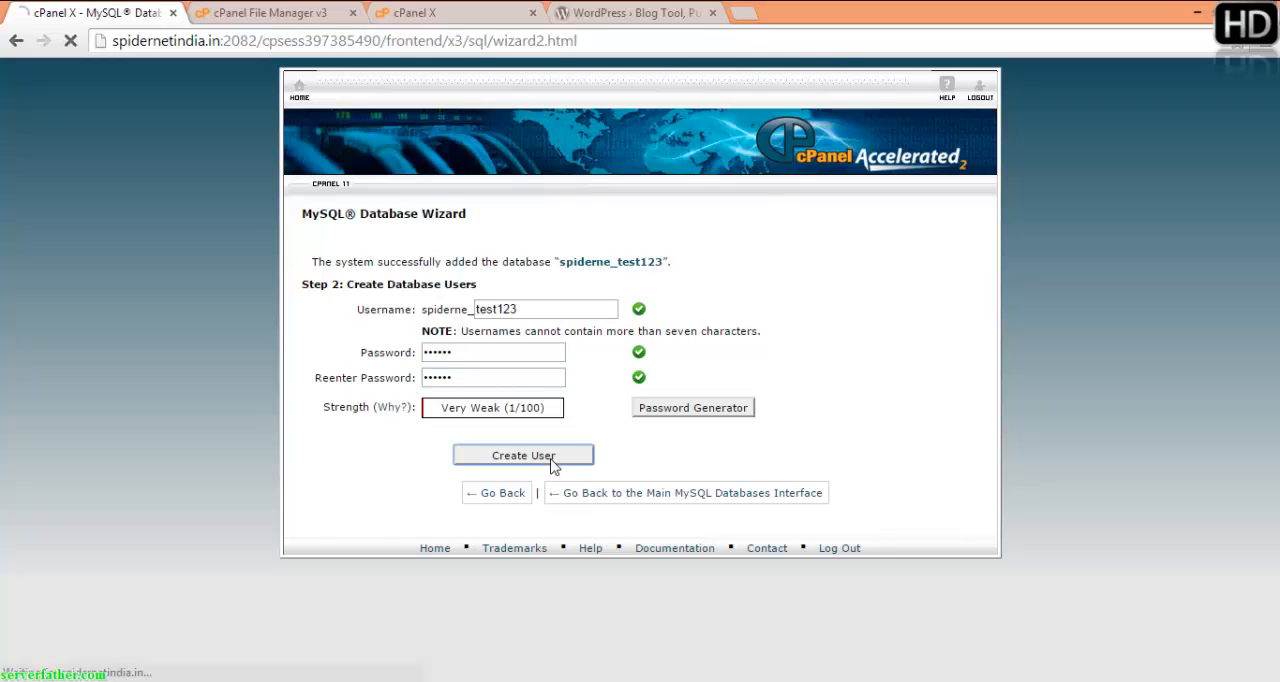
click(523, 455)
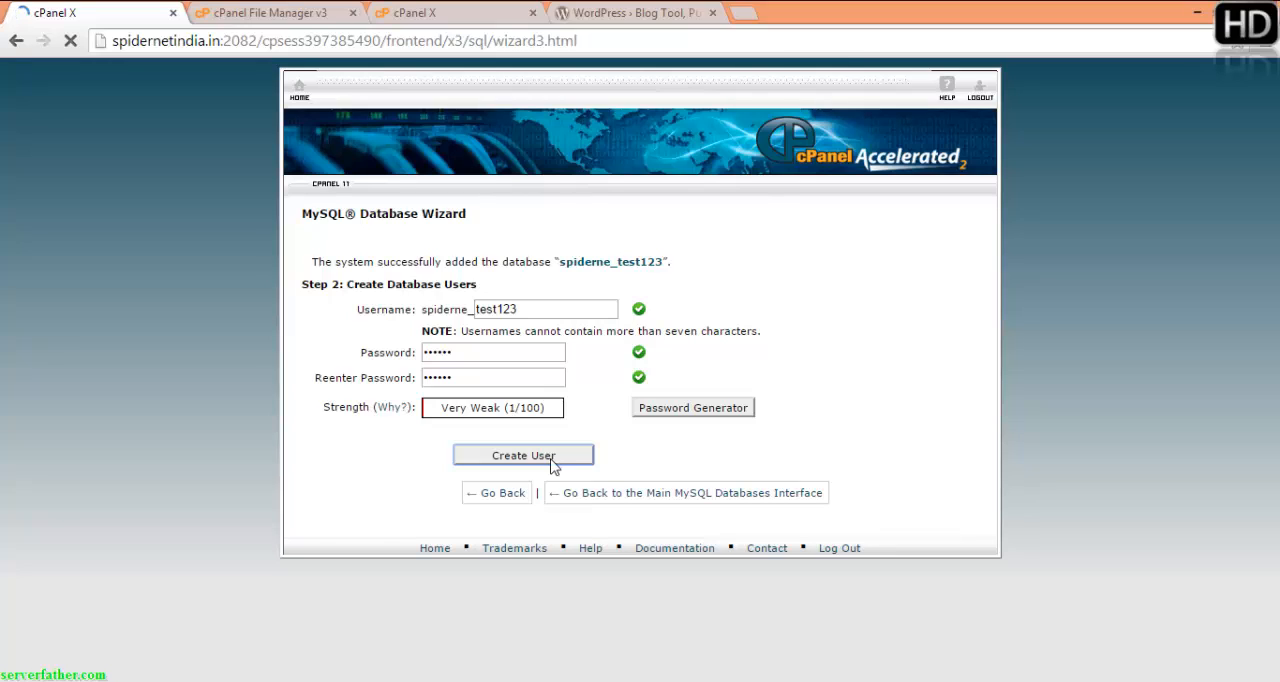
Decline Chrome's password prompt and grant spiderne_test123 ALL PRIVILEGES, finishing the wizard
click(523, 455)
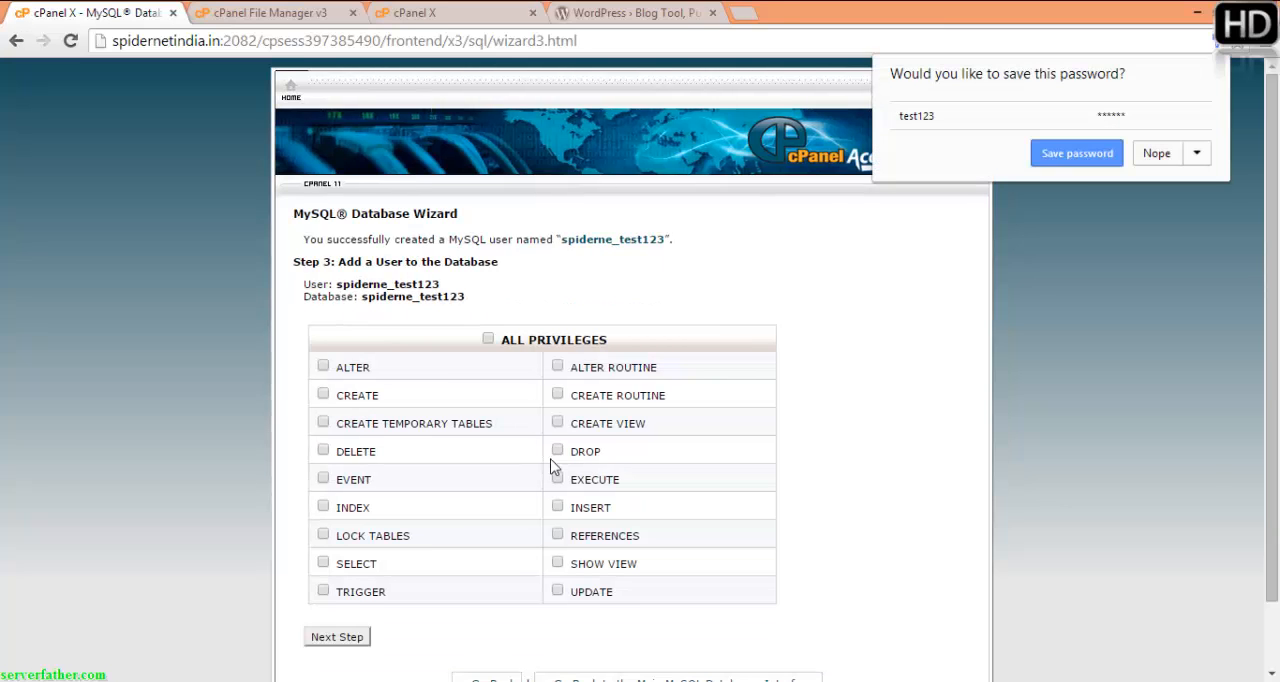
mouse_move(1165, 168)
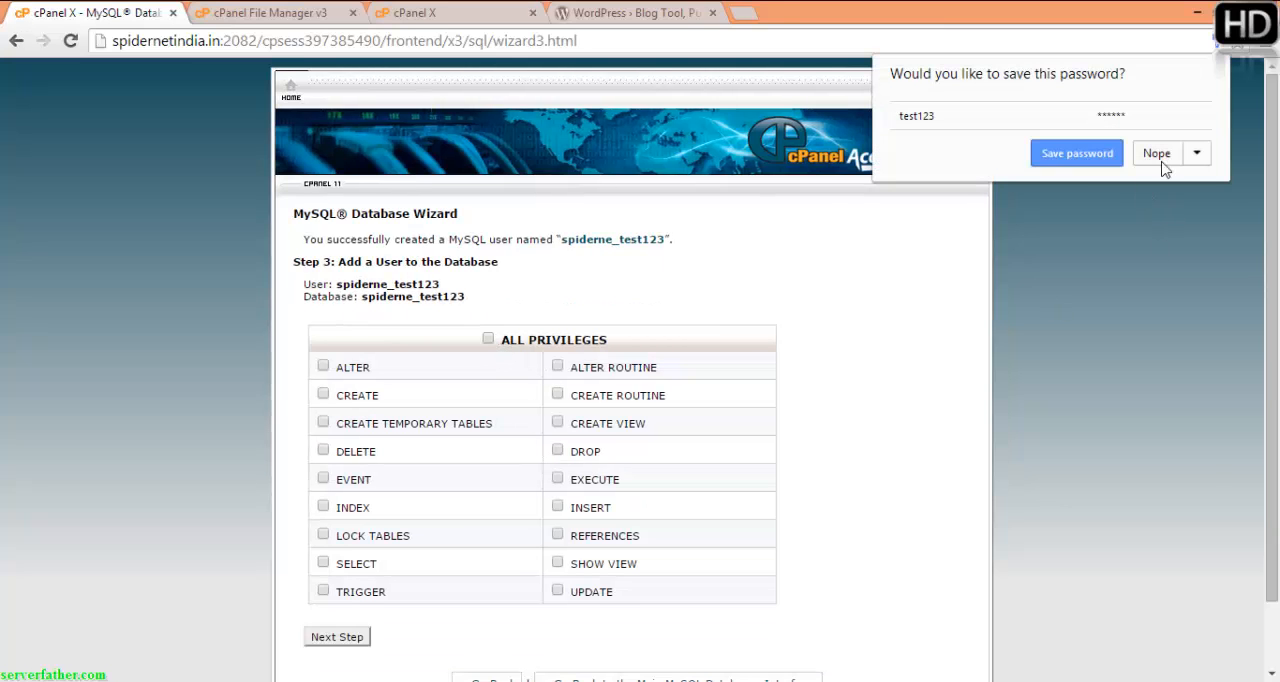
click(1156, 153)
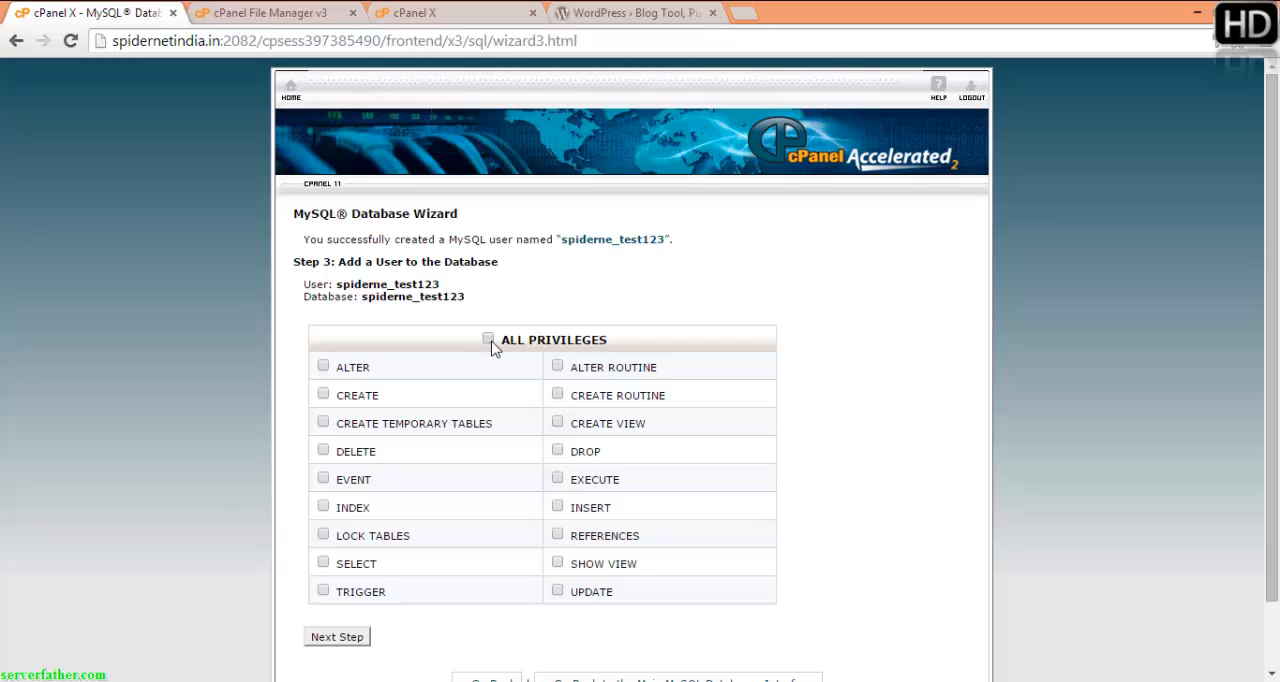
click(489, 339)
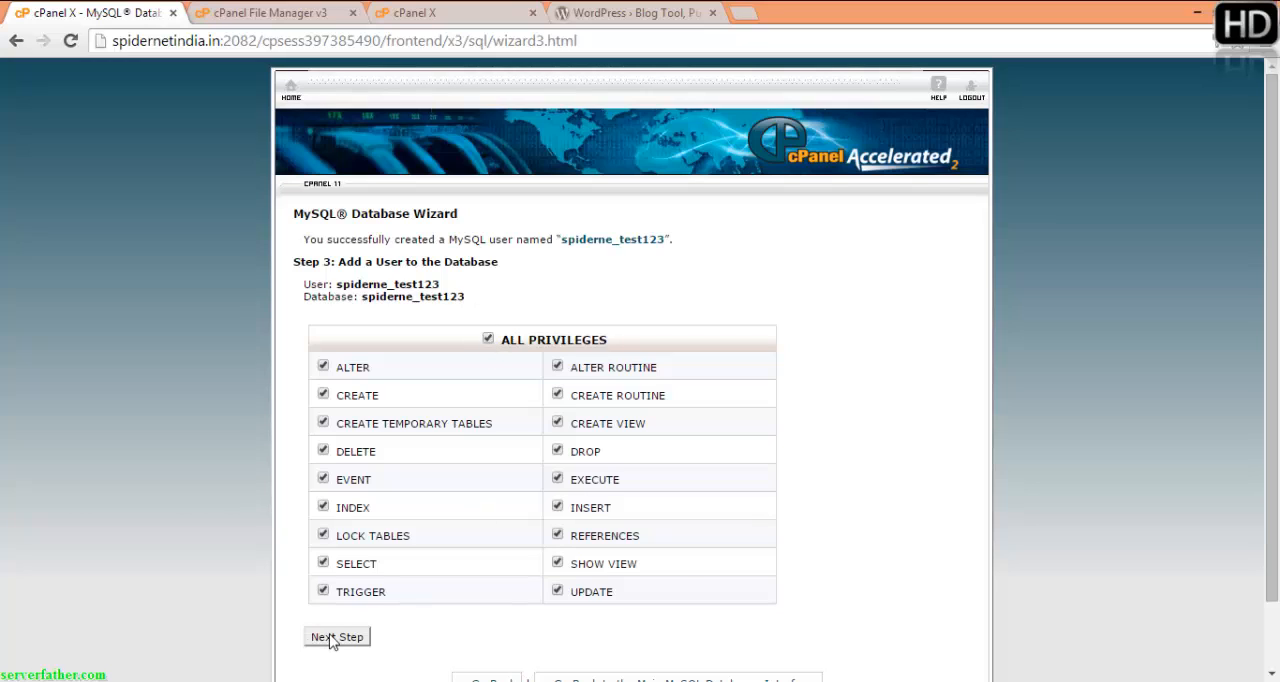
click(337, 637)
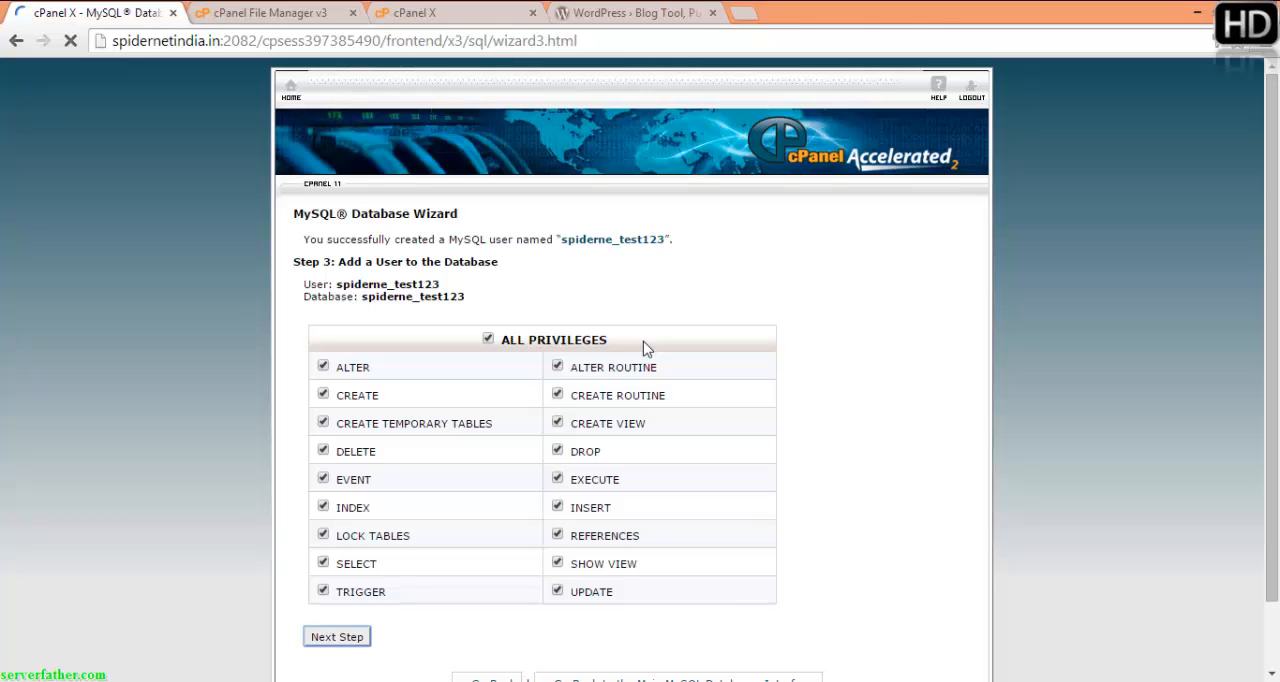
mouse_move(480, 445)
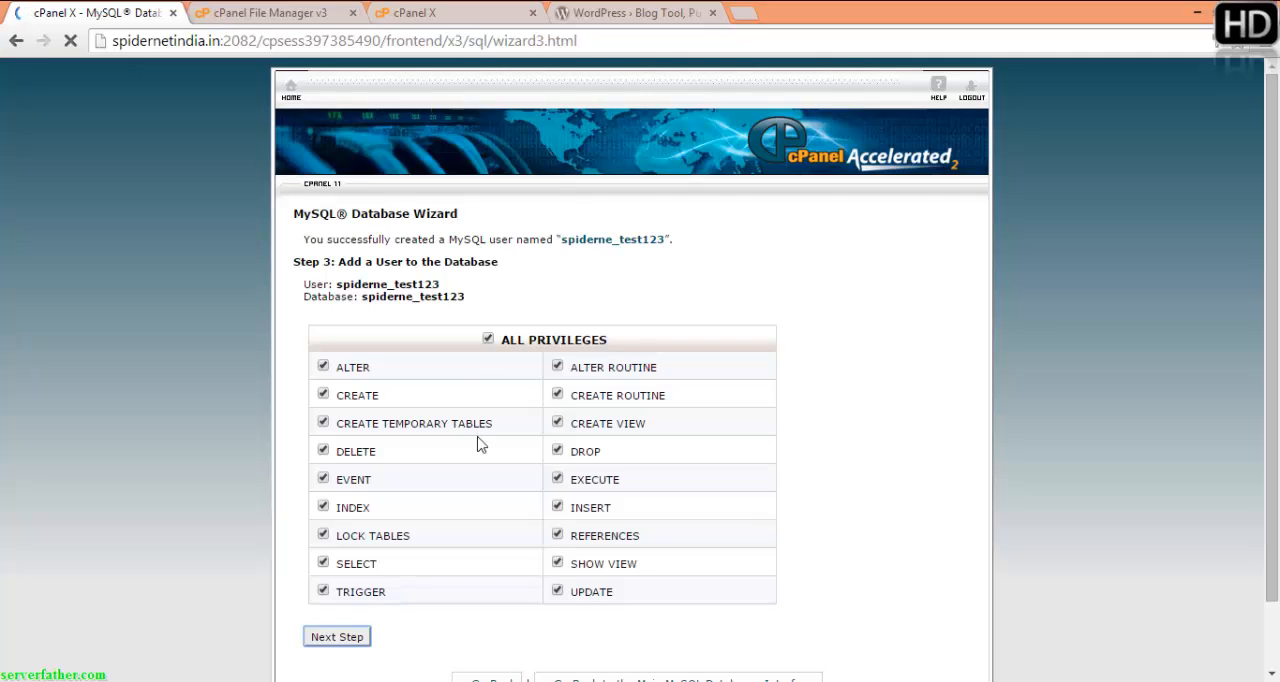
mouse_move(370, 285)
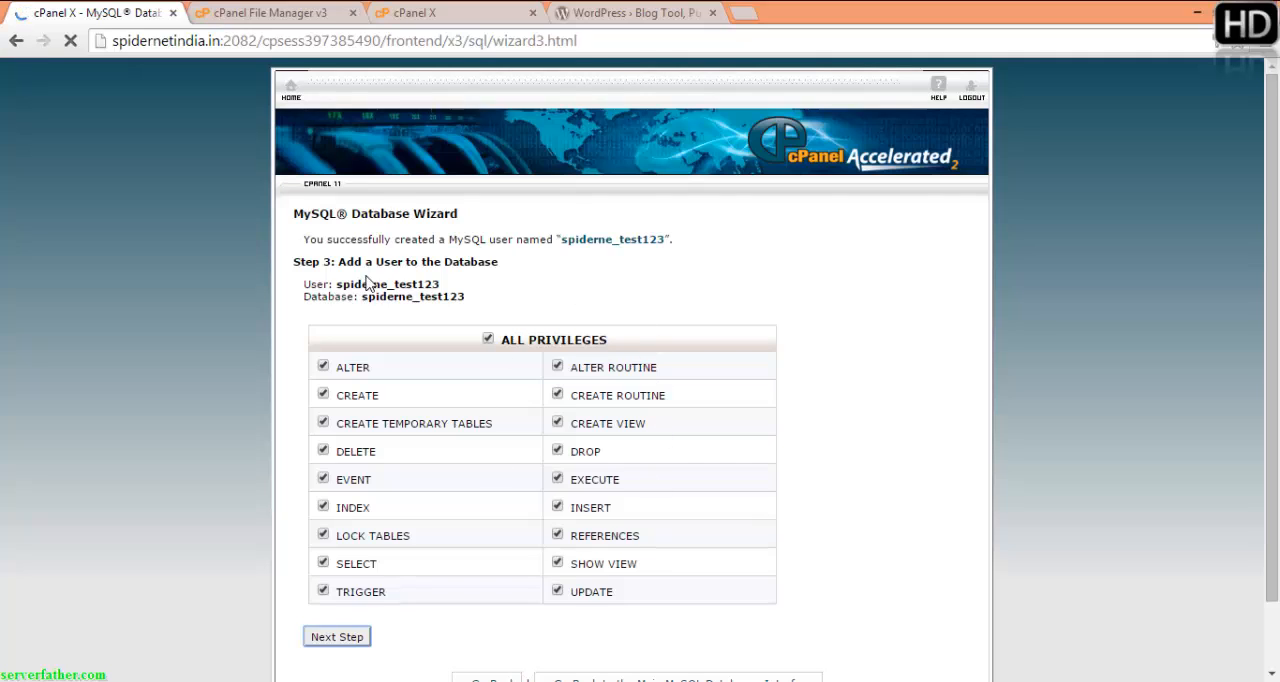
mouse_move(455, 295)
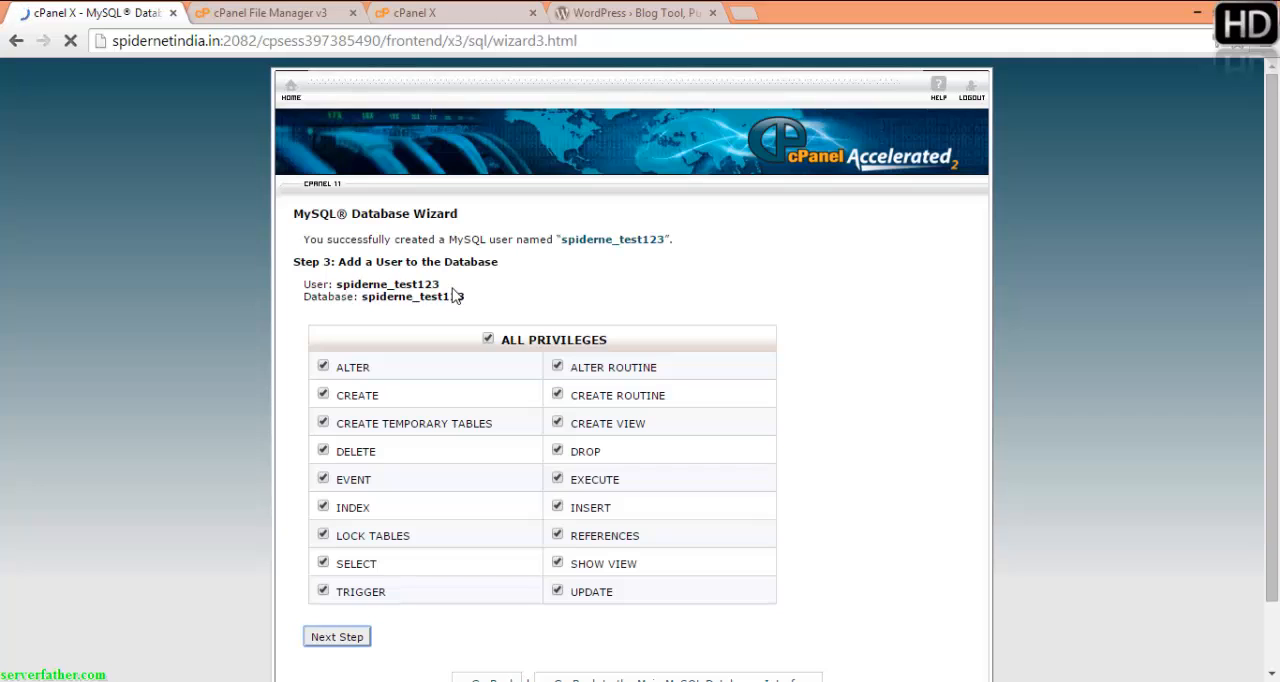
click(337, 637)
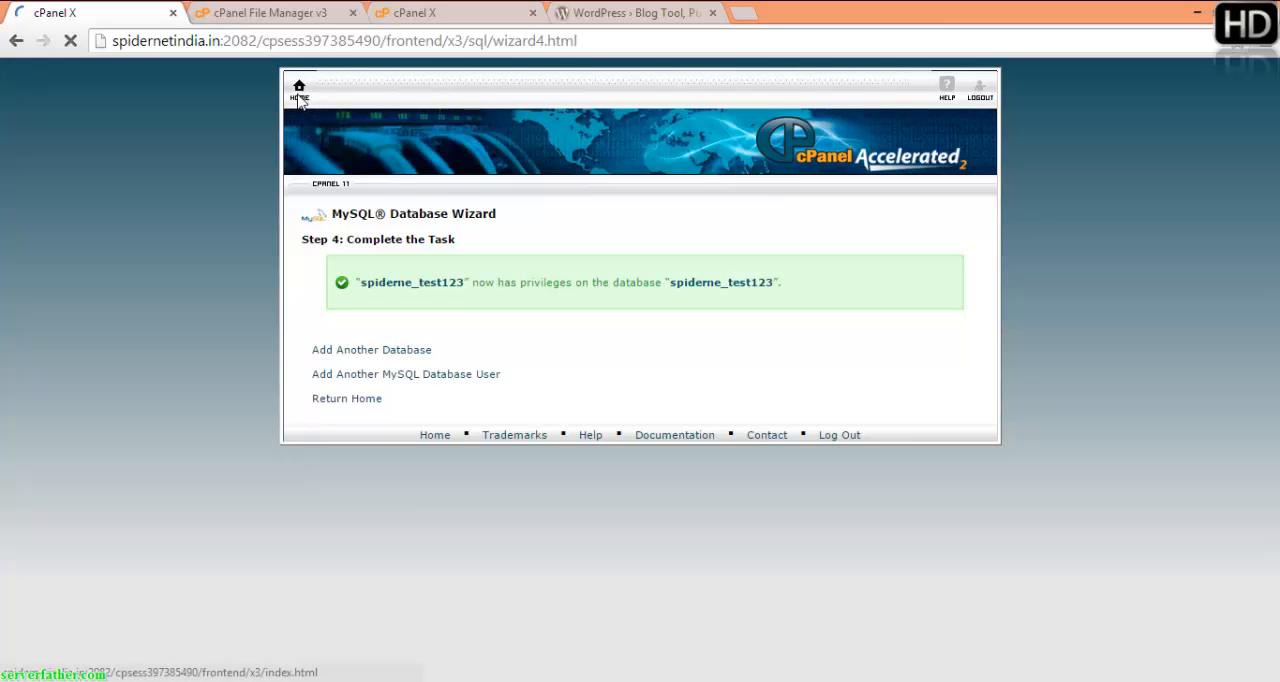
Return to cPanel home and open MySQL Databases under the Databases section
click(298, 88)
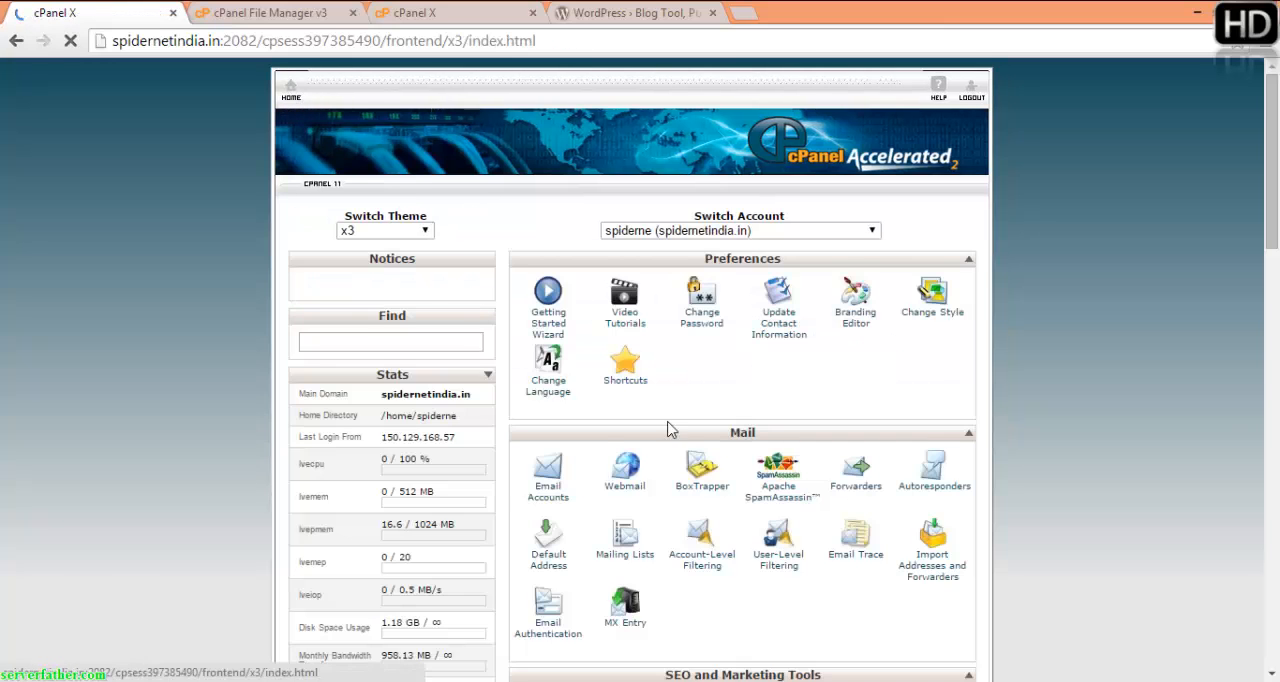
scroll(down, 3)
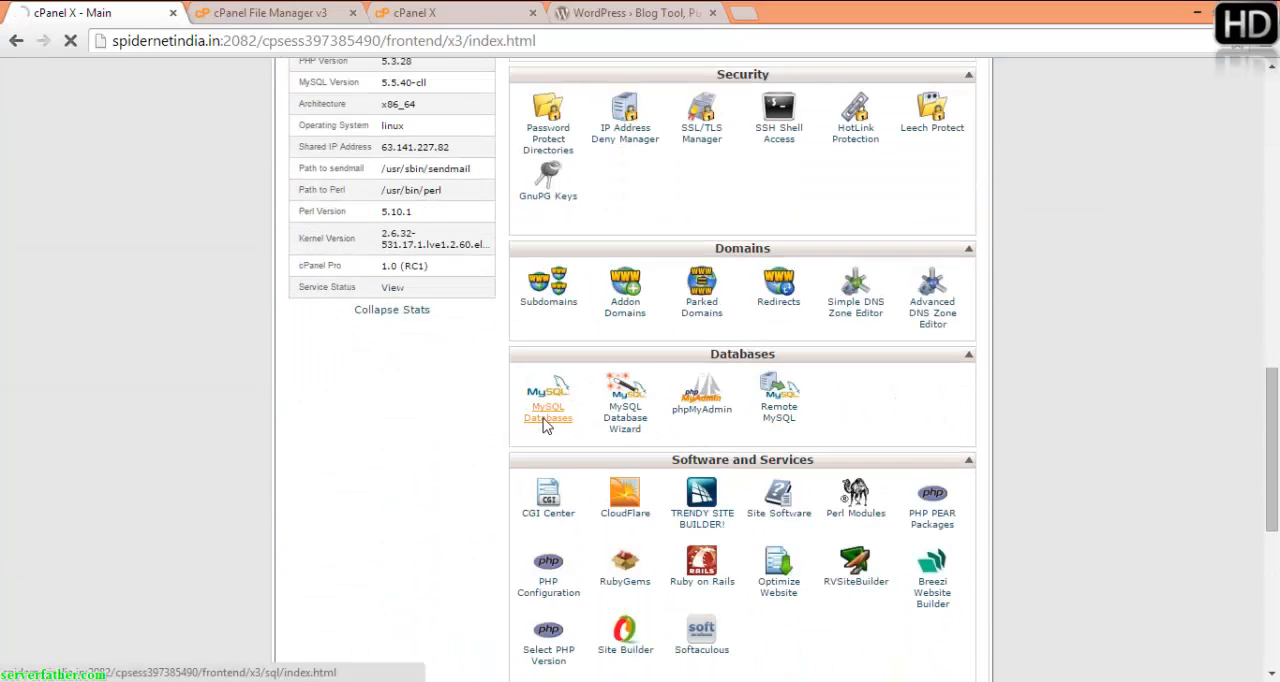
click(548, 412)
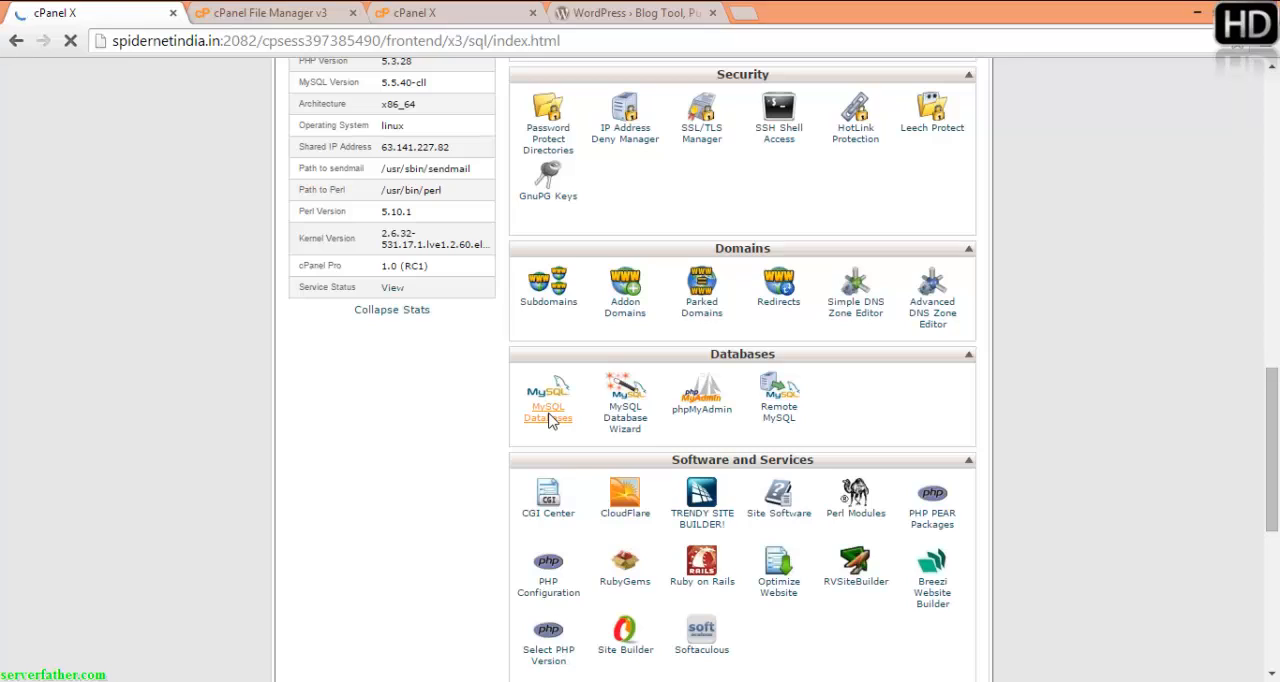
mouse_move(975, 388)
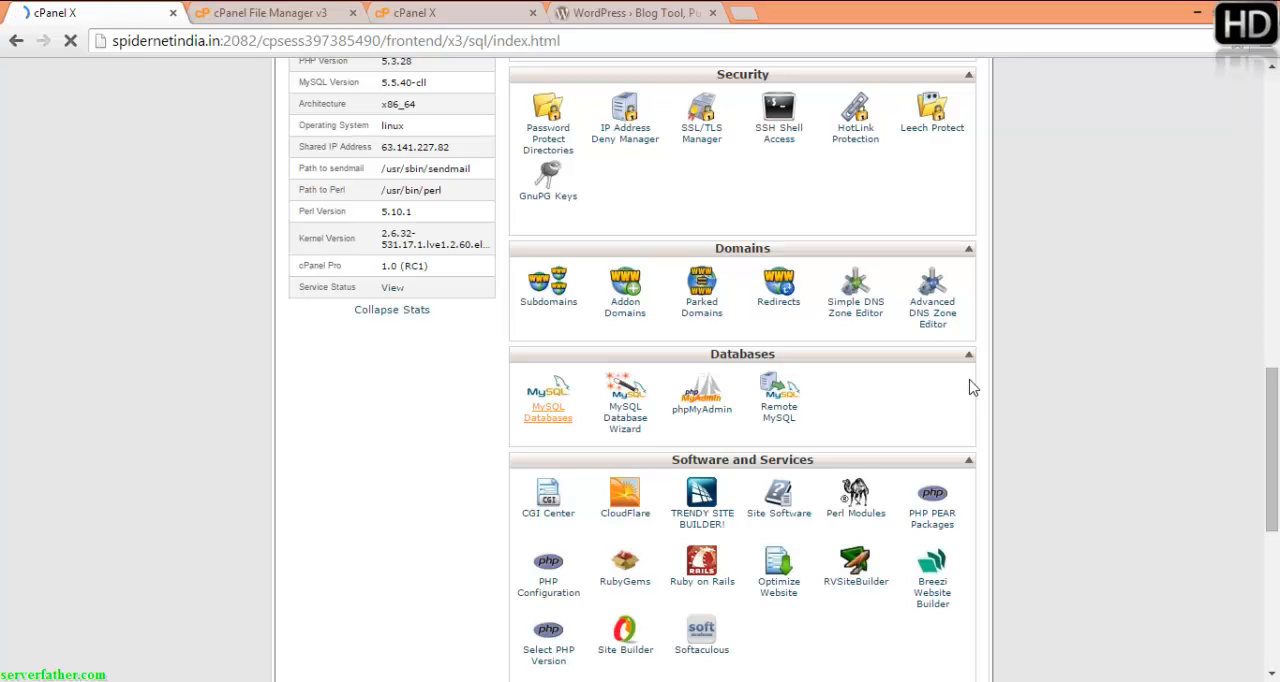
mouse_move(970, 368)
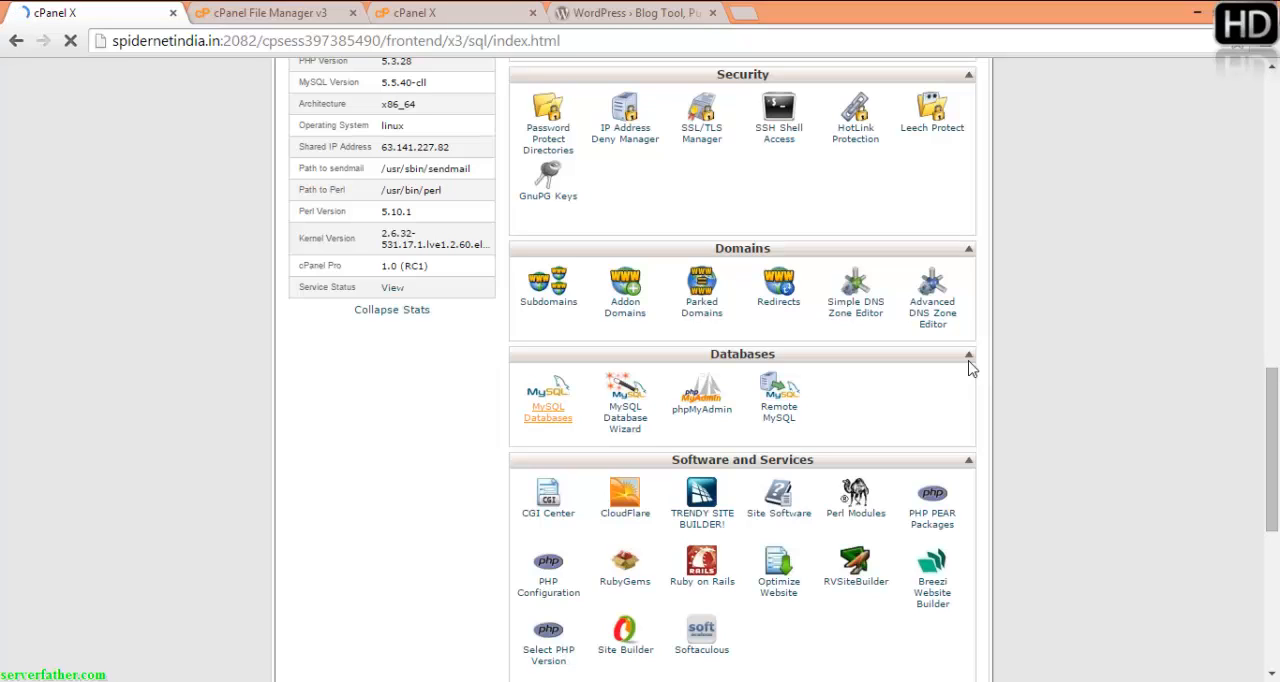
In Add a User to a Database, select user spiderne_test123 and database spiderne_test123
click(547, 412)
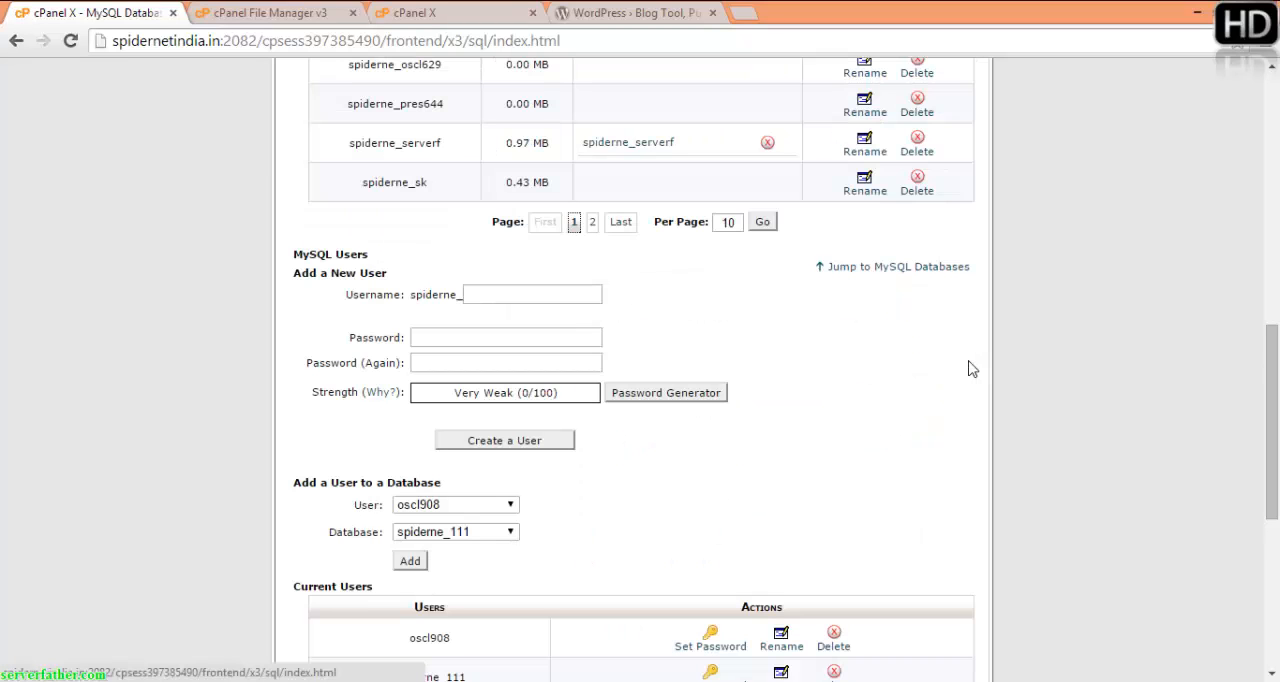
click(455, 504)
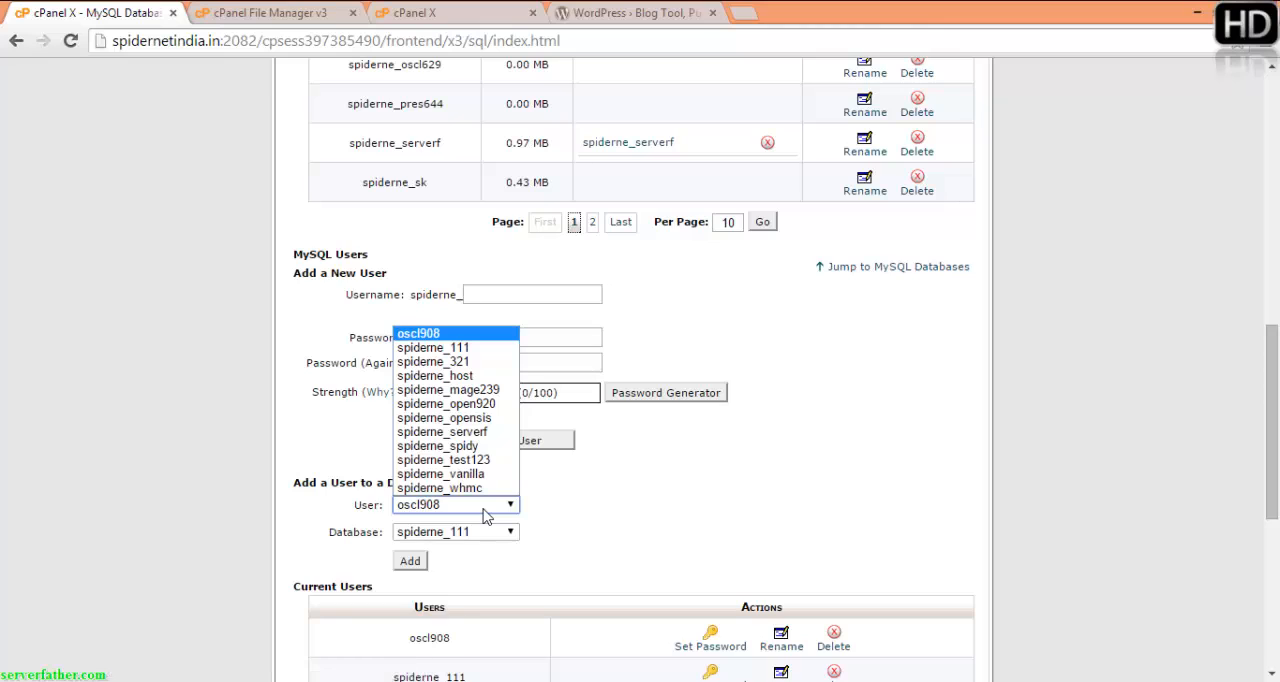
mouse_move(433, 347)
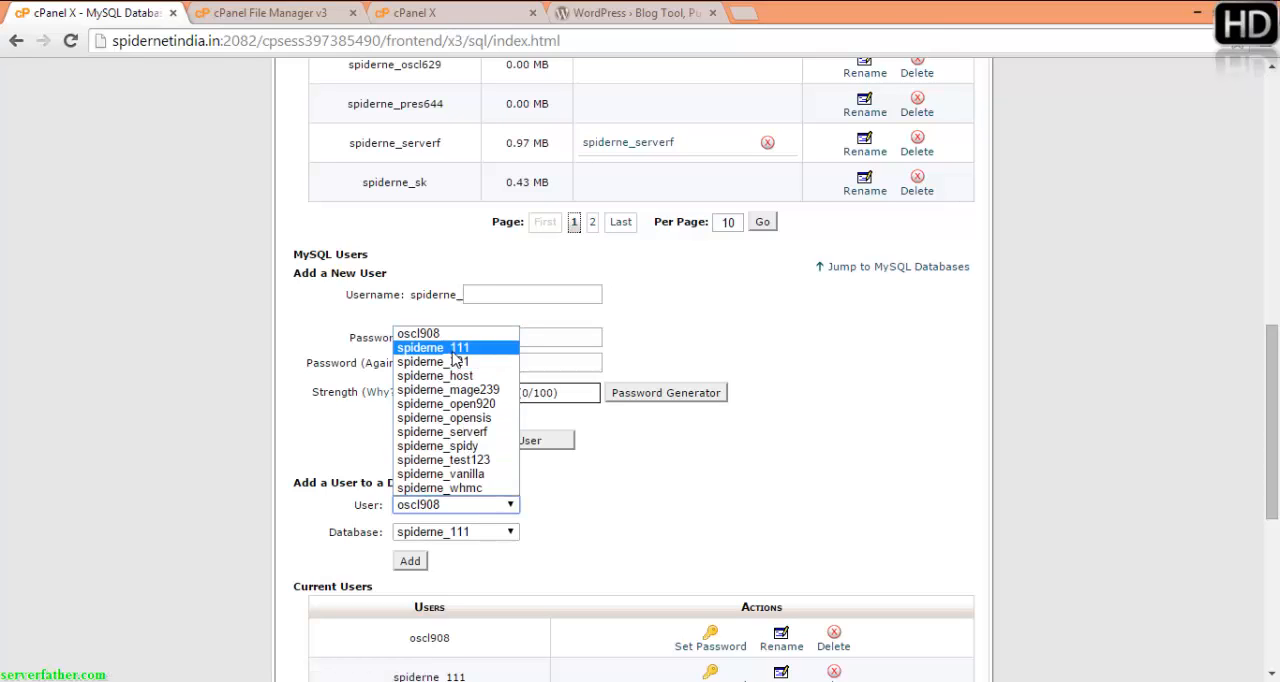
click(442, 459)
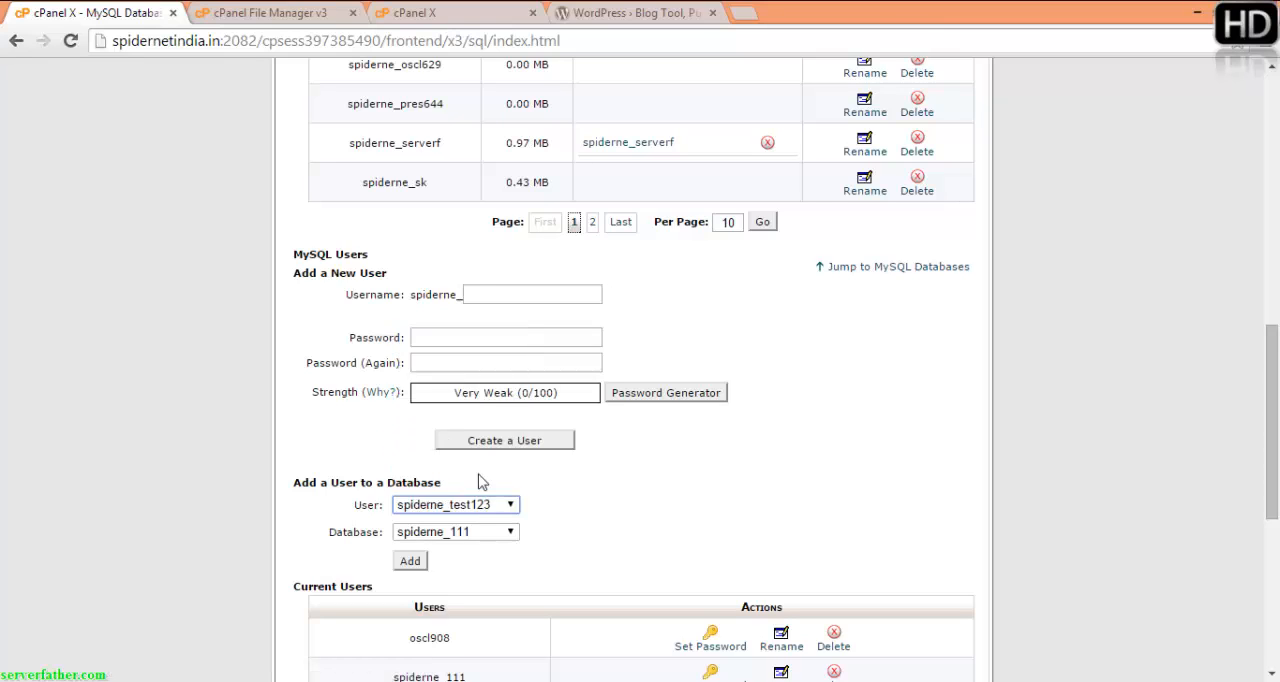
click(455, 531)
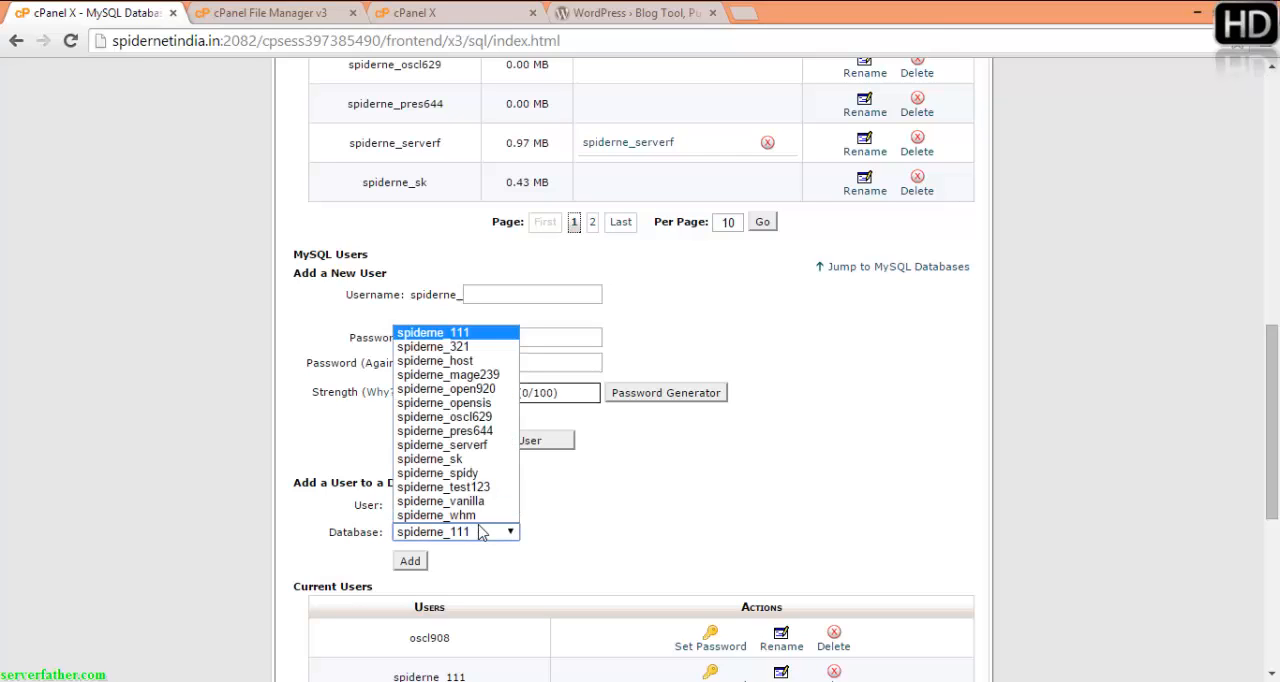
click(443, 487)
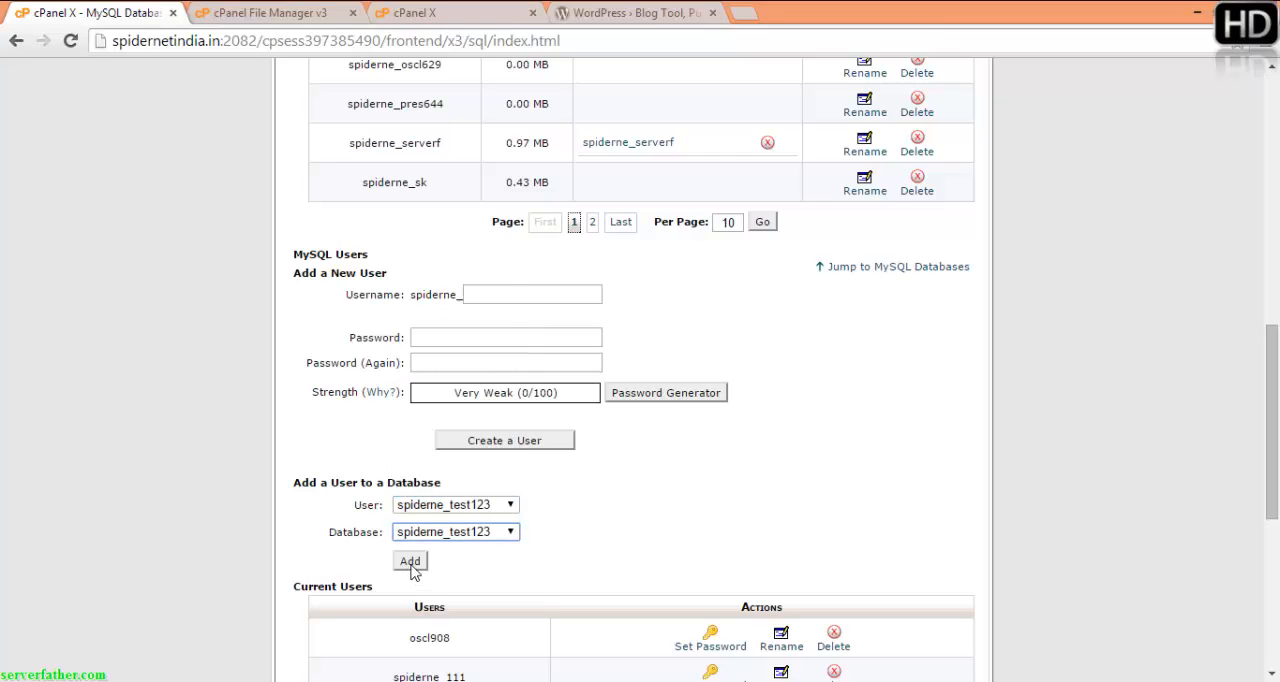
Add the user to the database with ALL PRIVILEGES and confirm the changes
click(410, 561)
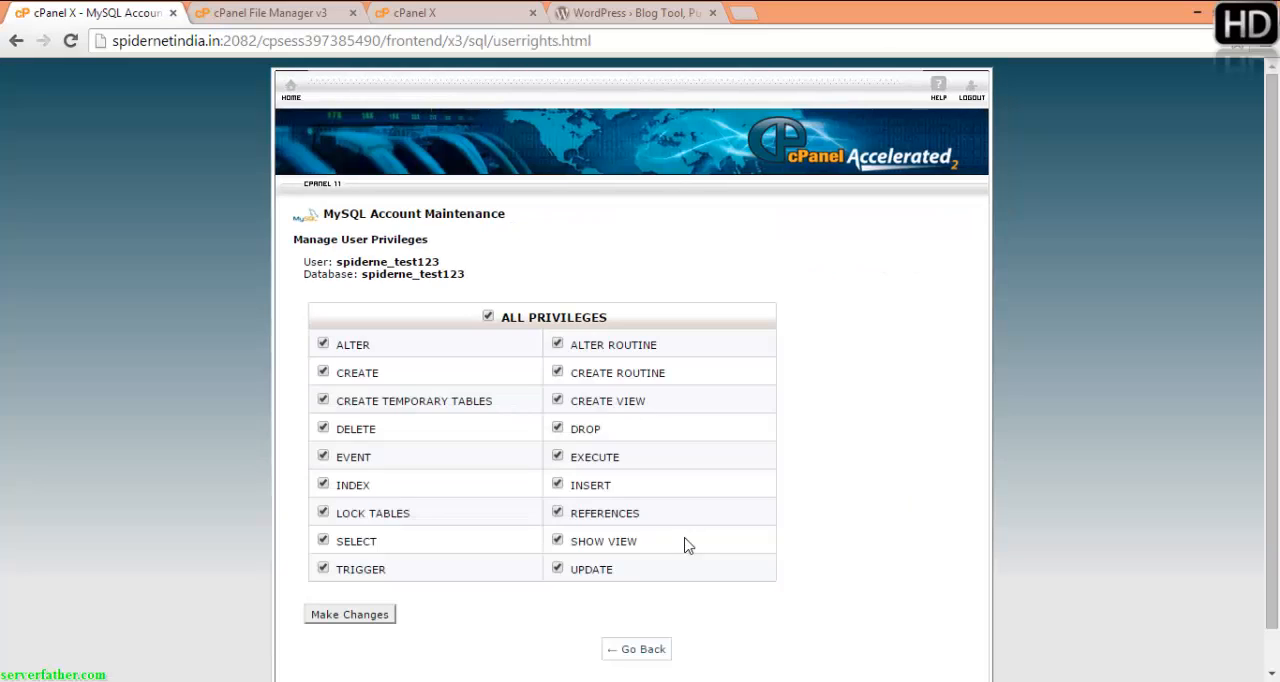
mouse_move(335, 615)
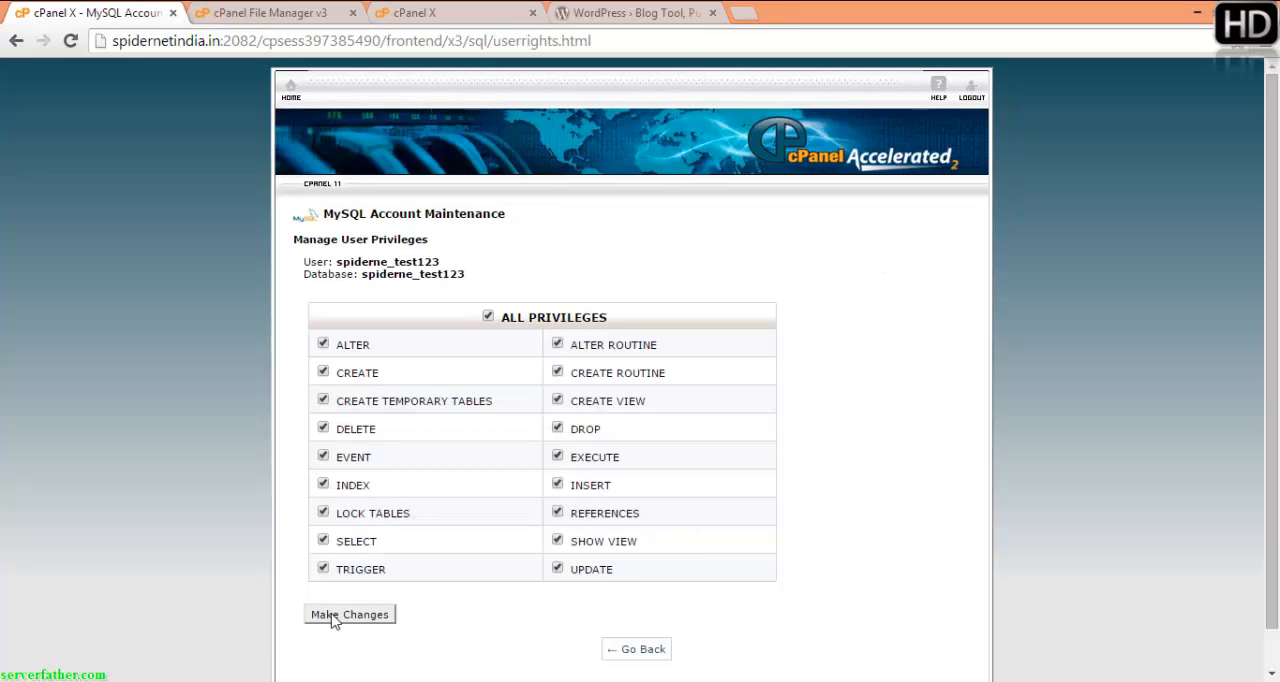
mouse_move(342, 608)
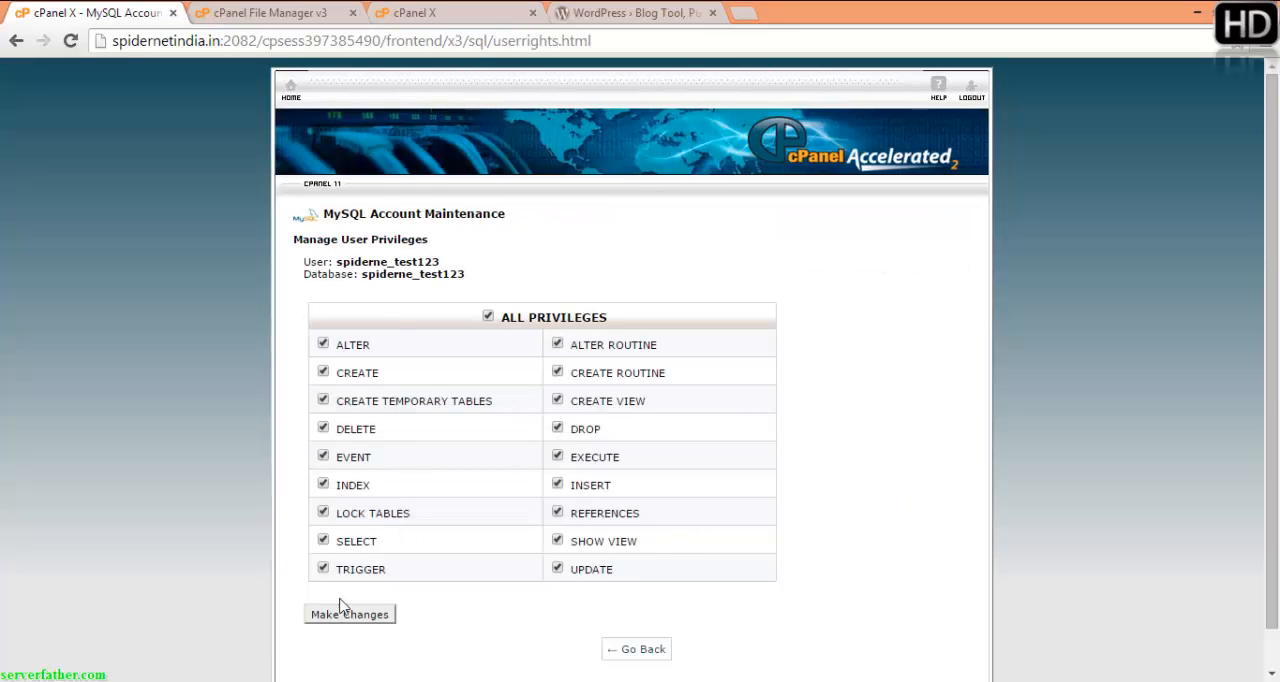
click(349, 613)
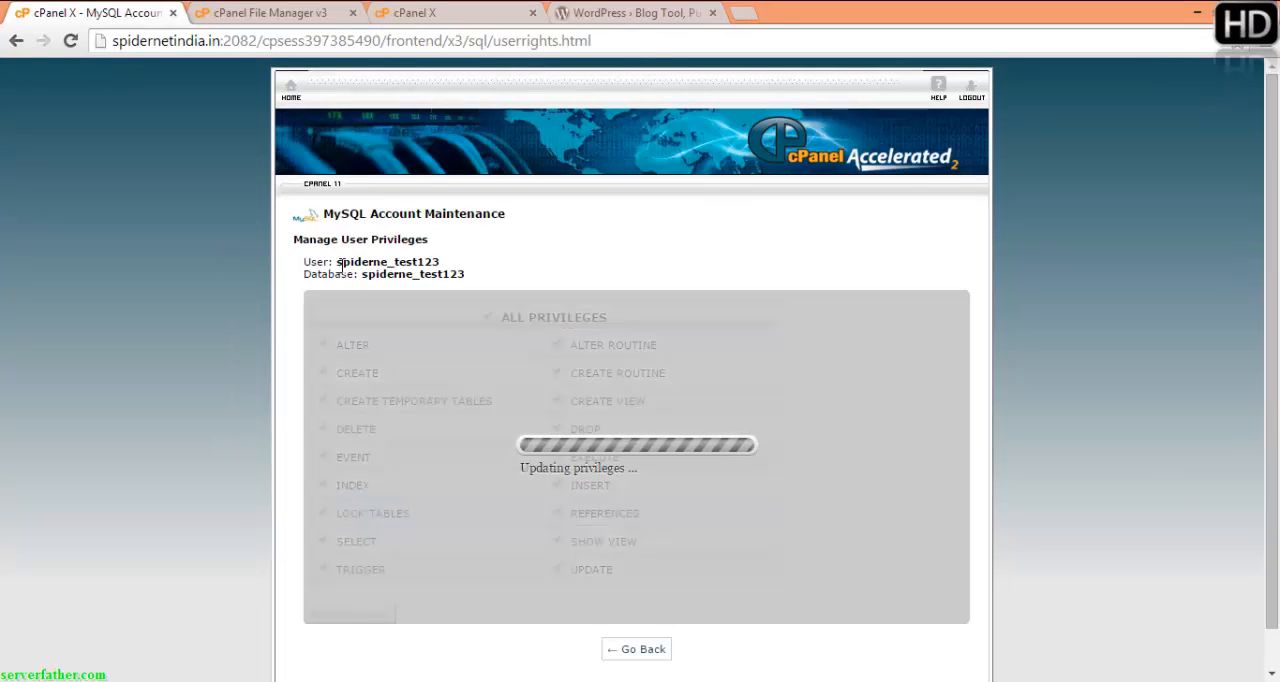
double_click(386, 261)
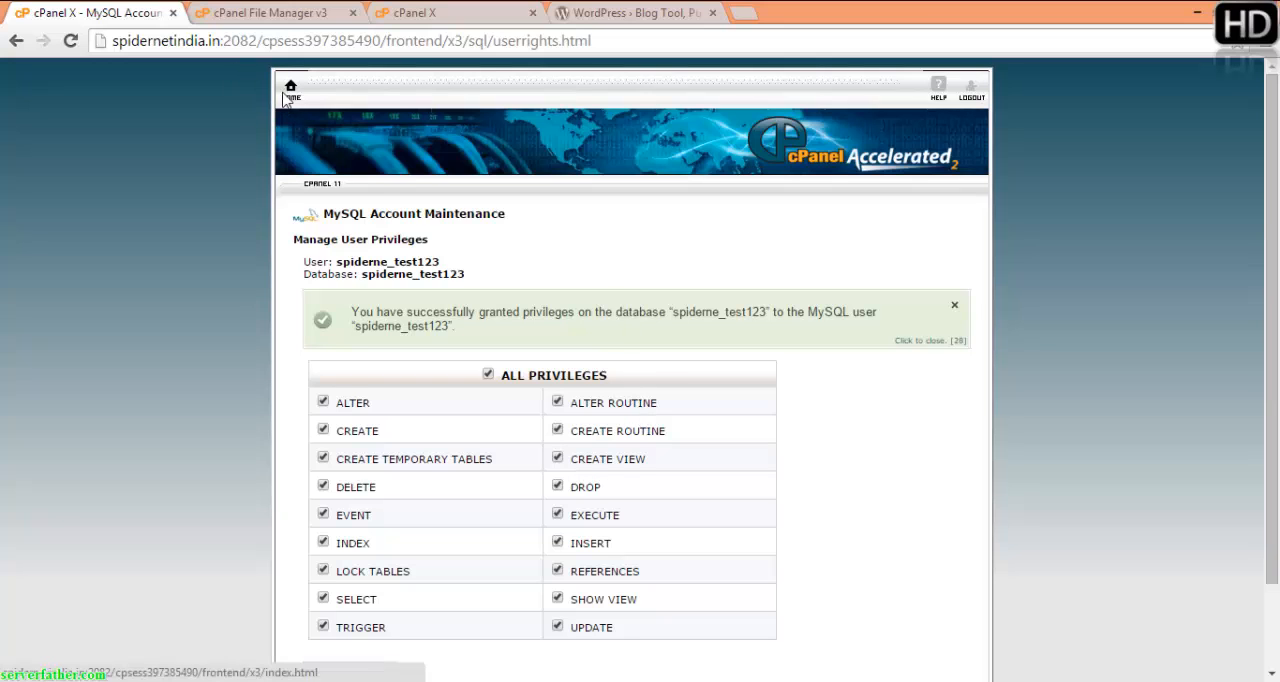
Go to cPanel home, then return to the File Manager tab showing public_html/test123
click(291, 88)
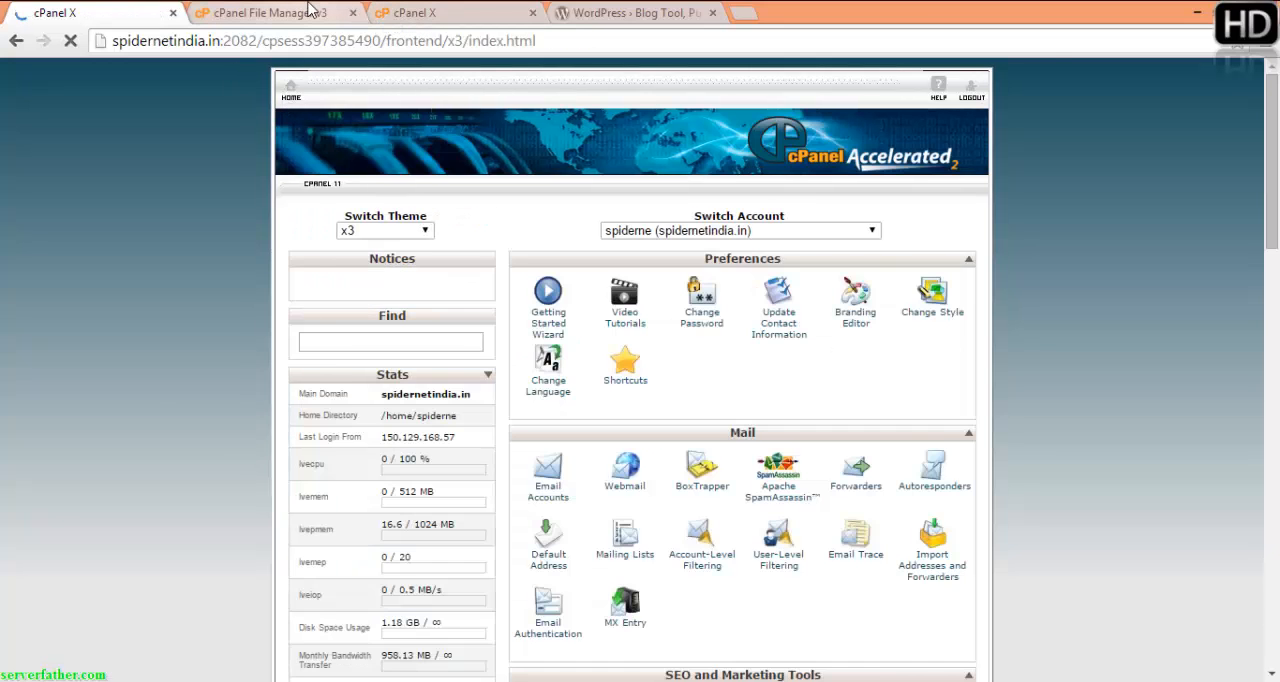
click(265, 12)
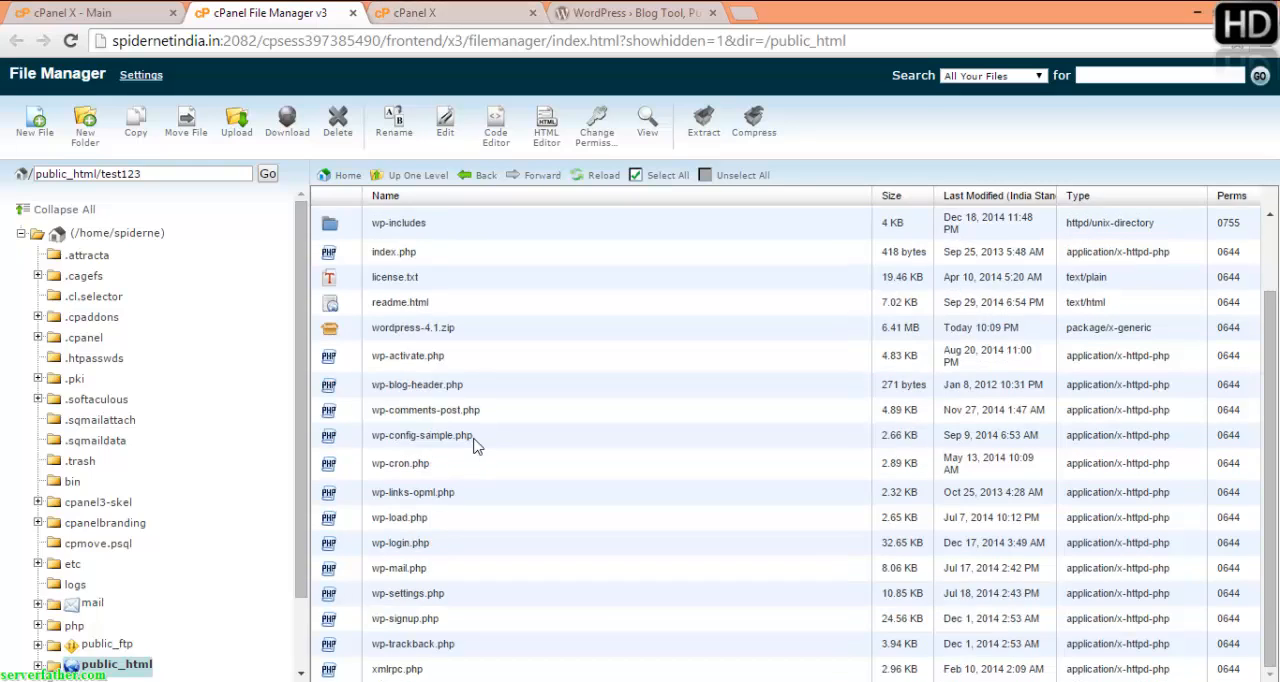
mouse_move(505, 391)
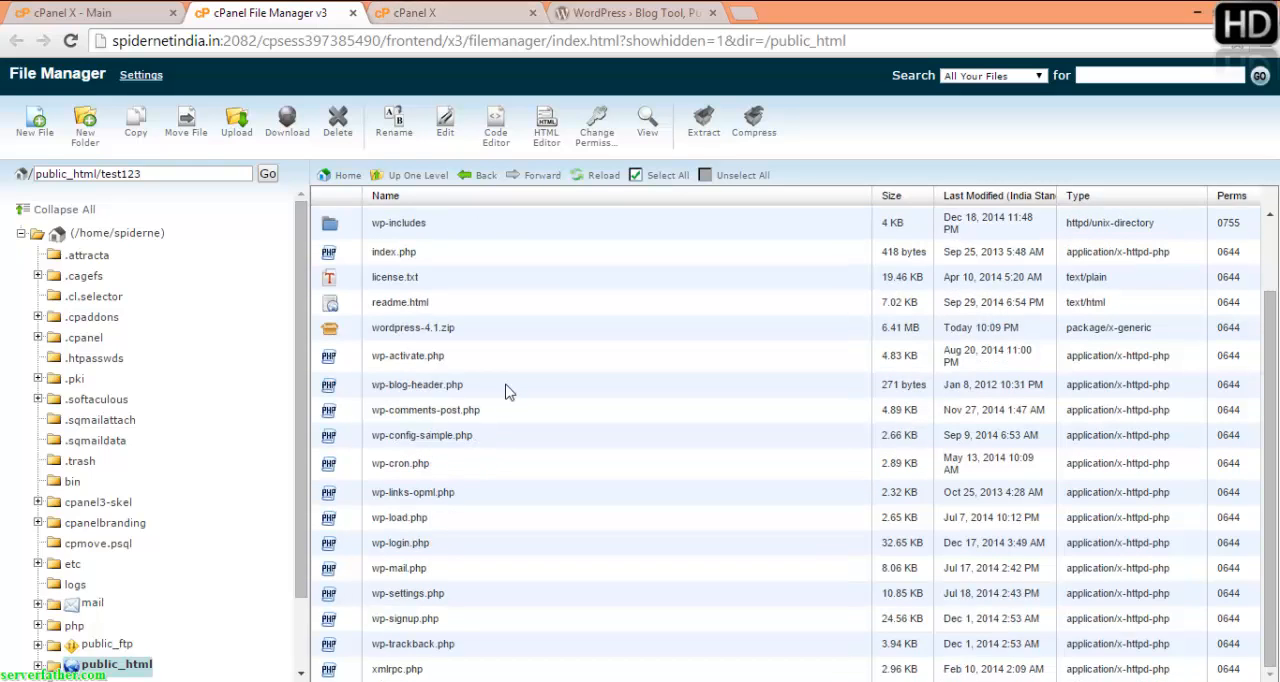
mouse_move(345, 438)
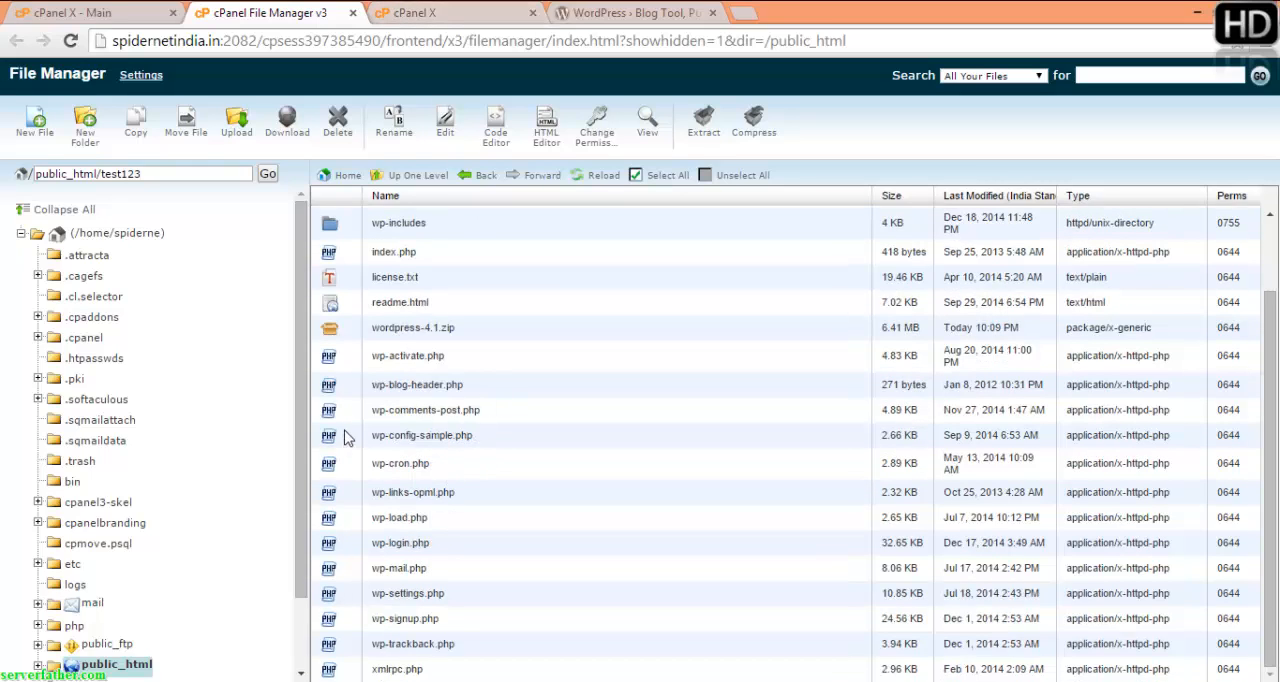
Rename wp-config-sample.php to wp-config.php by removing '-sample' from its name
click(421, 435)
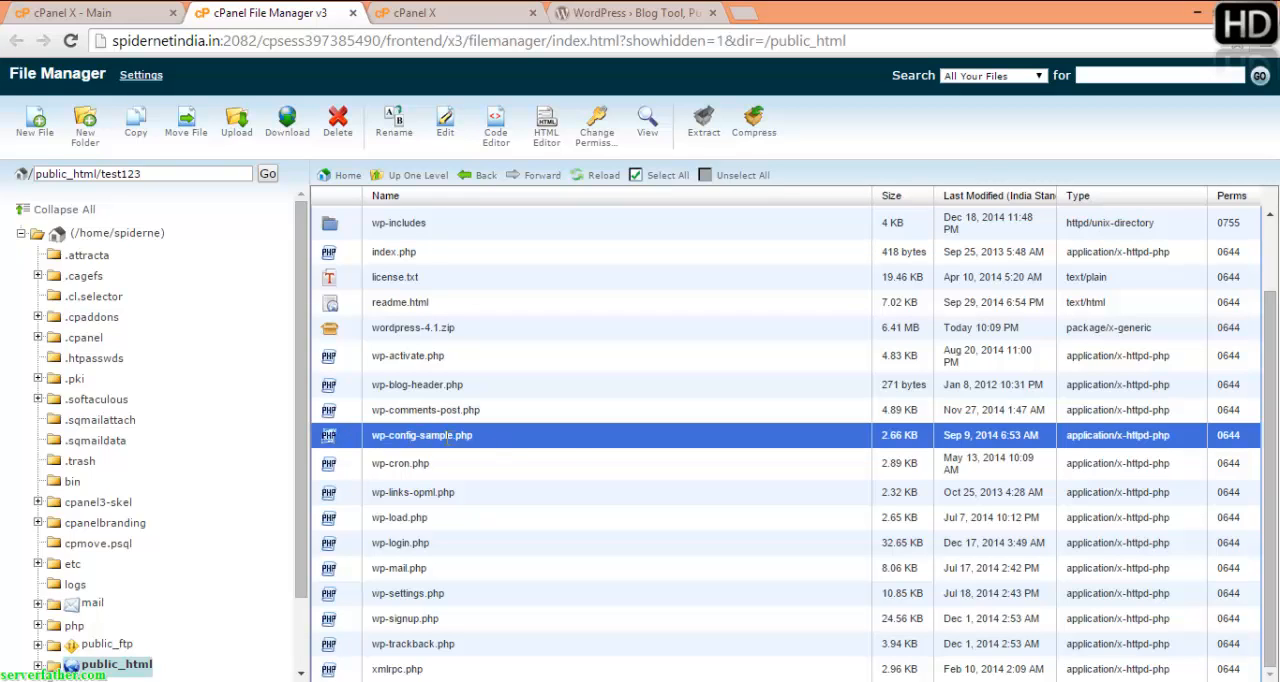
double_click(421, 435)
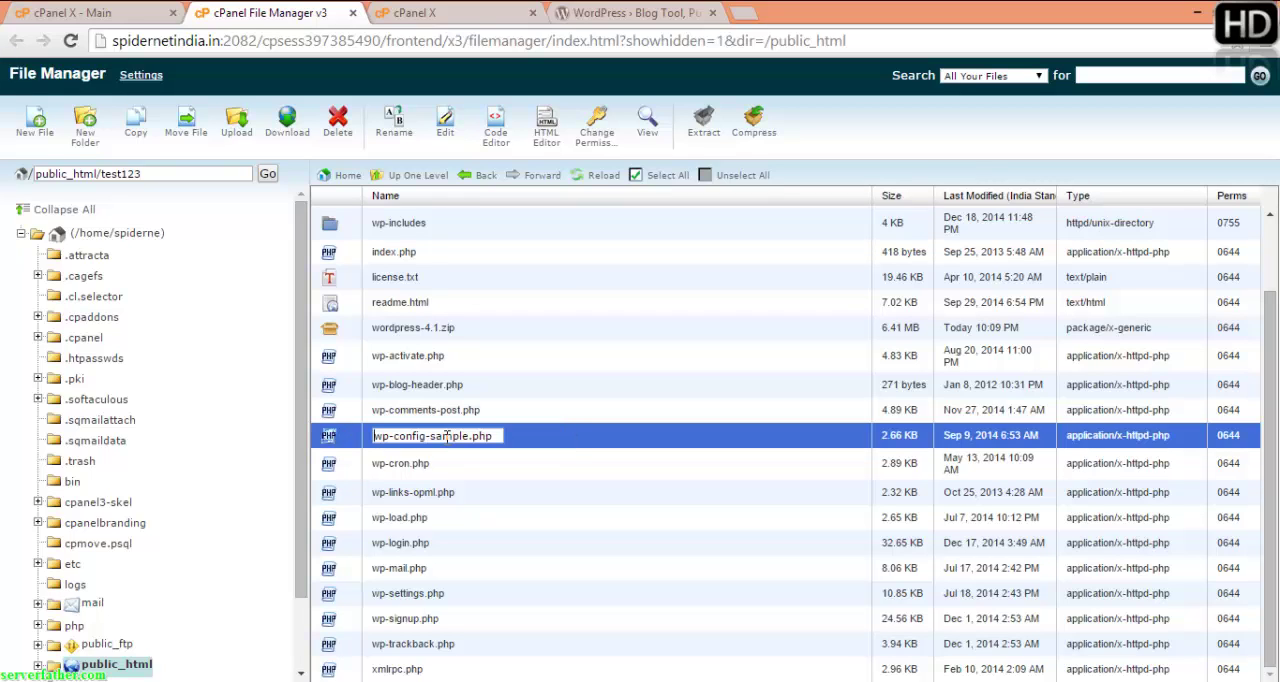
double_click(443, 435)
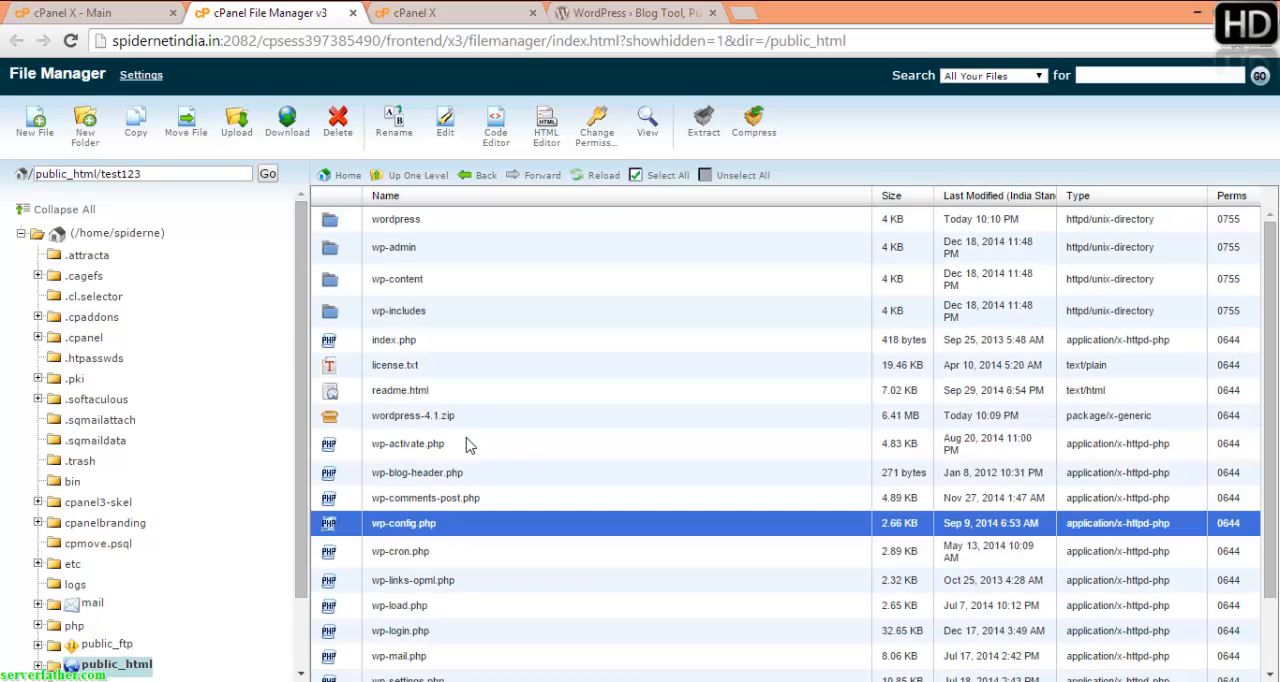
mouse_move(478, 168)
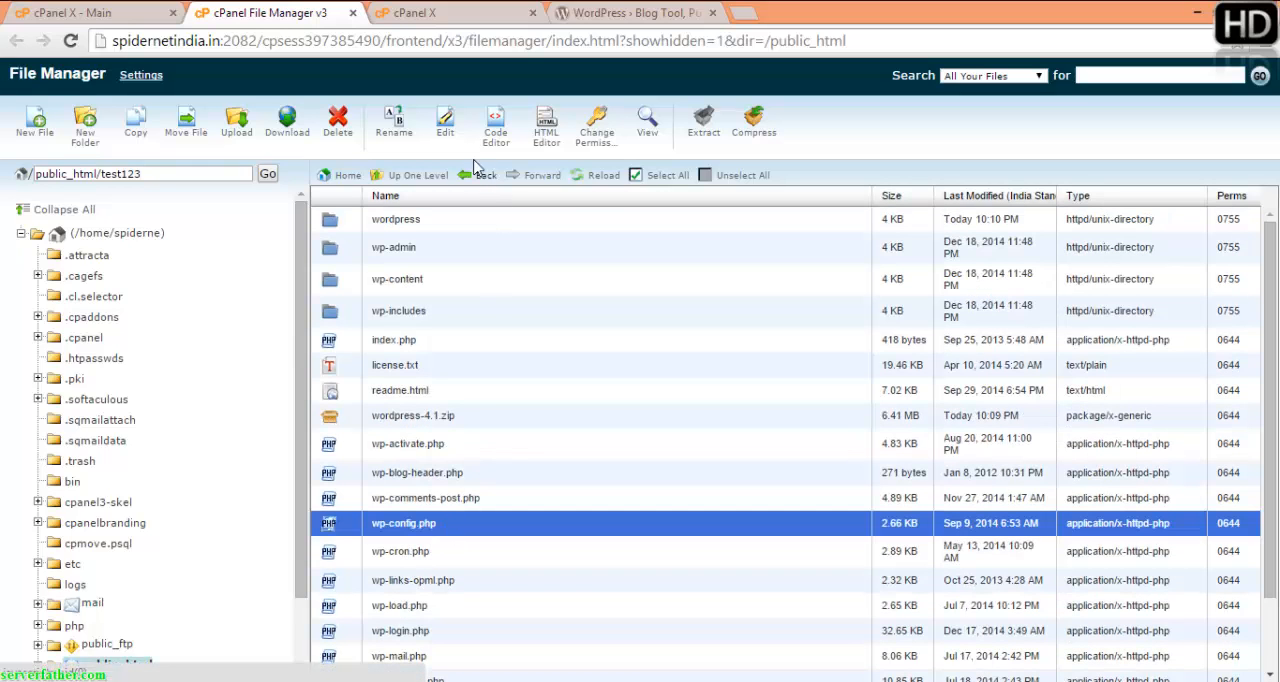
click(444, 120)
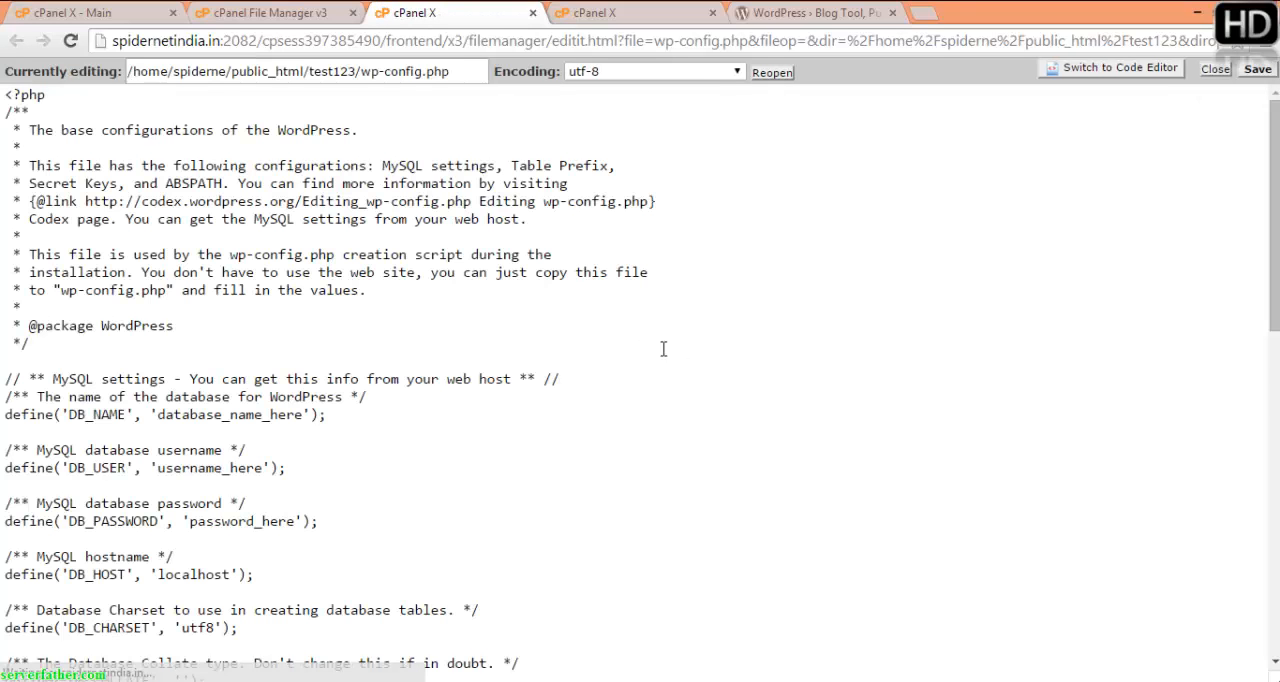
scroll(down, 3)
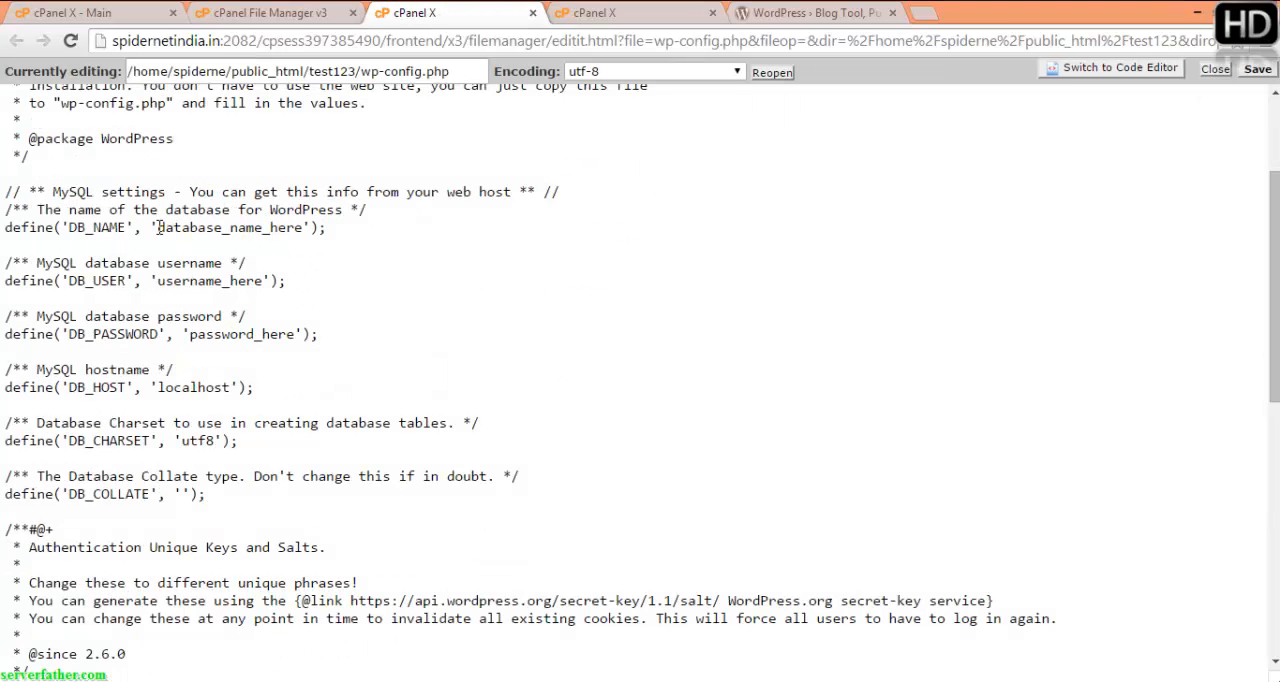
text(spiderne_test123)
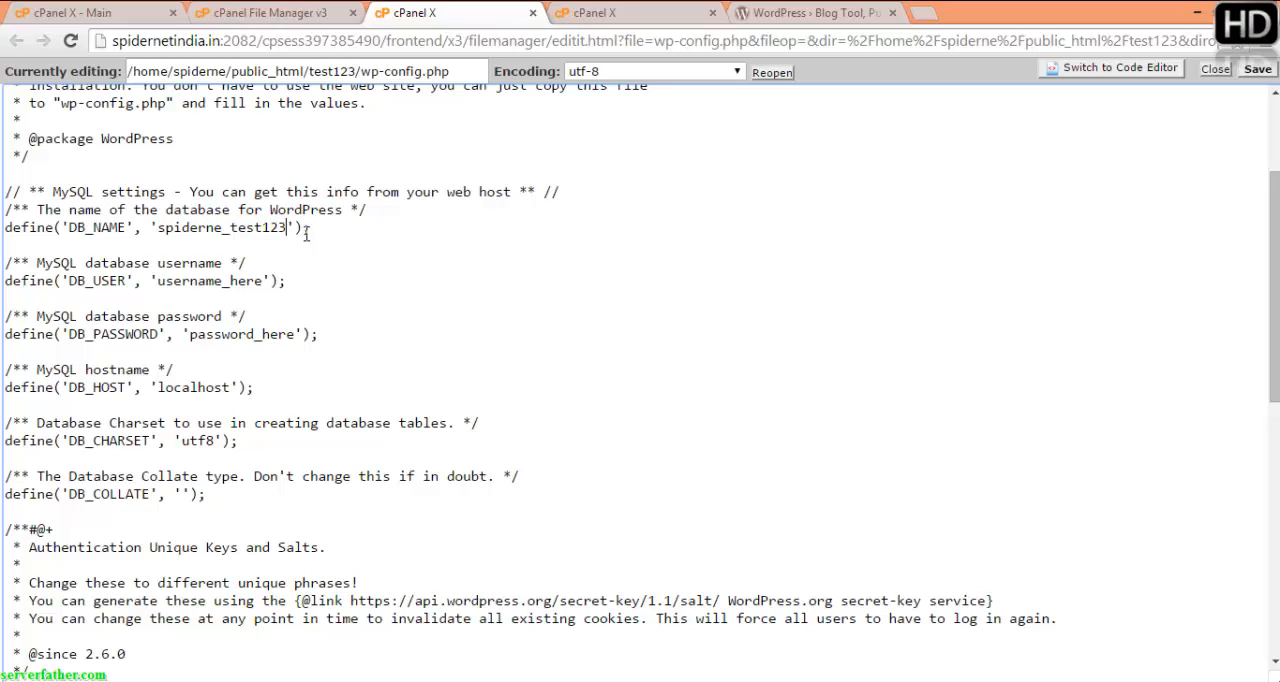
double_click(185, 280)
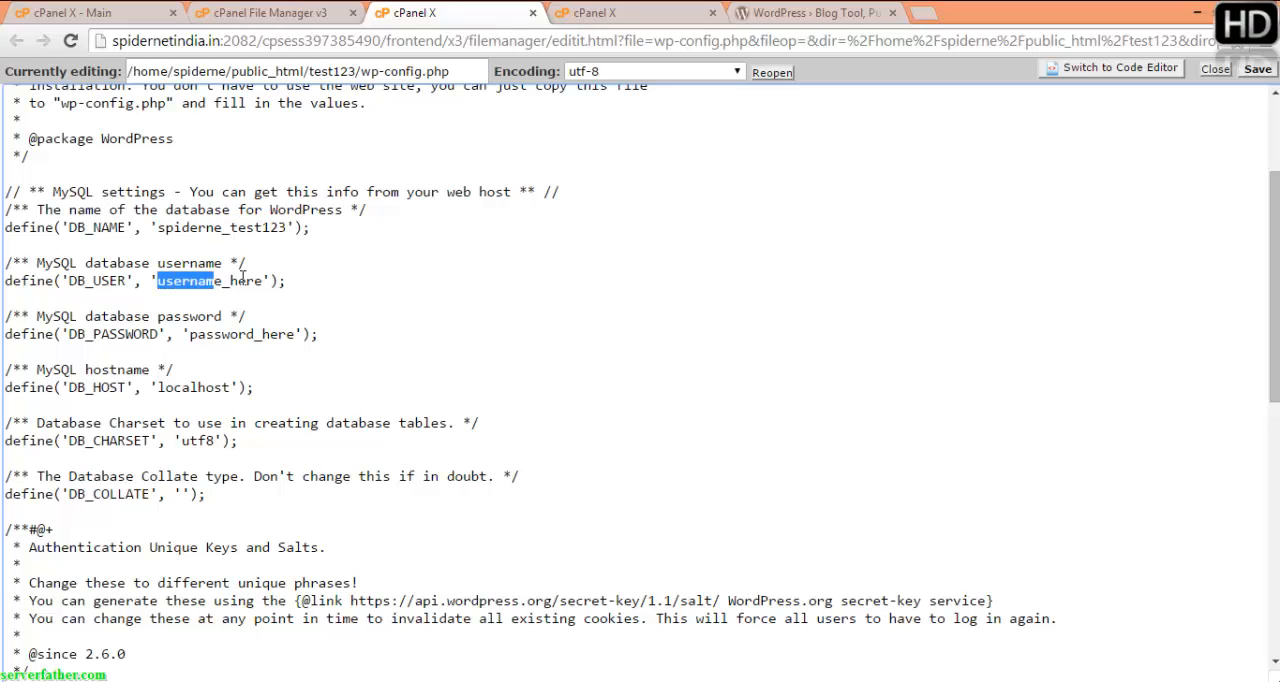
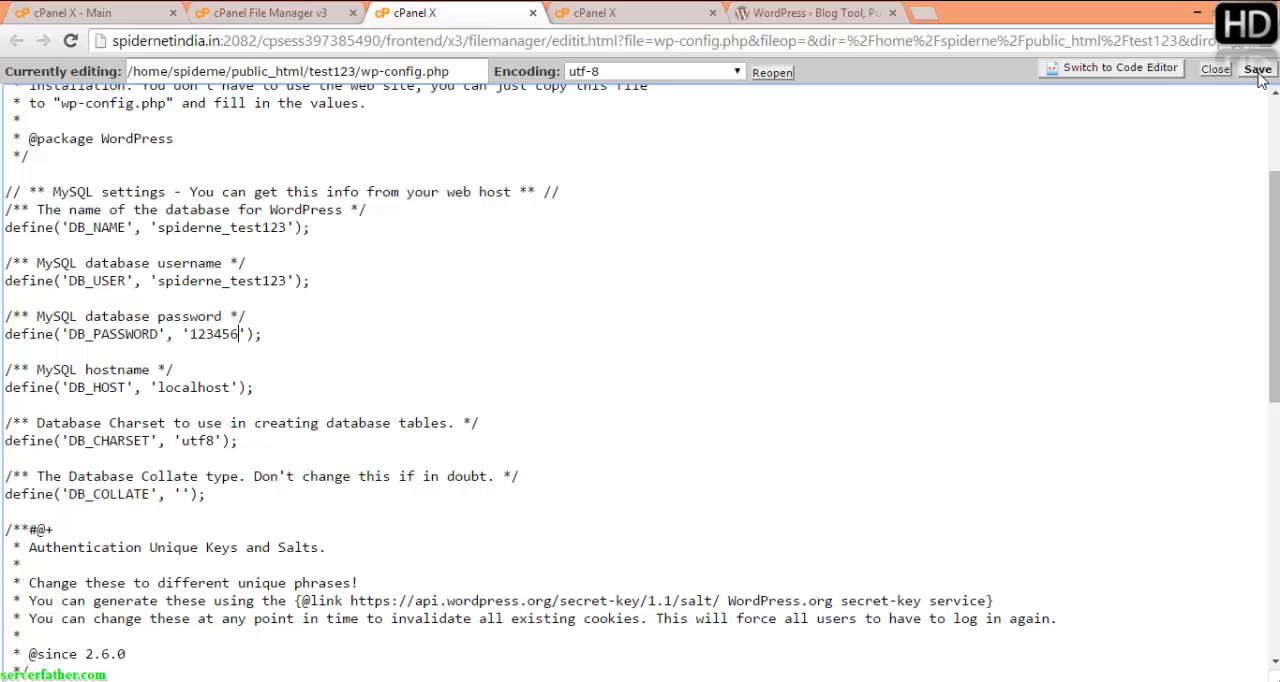
click(1257, 68)
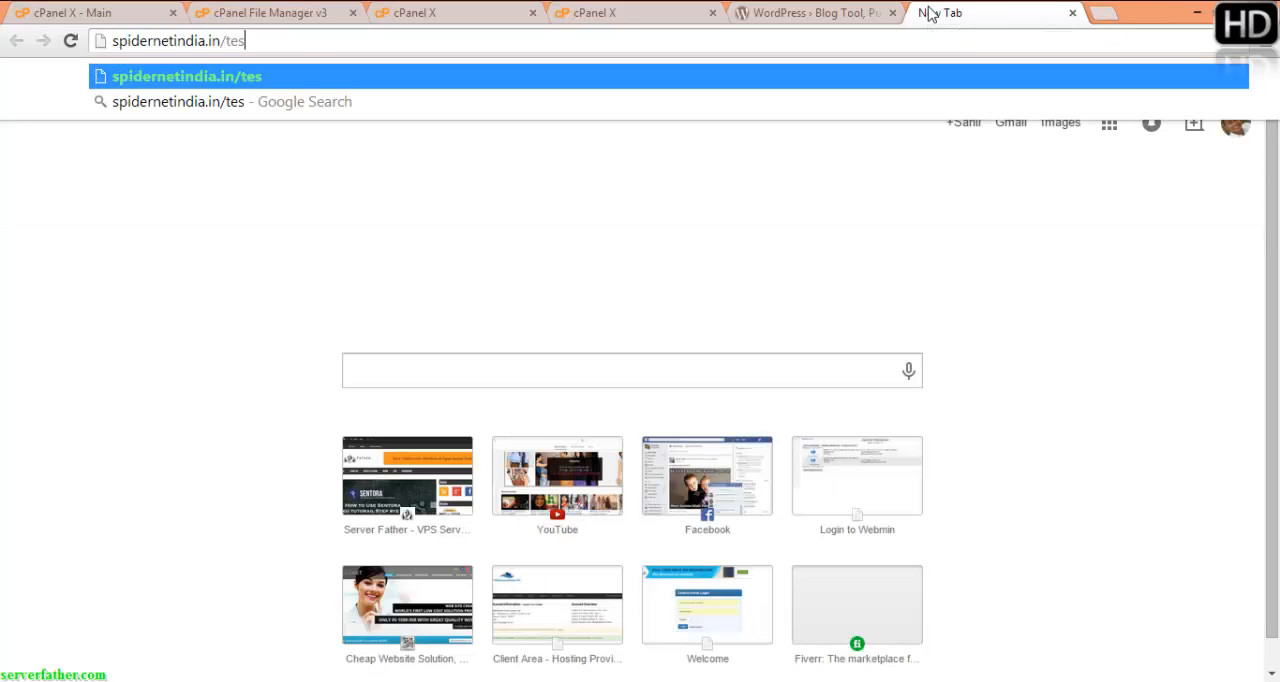
Enter spidernetindia.in/test123 in a new Chrome tab's address bar
text(t)
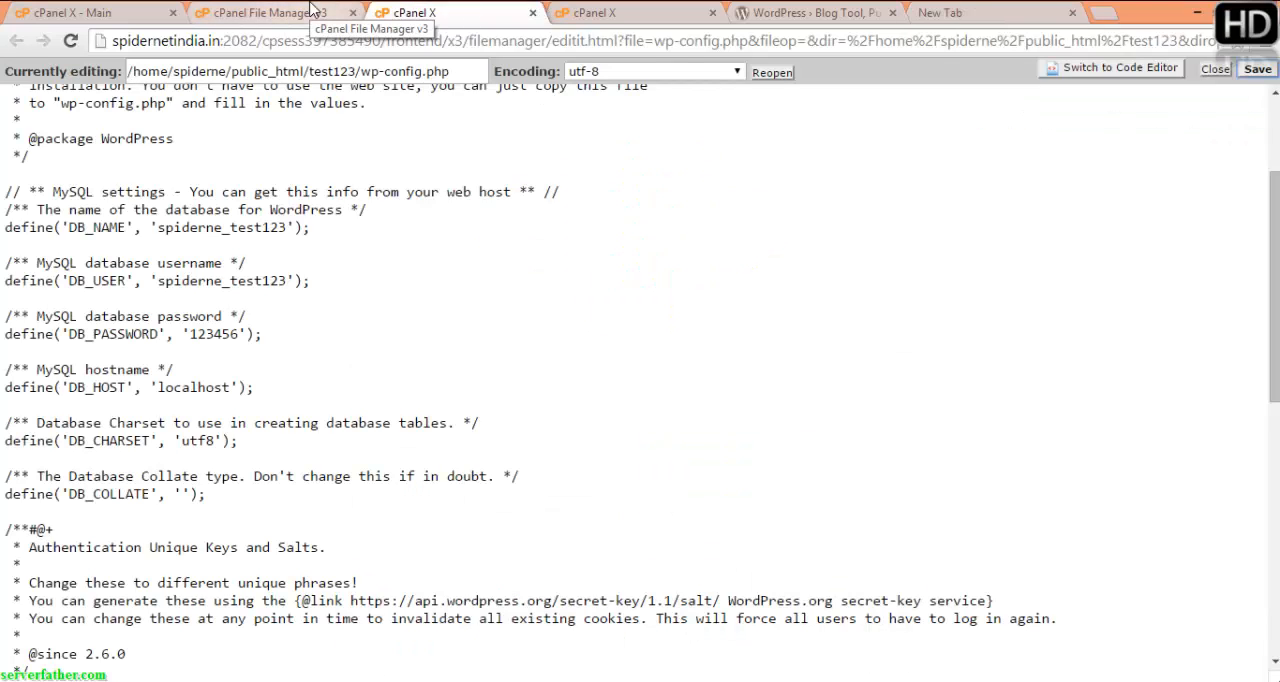
click(985, 12)
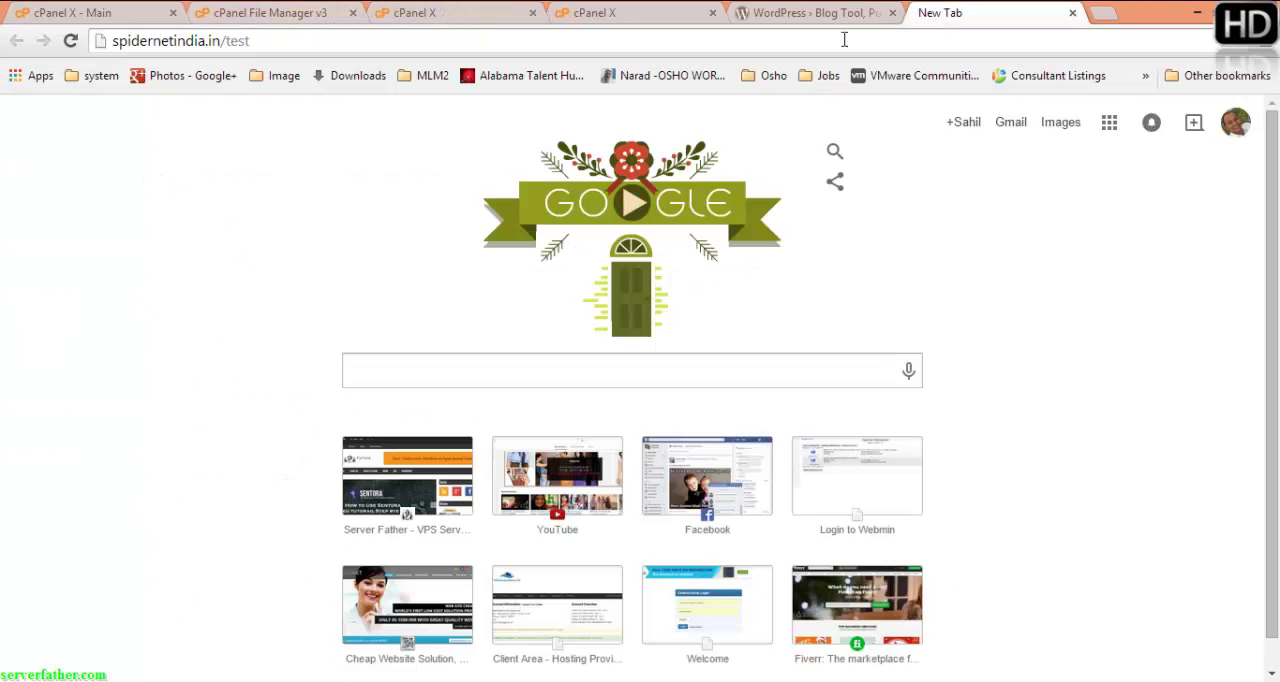
text(123/)
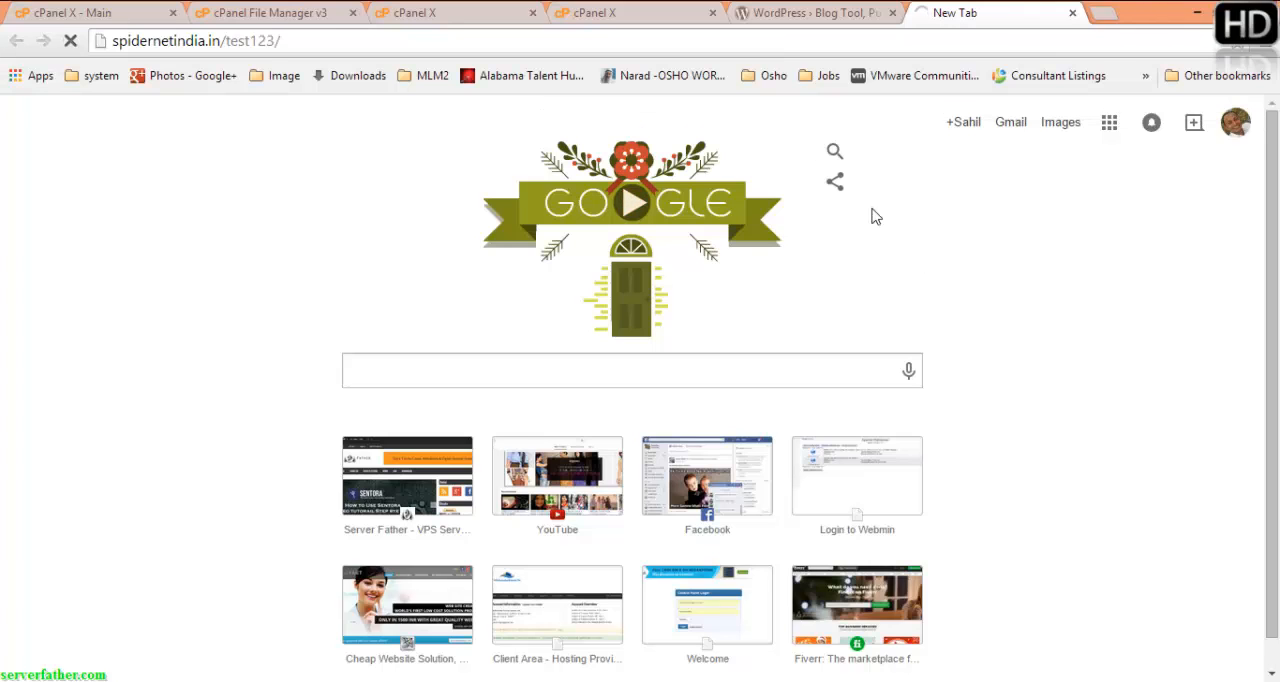
mouse_move(950, 280)
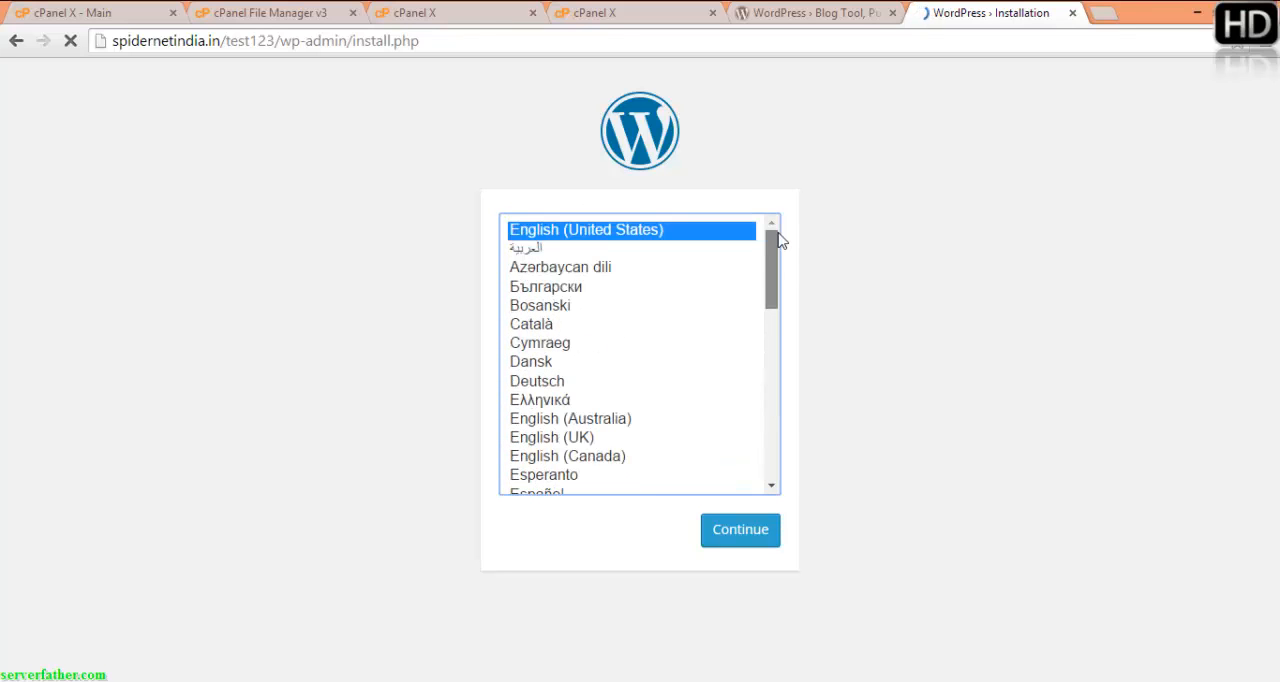
mouse_move(724, 400)
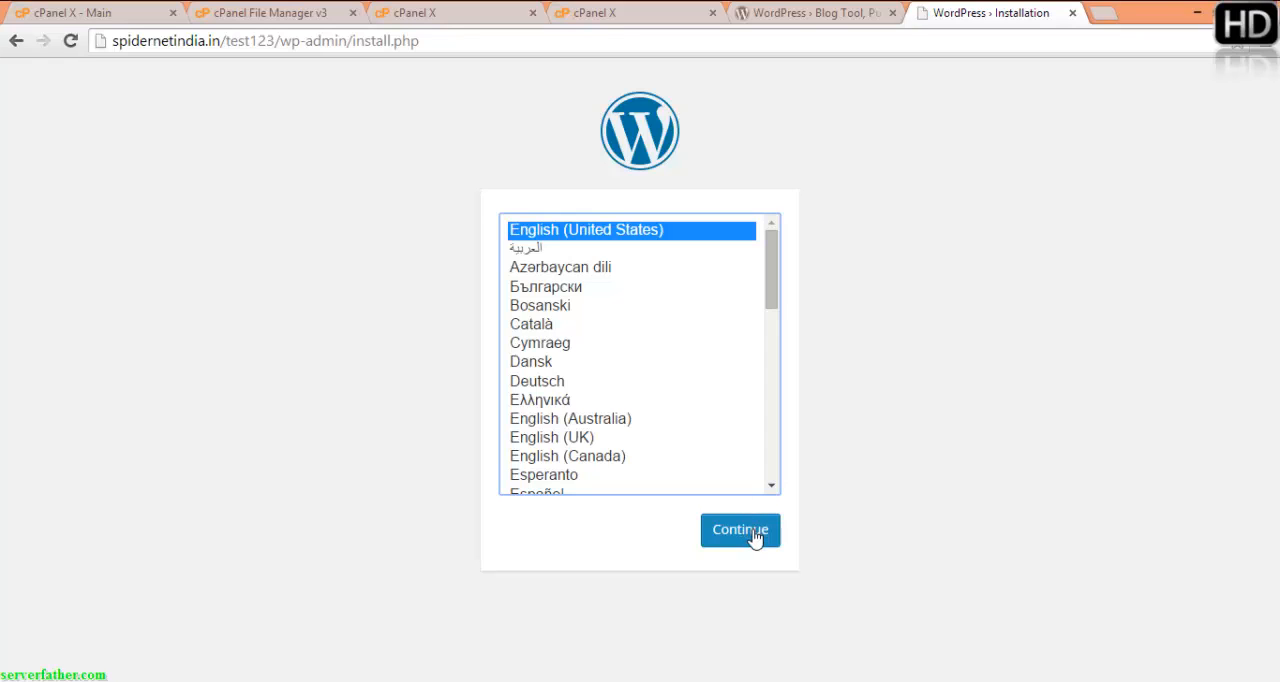
Keep English (United States) as the installation language and continue
click(740, 529)
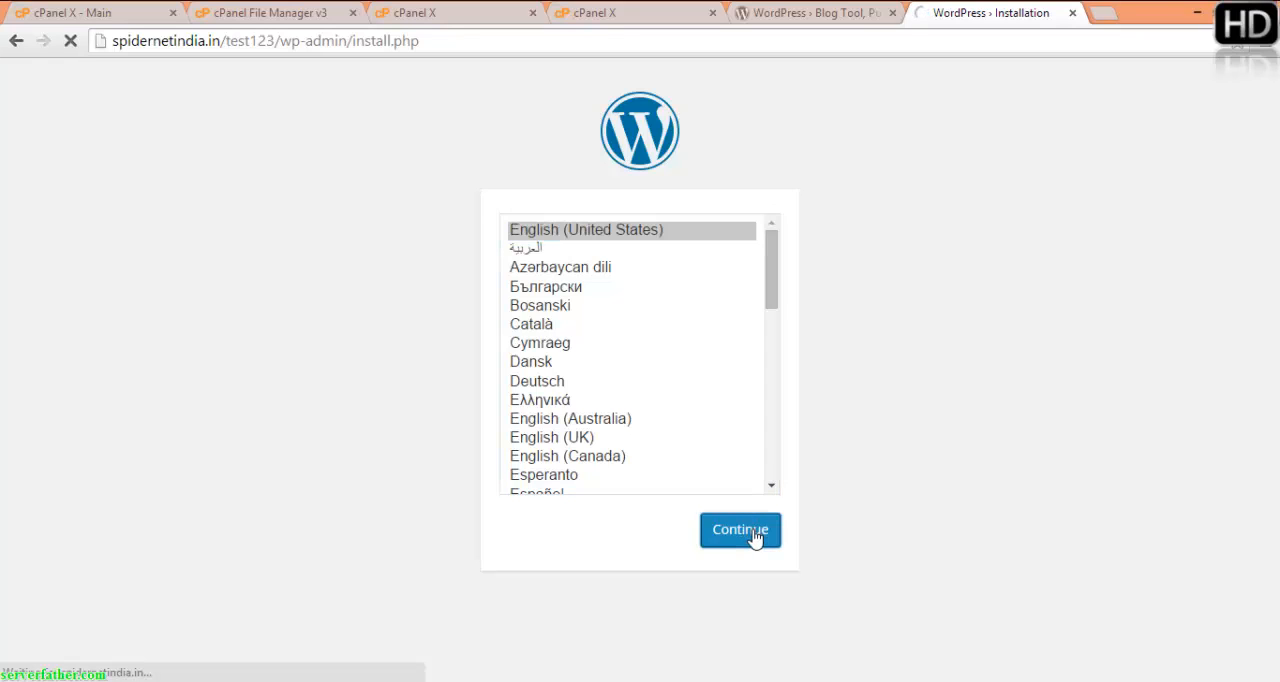
click(740, 529)
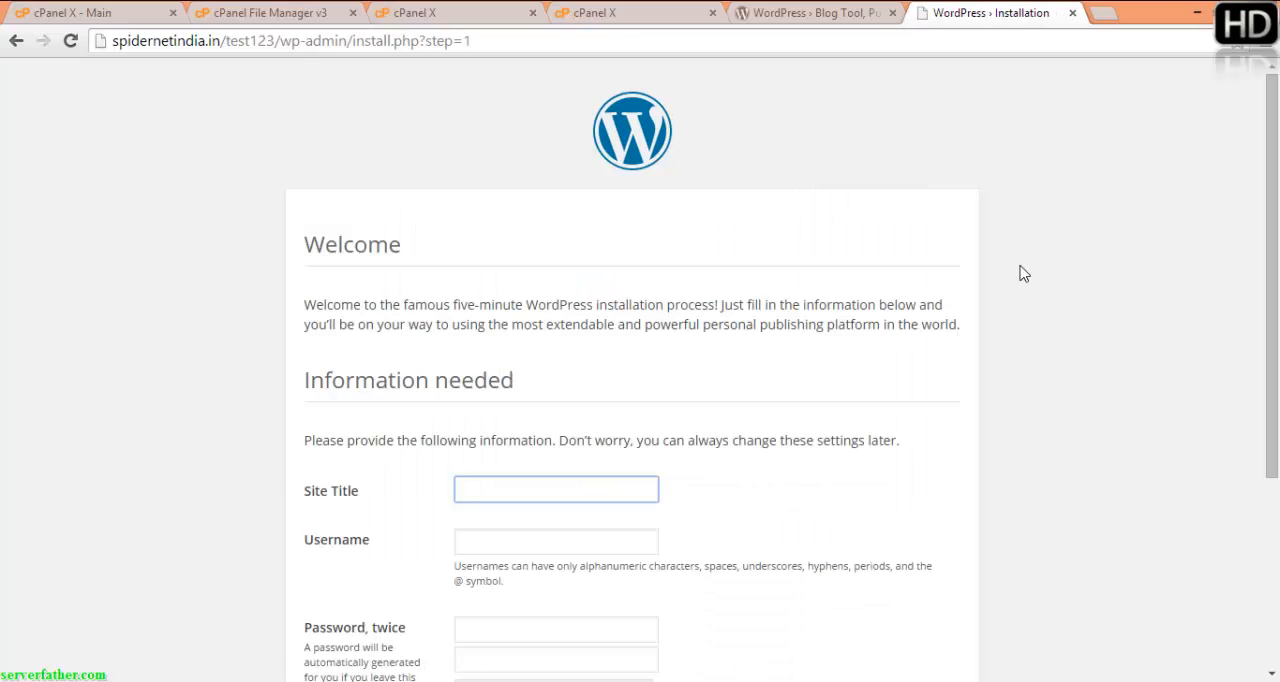
scroll(down, 3)
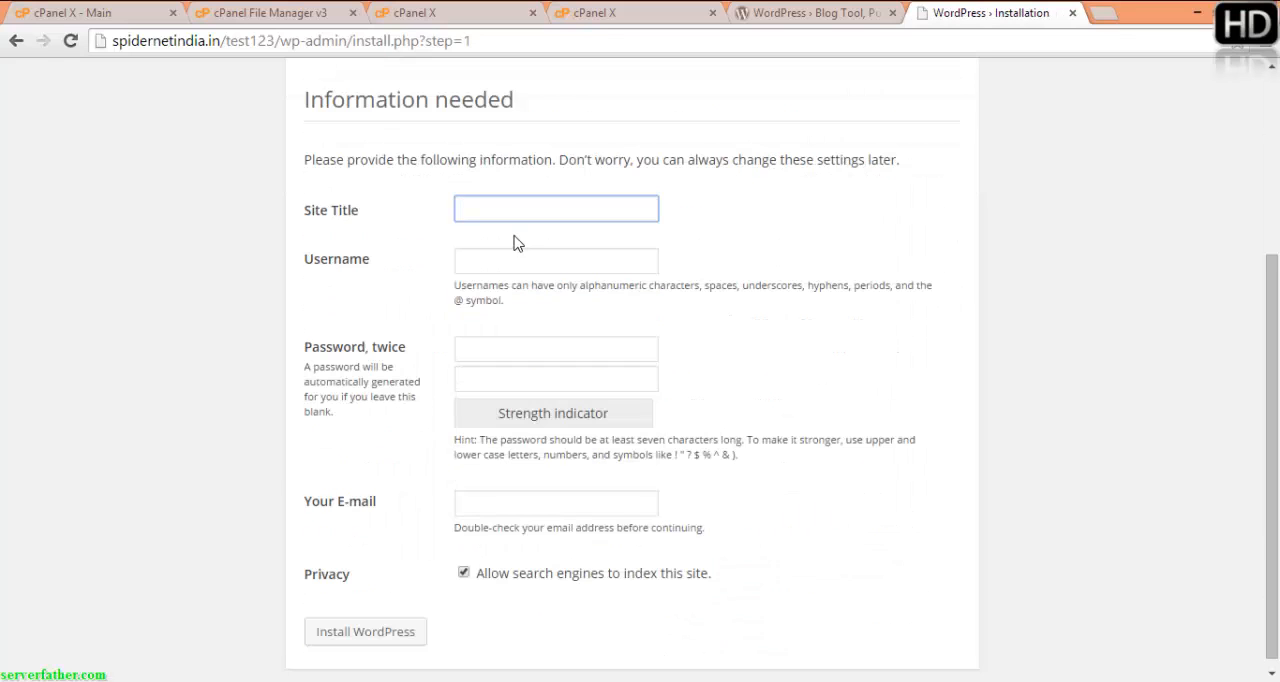
text(Server Father)
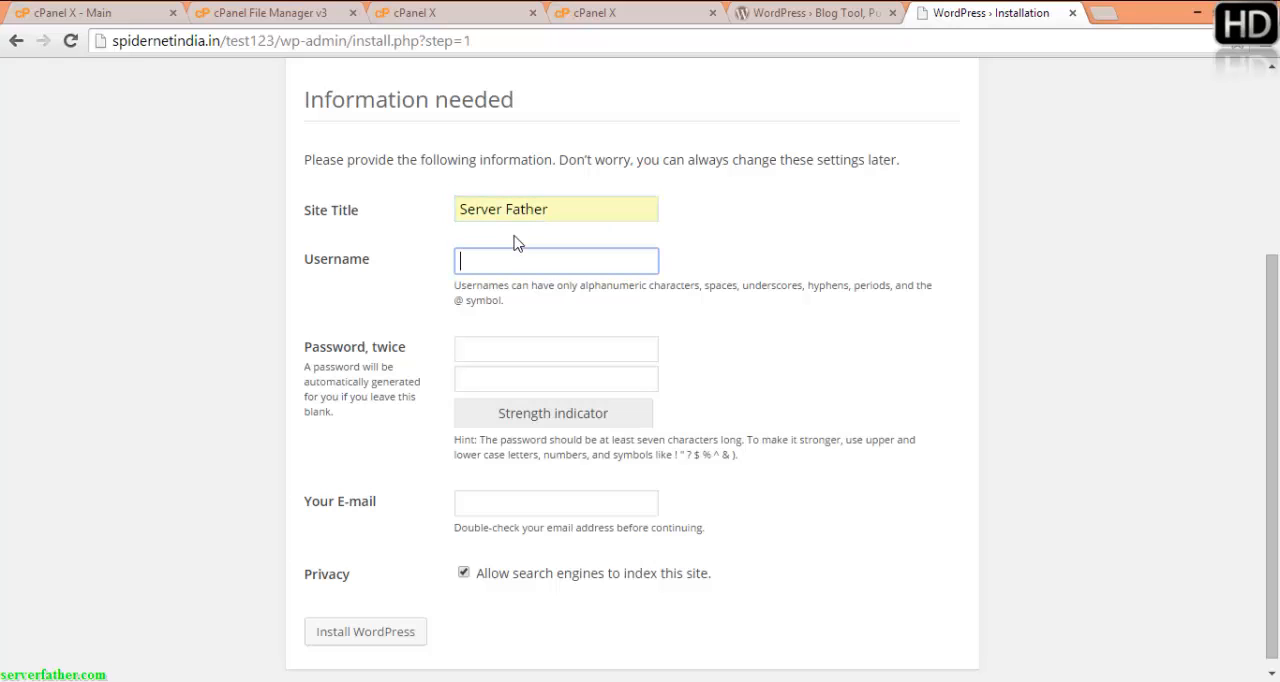
text(admin)
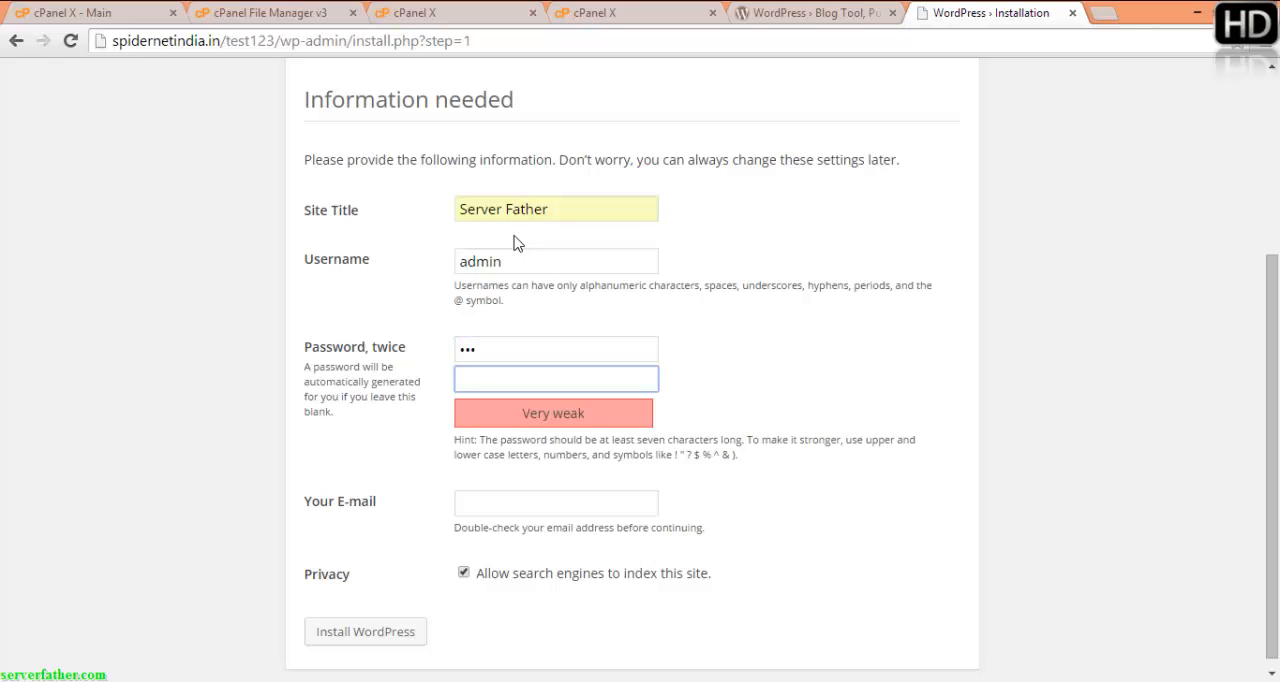
text(•••)
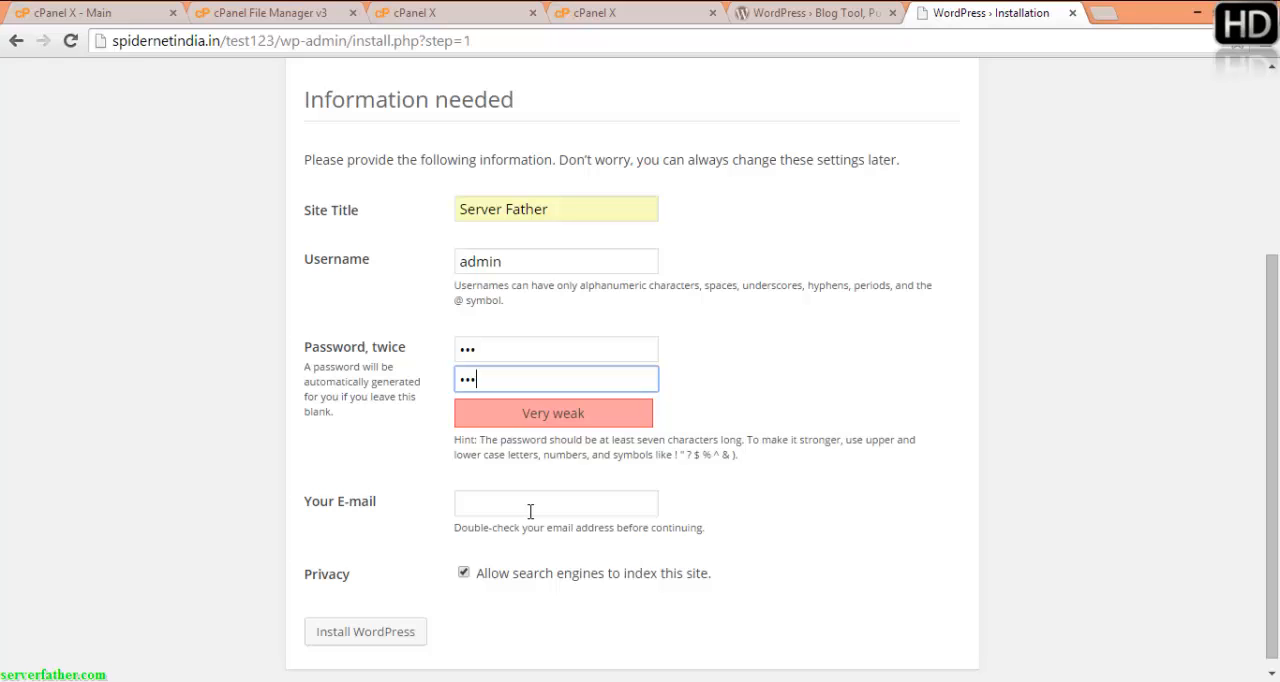
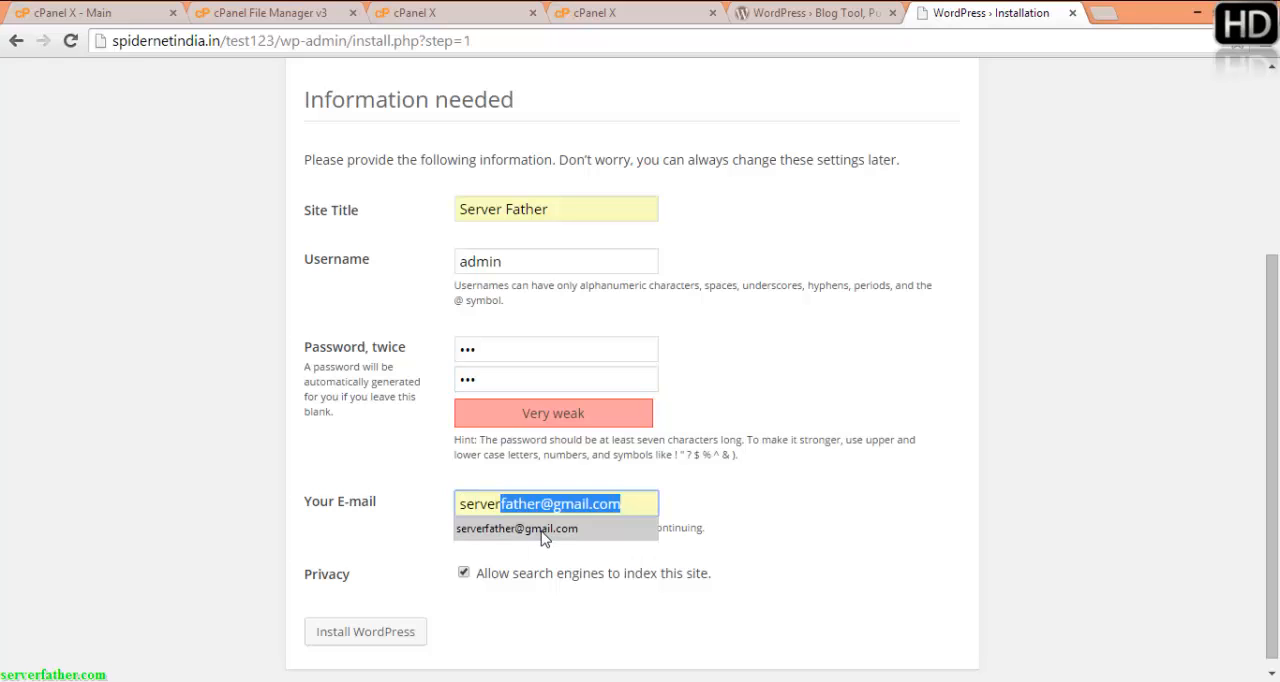
click(516, 528)
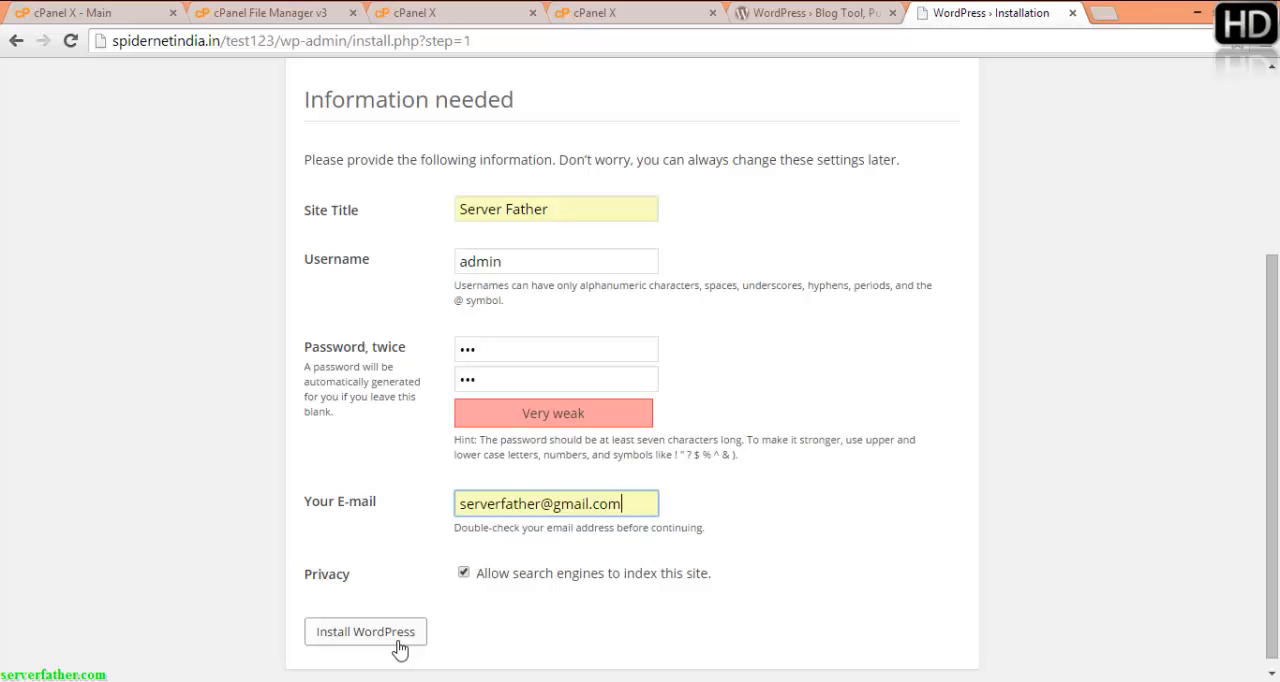
scroll(up, 3)
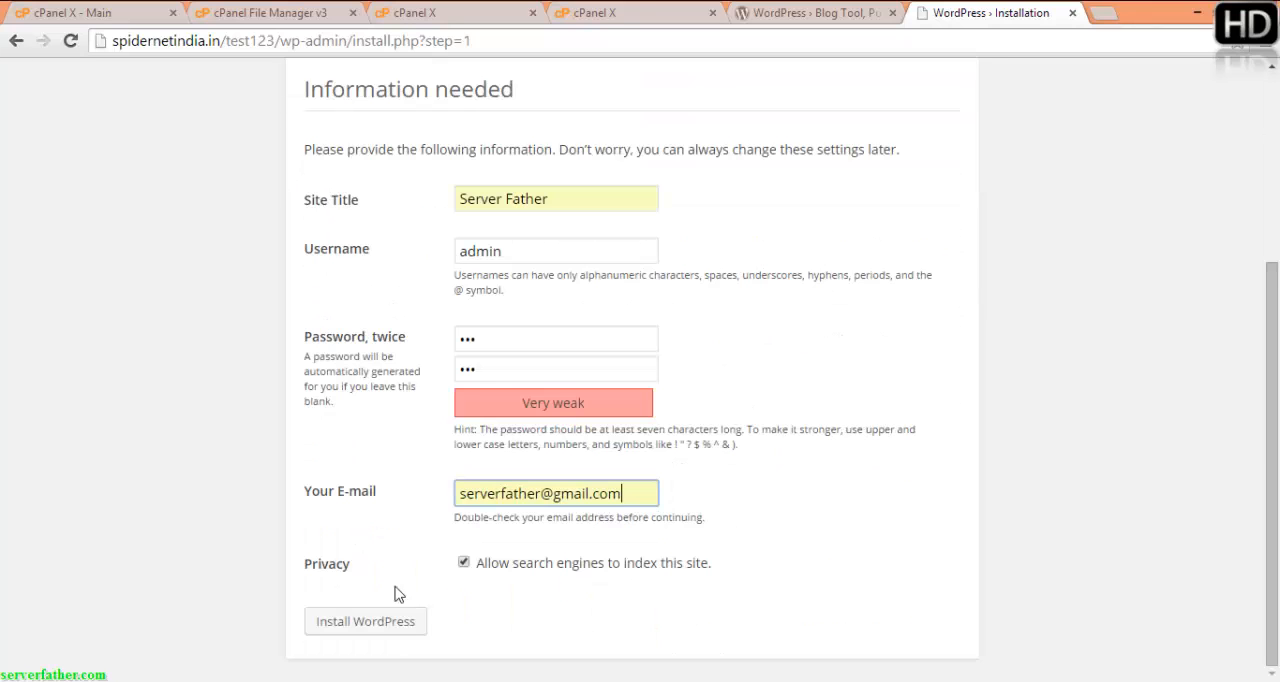
click(365, 621)
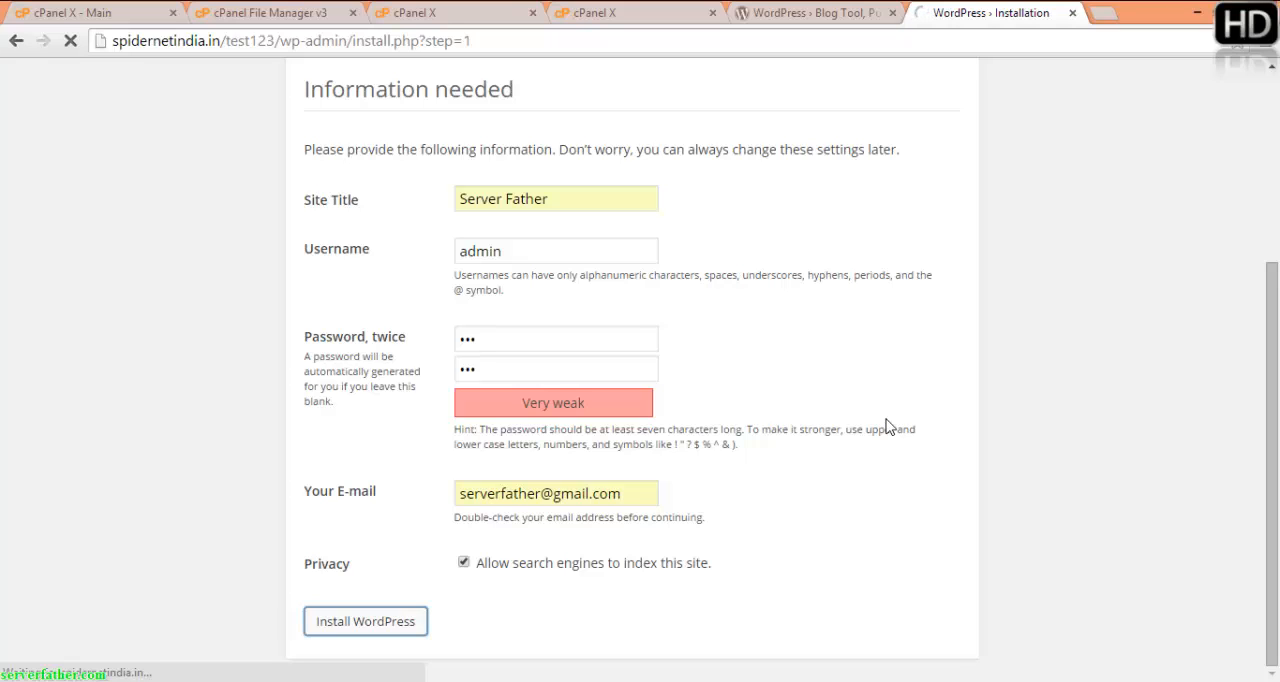
mouse_move(865, 389)
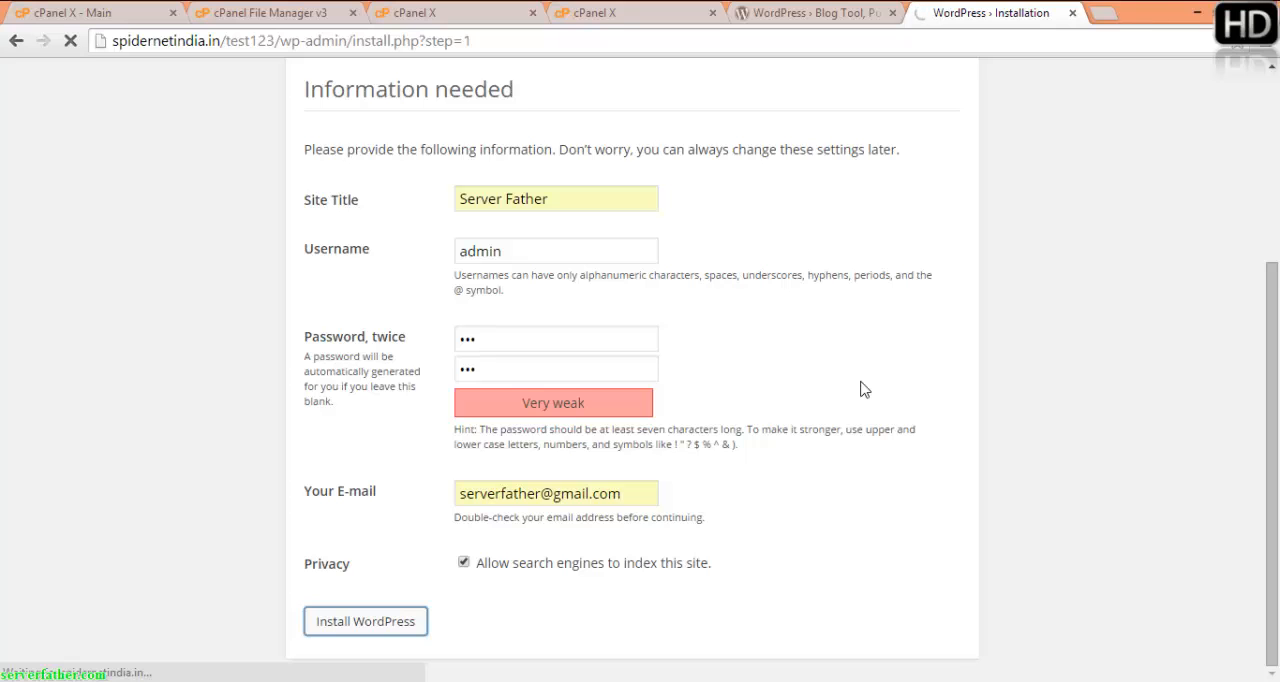
scroll(up, 3)
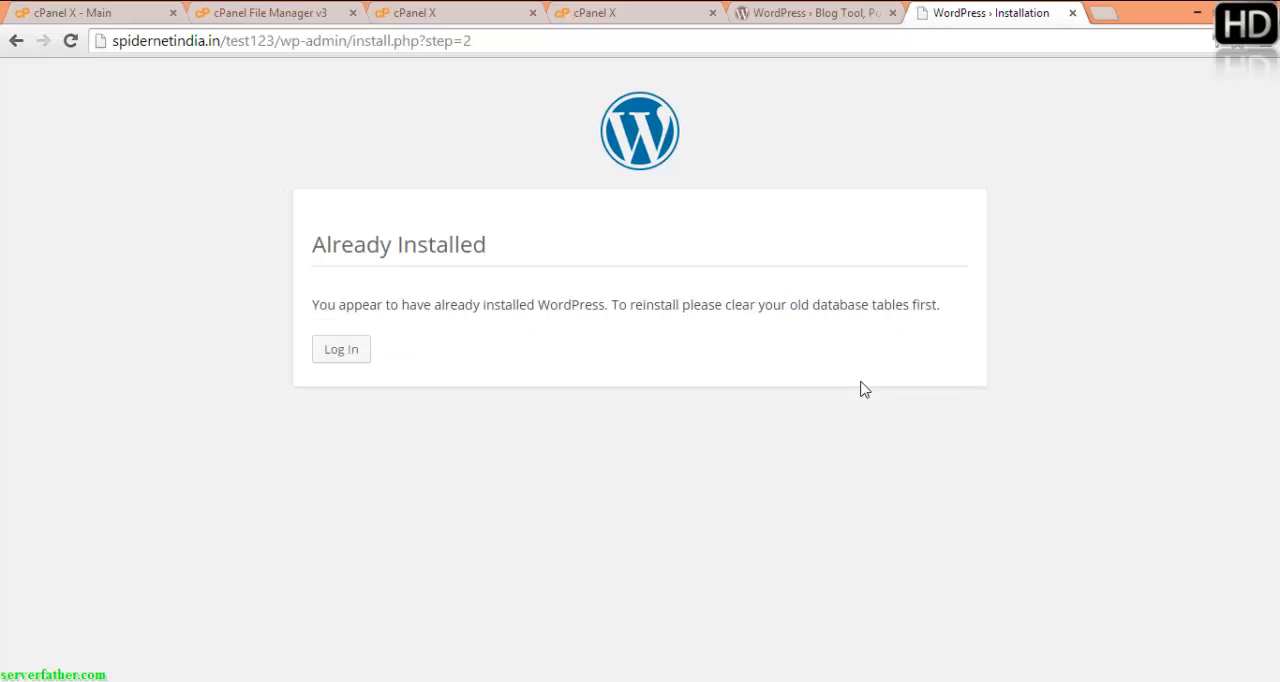
mouse_move(428, 362)
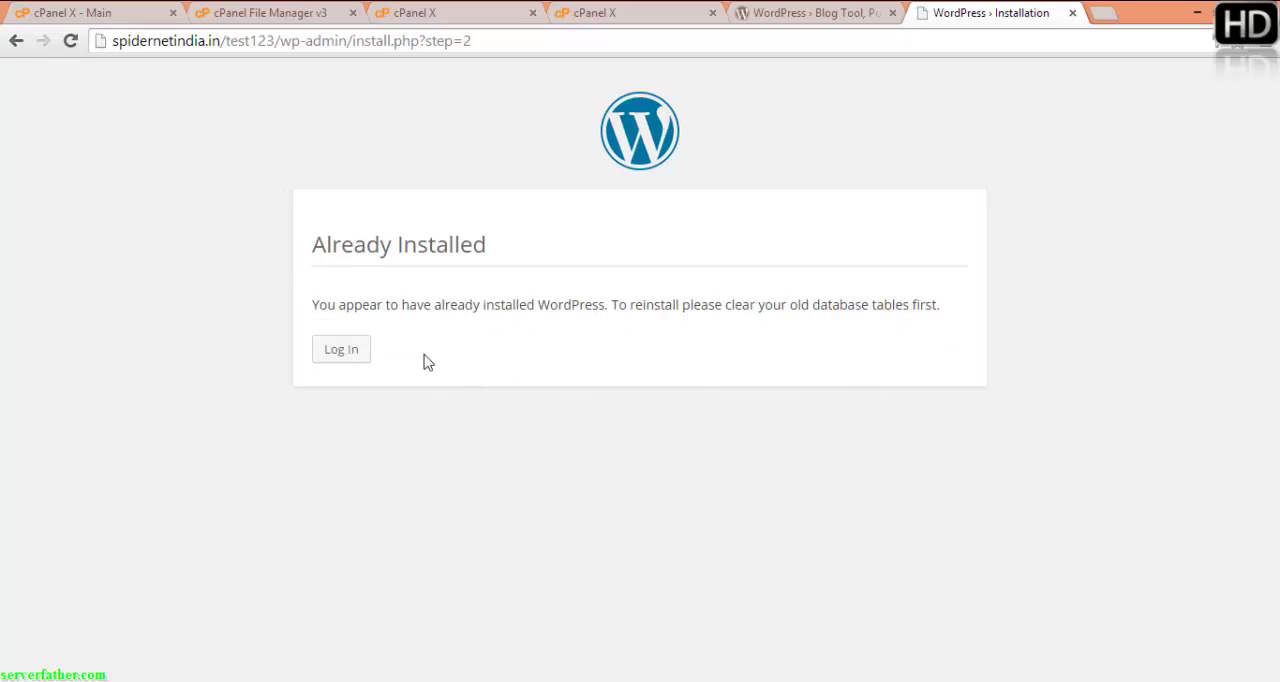
mouse_move(341, 355)
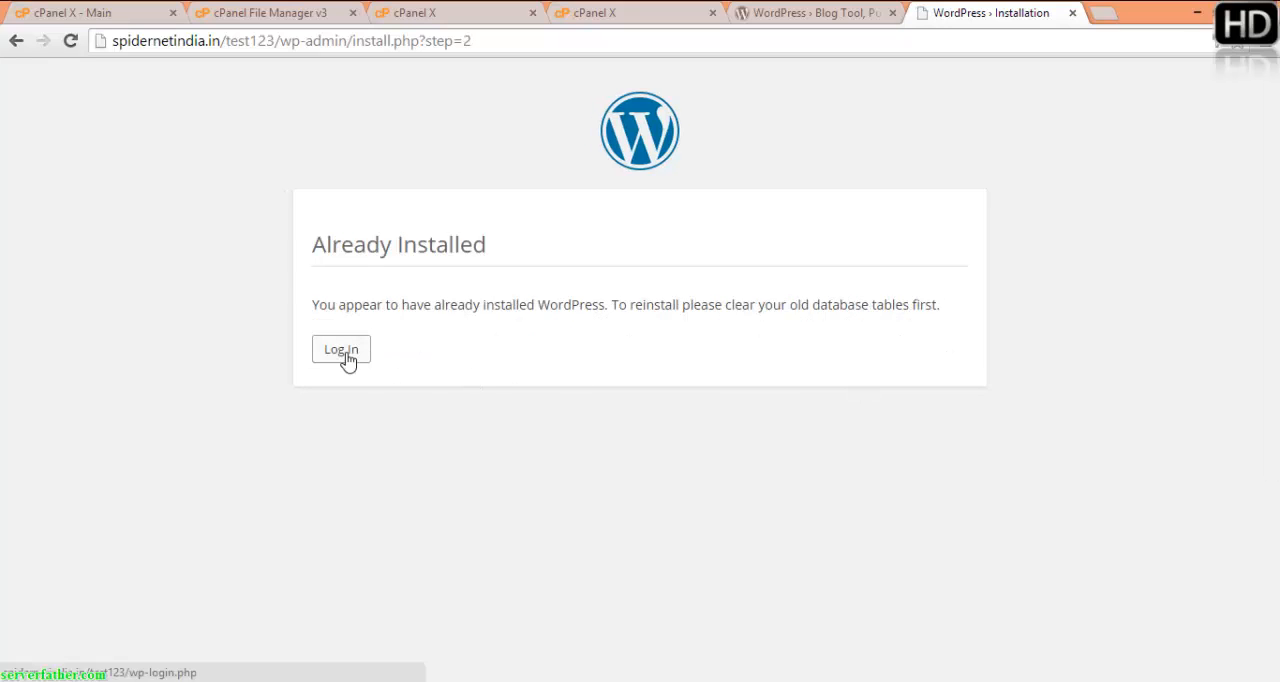
Open the Server Father login page from the Already Installed notice and sign in as admin
click(341, 349)
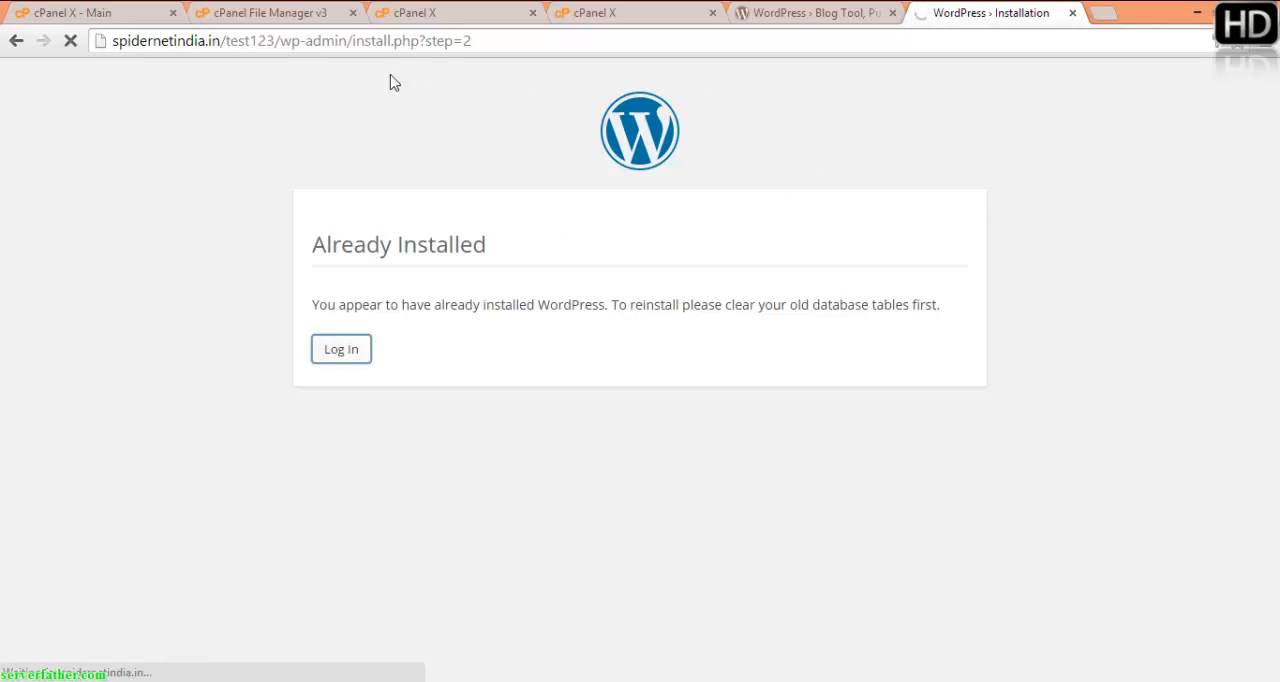
click(341, 348)
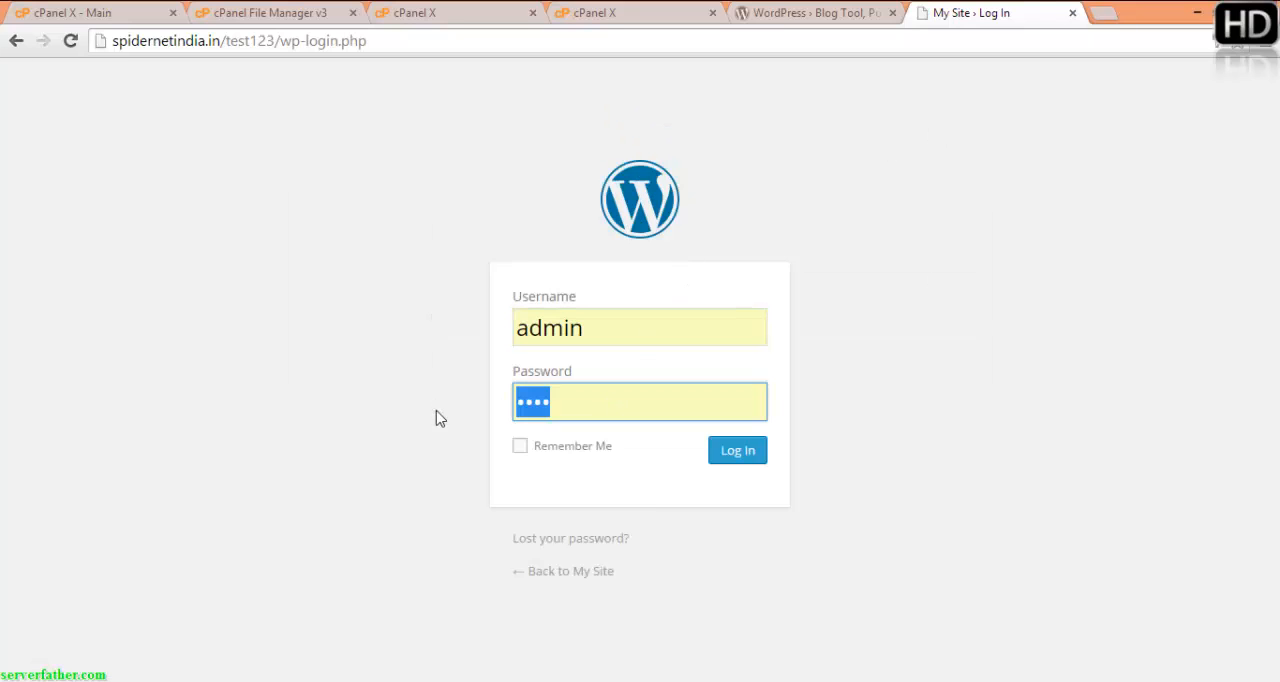
click(737, 449)
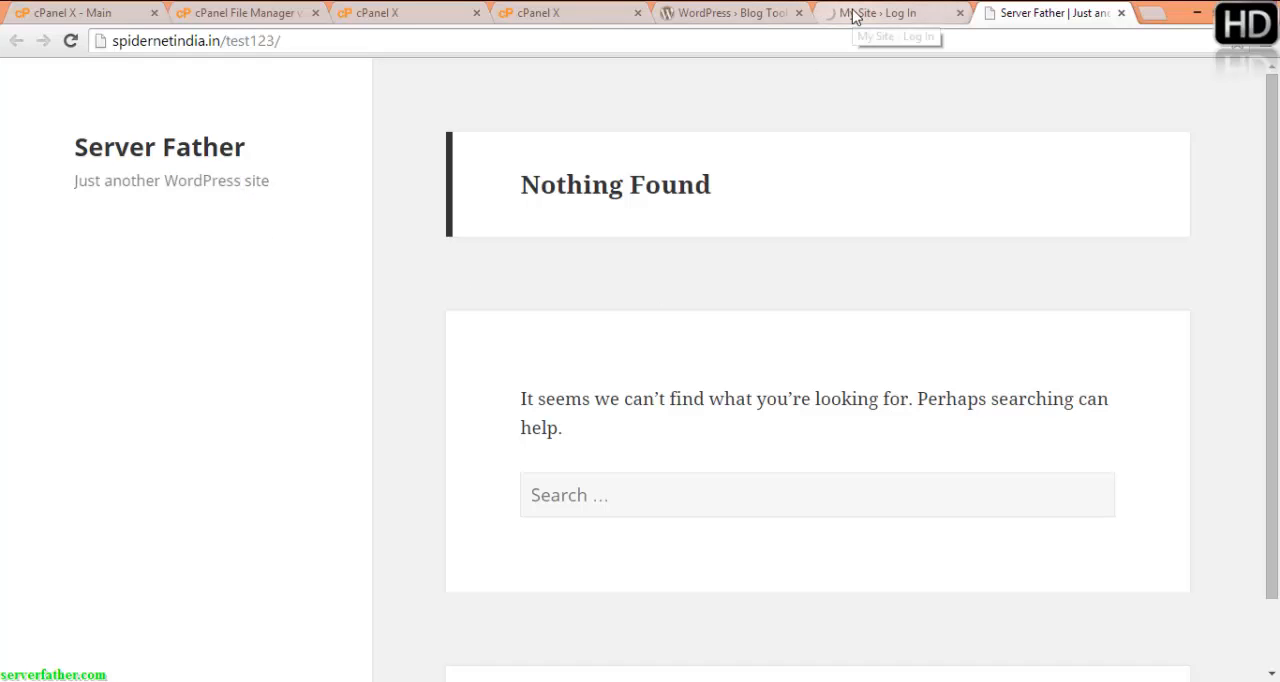
mouse_move(957, 357)
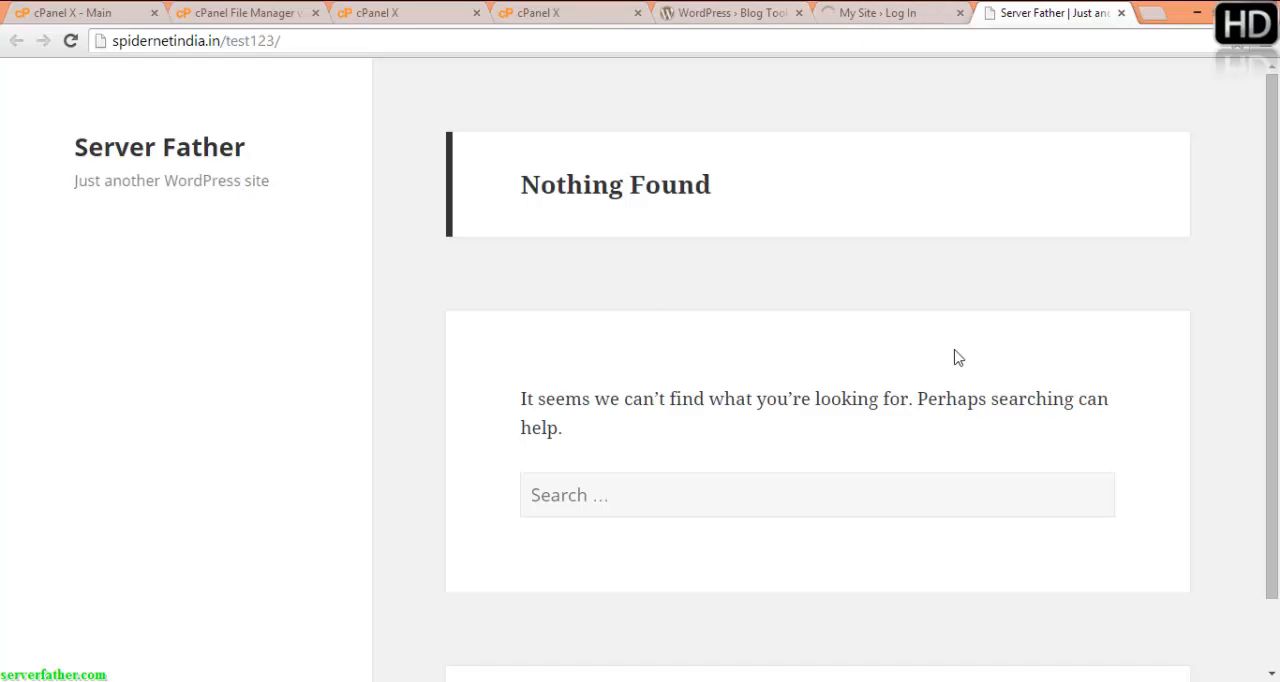
mouse_move(934, 451)
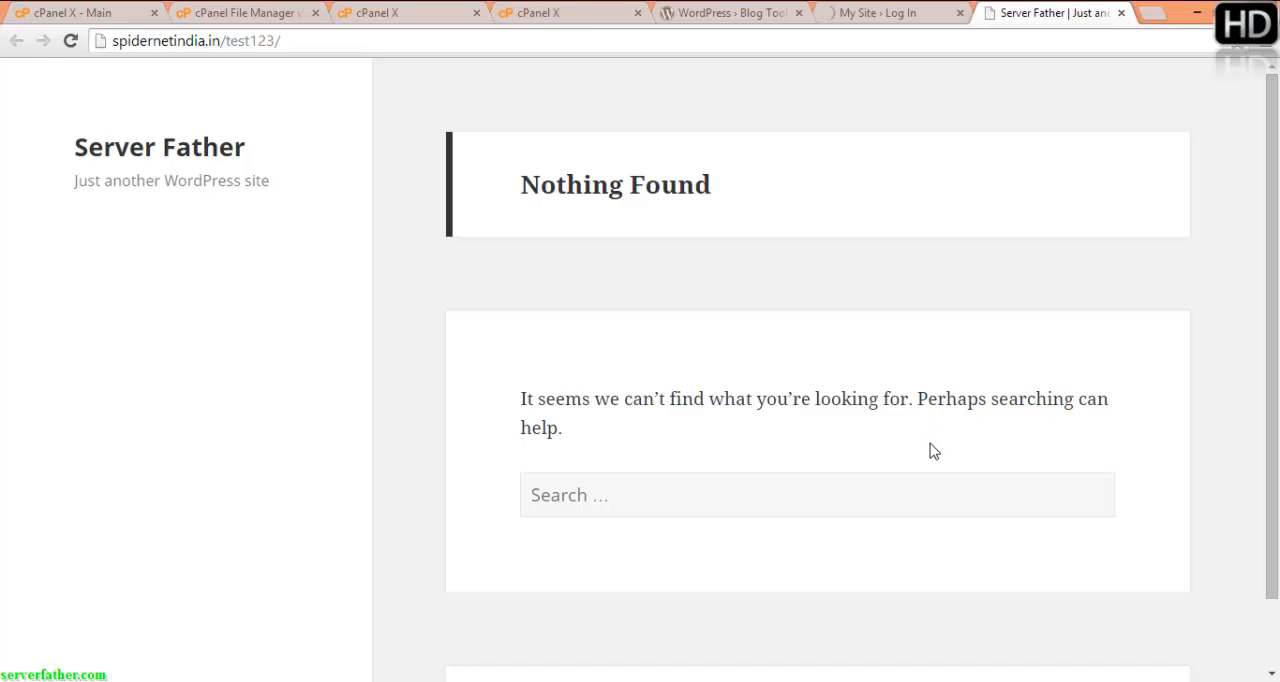
mouse_move(967, 529)
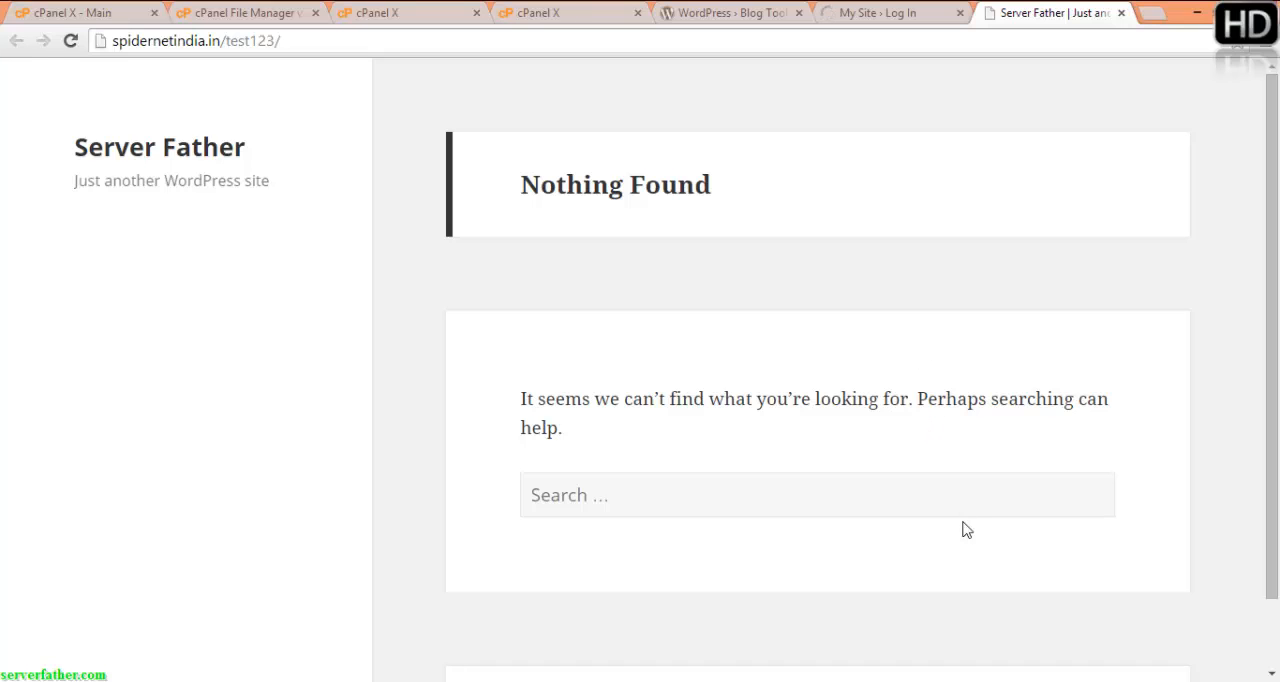